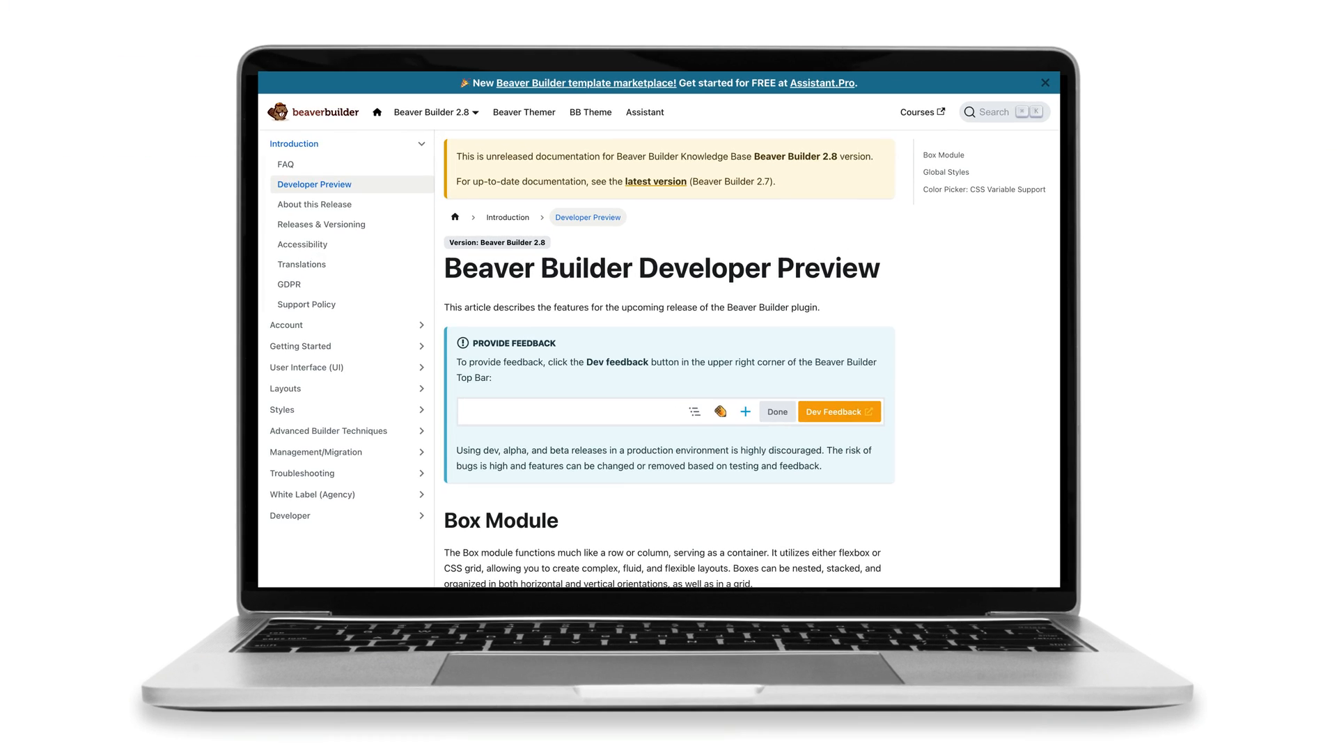
Scroll the Developer Preview article down past Box Module to the Global Styles section
scroll(down, 3)
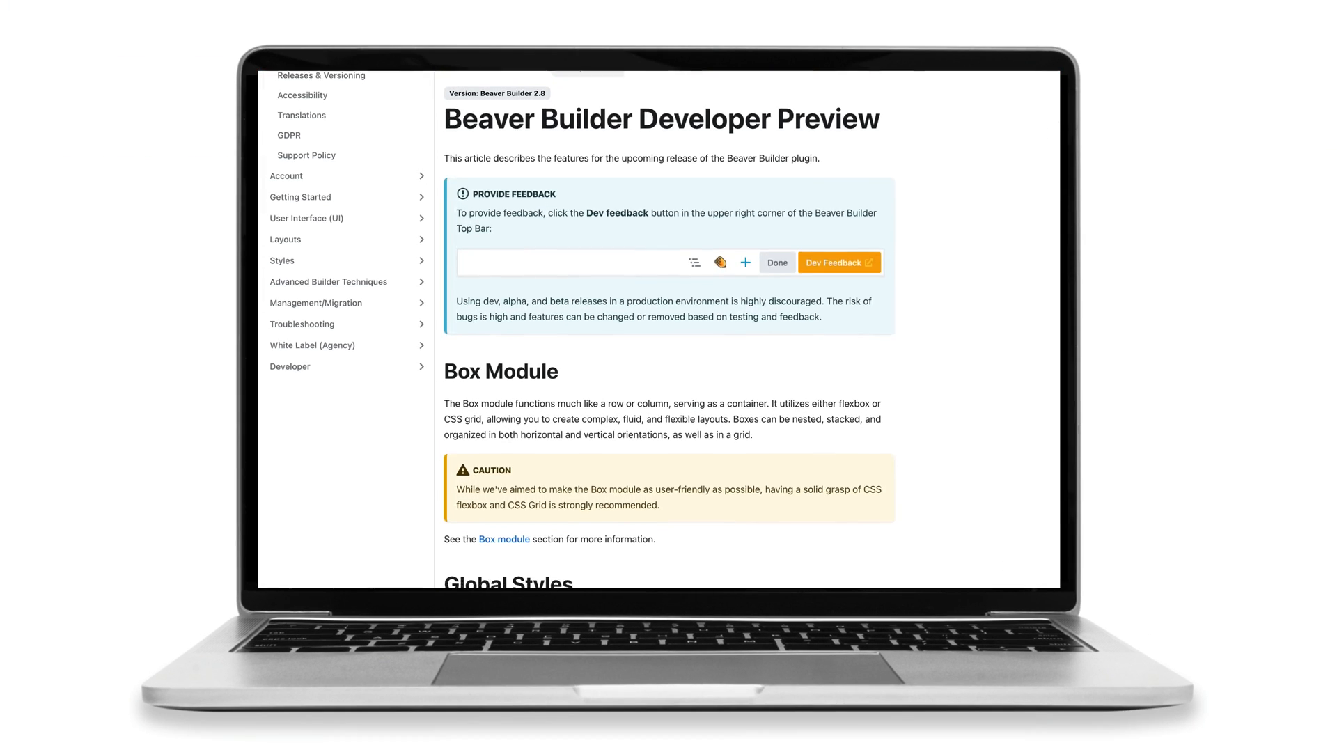
scroll(down, 3)
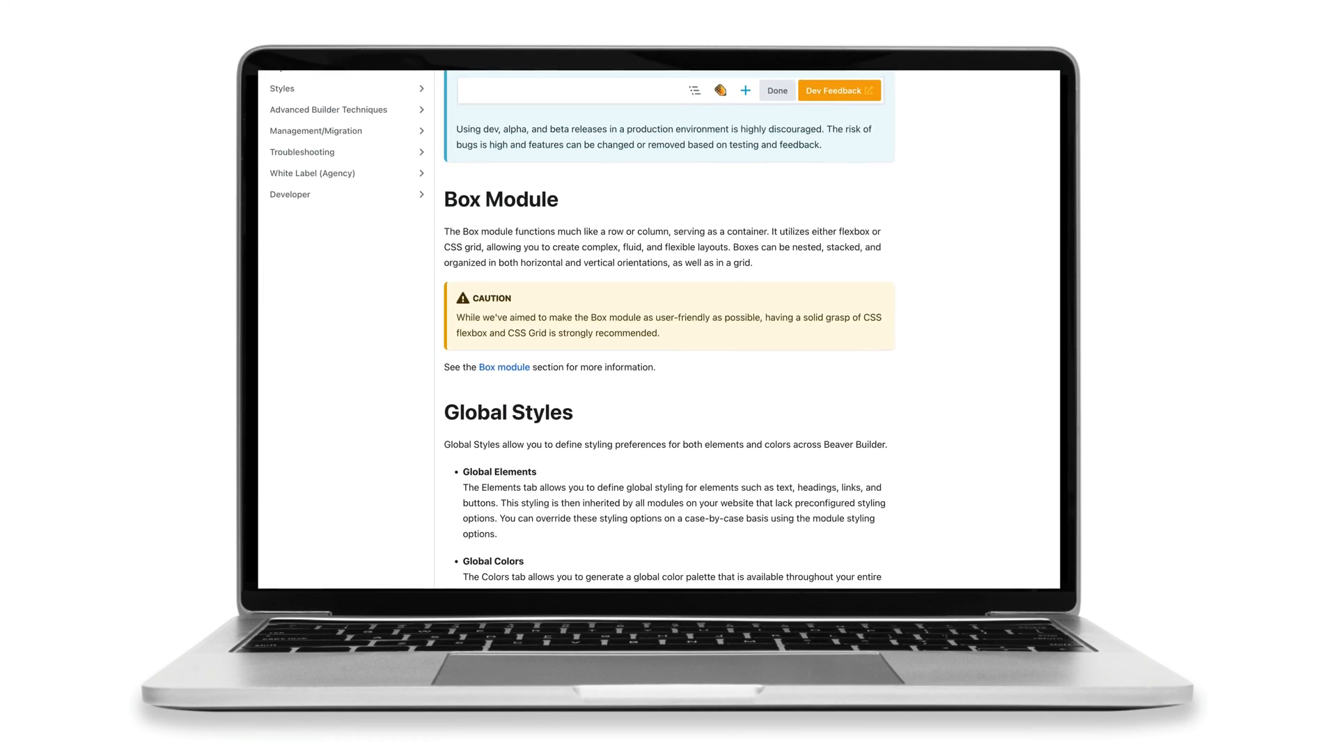
scroll(down, 3)
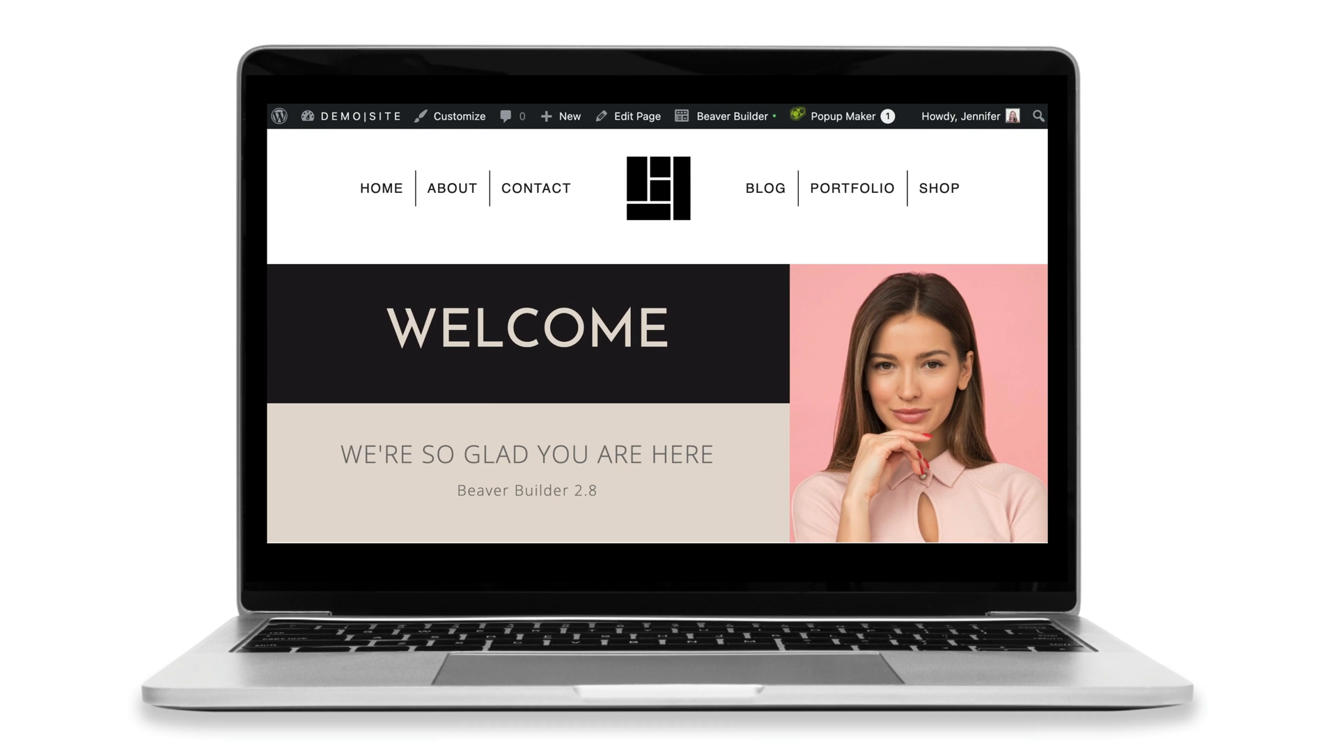
Edit the Home page in the builder and show the Box group in the modules list
click(724, 116)
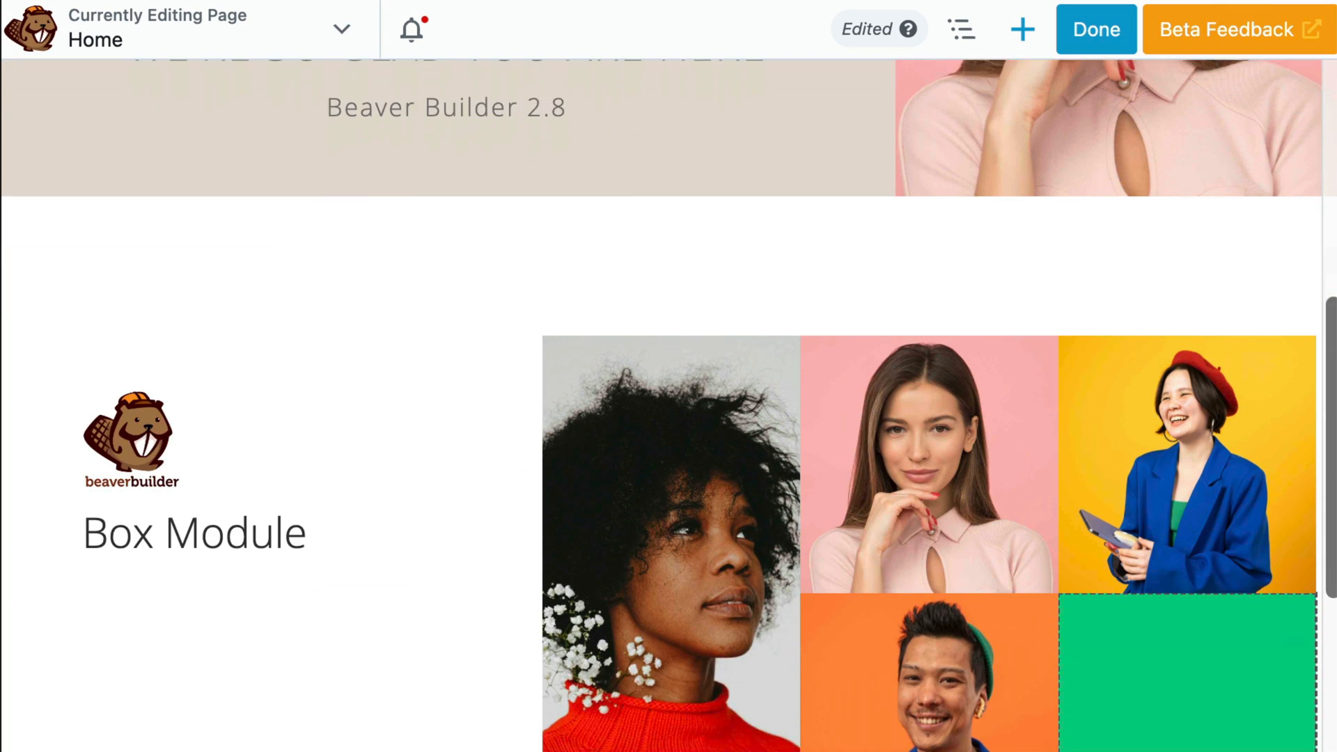
scroll(down, 3)
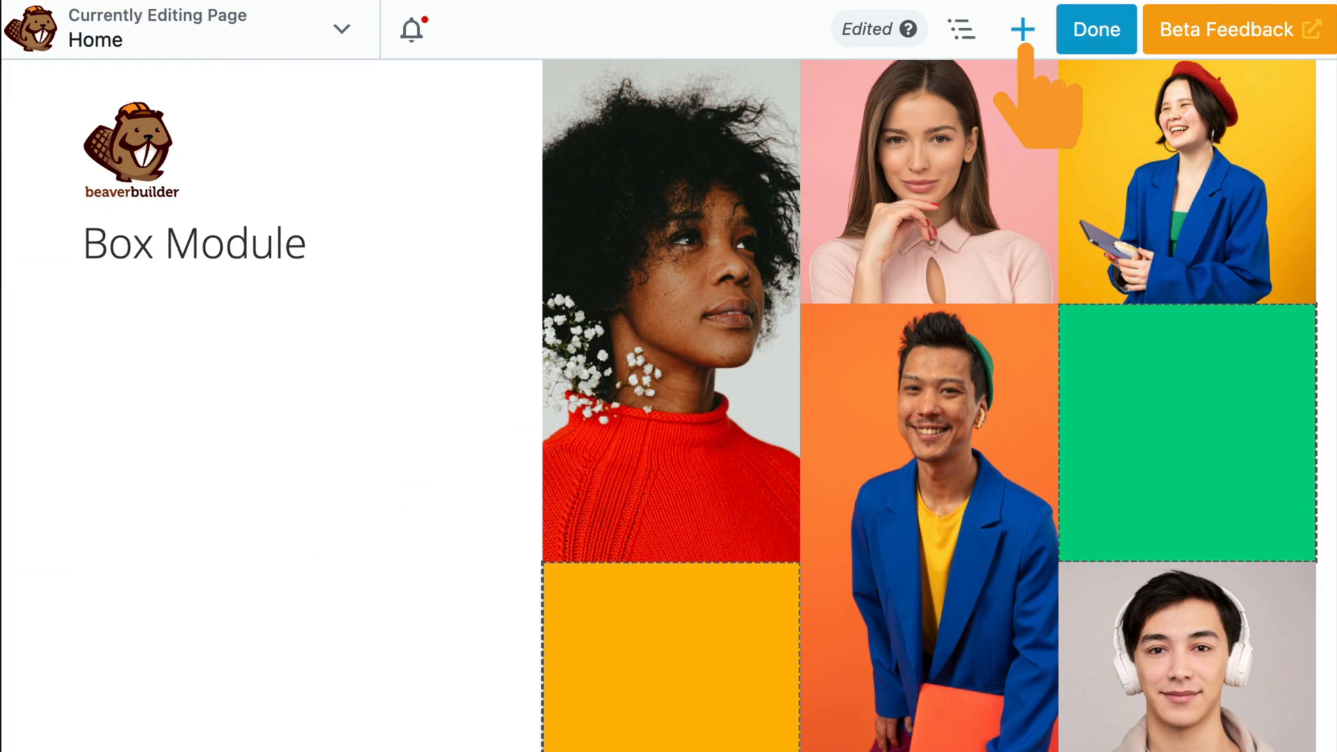
click(1021, 29)
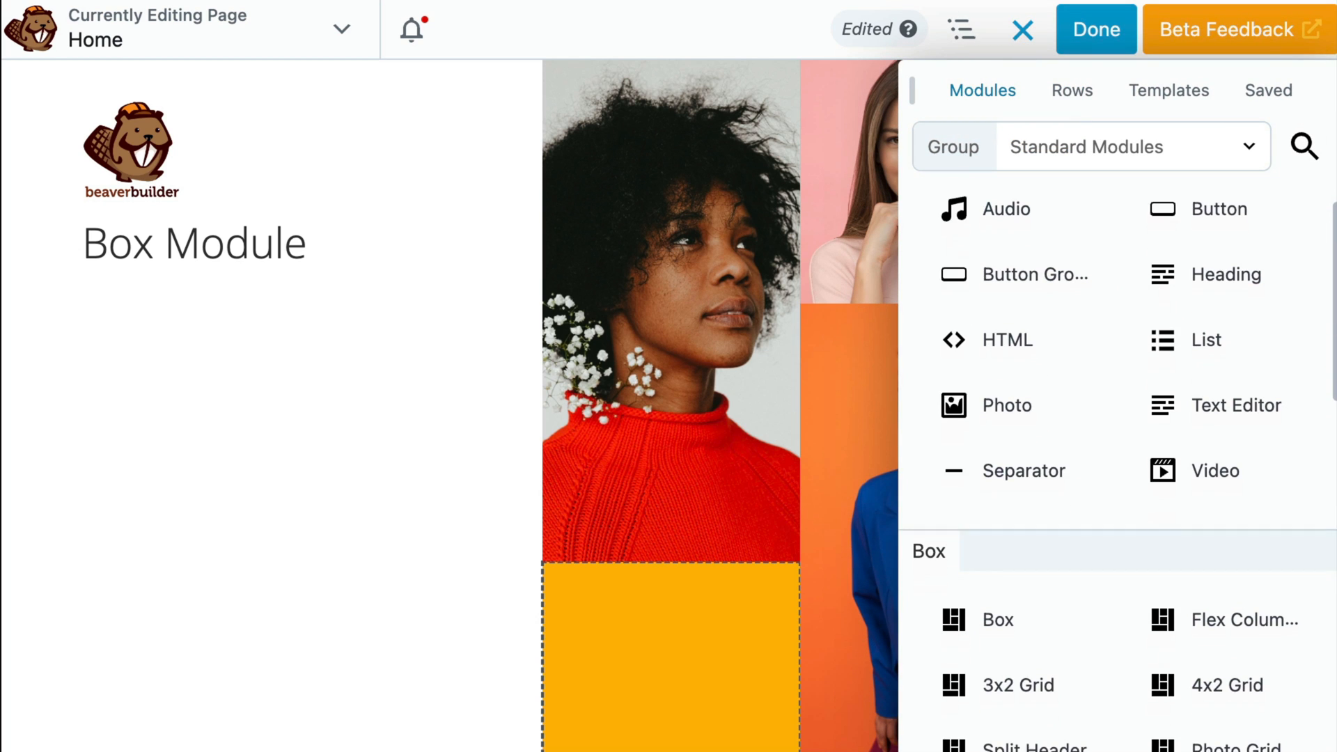
scroll(down, 3)
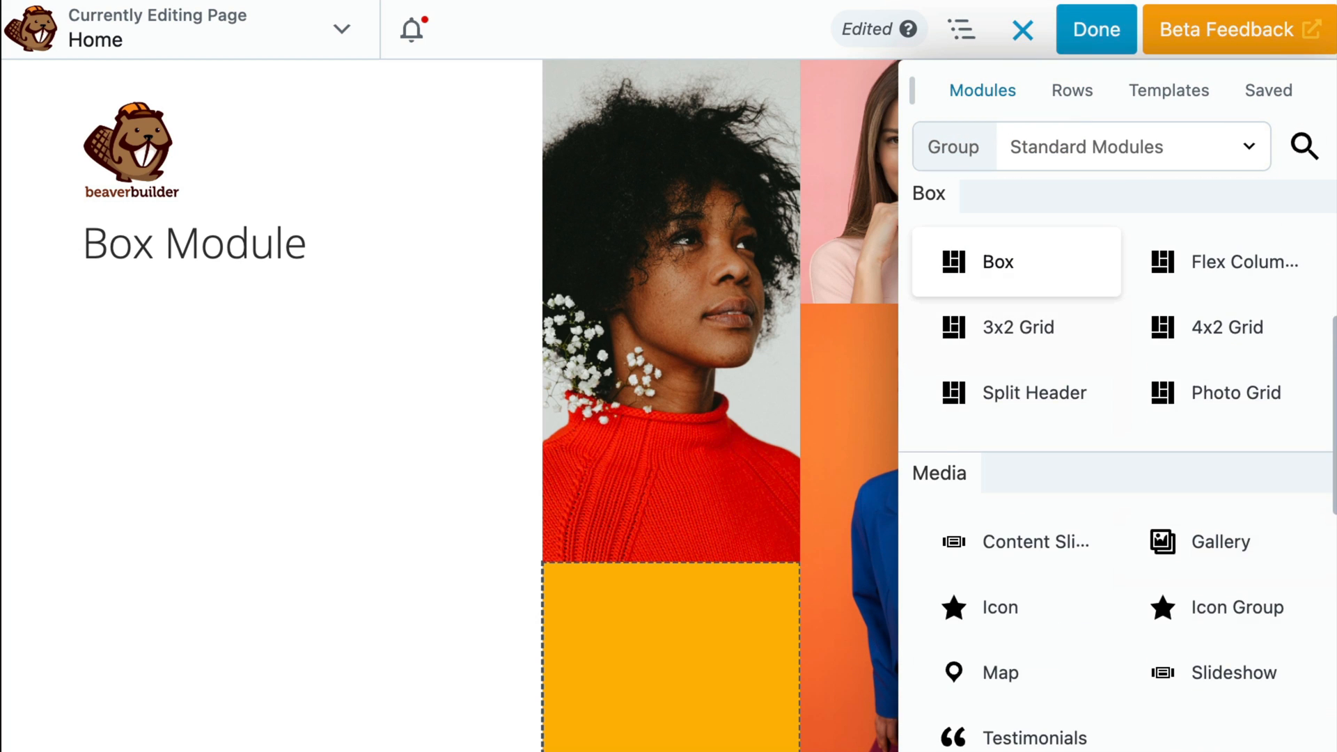
Add a Box module containing a heading reading 'flexbox + css grid'
click(997, 262)
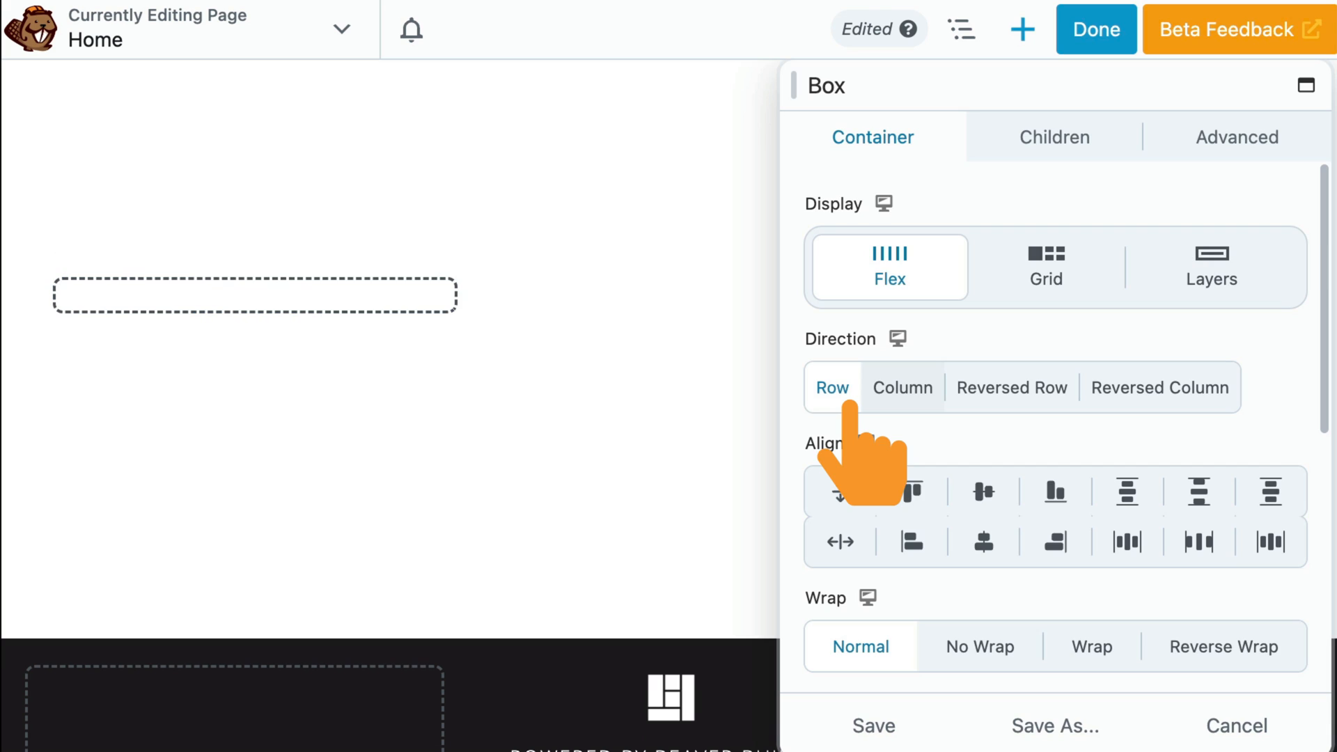
click(902, 387)
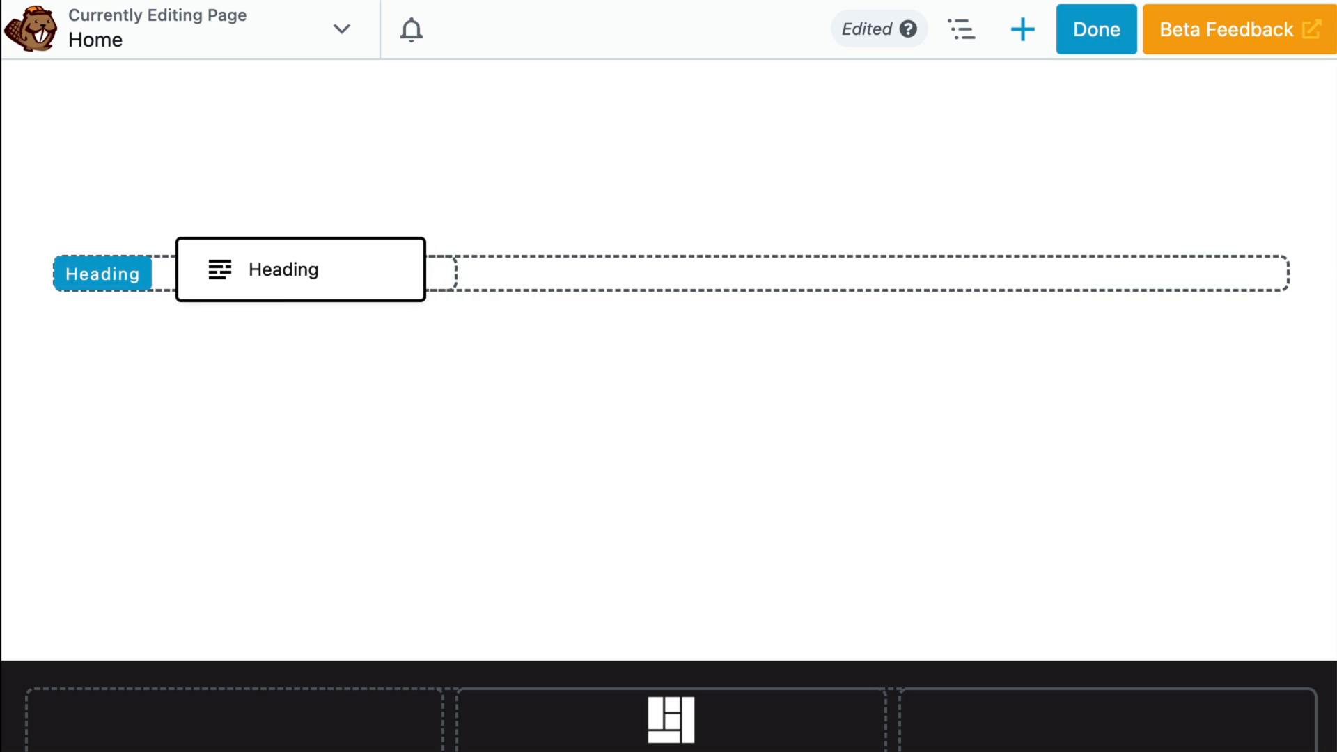
text(flexbox + c)
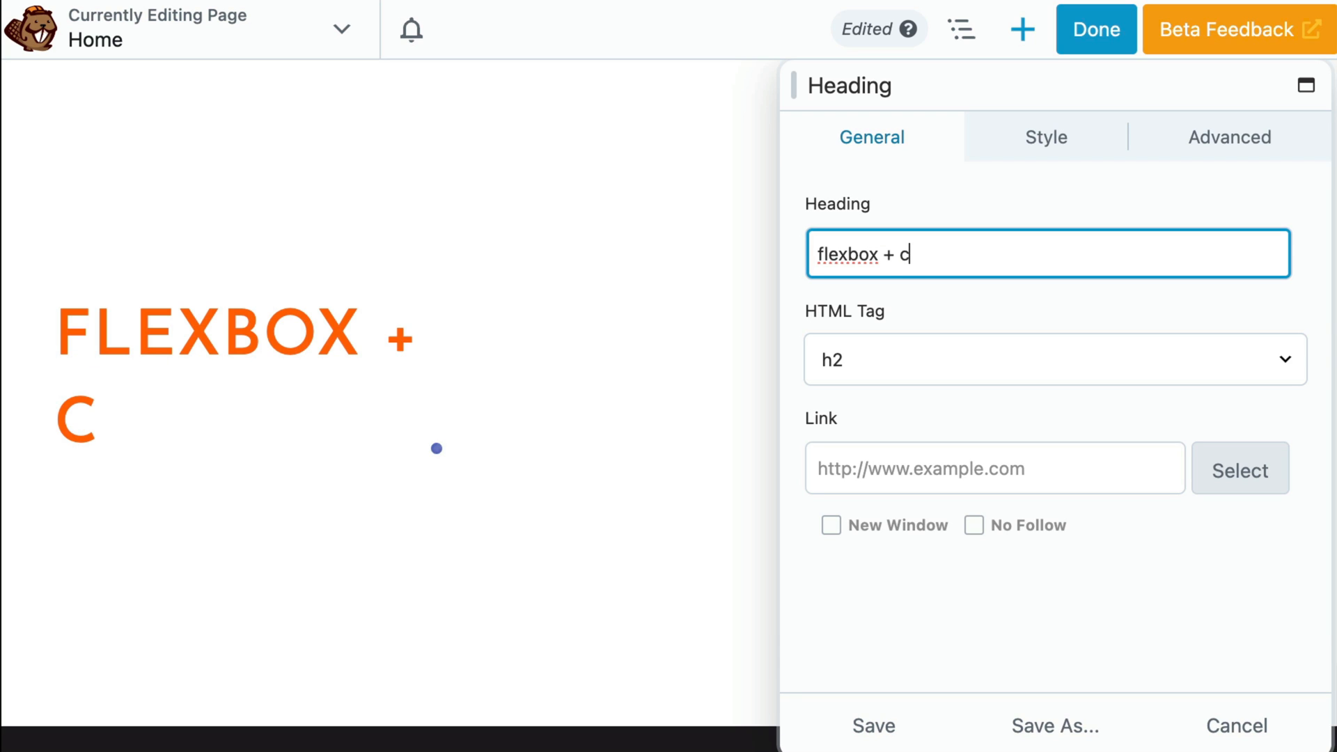
text(ss grid)
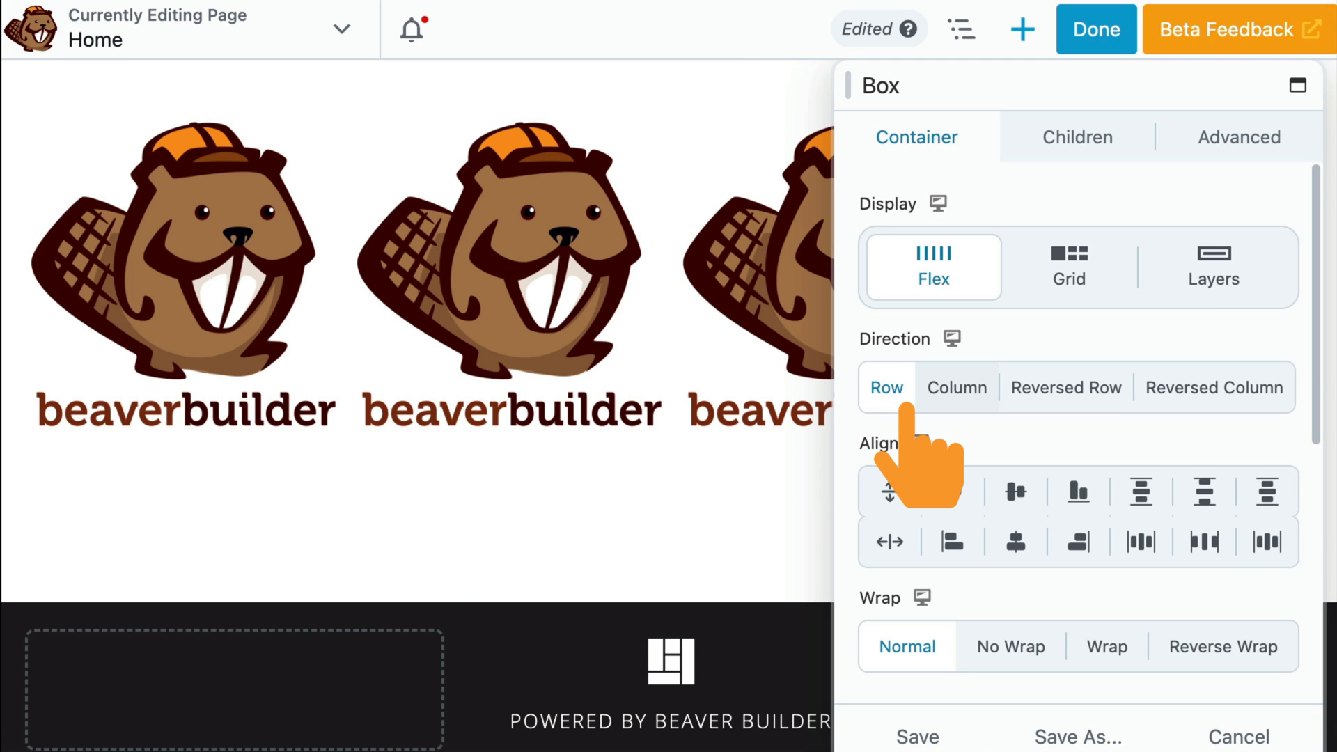
Switch the repeated-logo box to Column direction, then back to Row
click(955, 387)
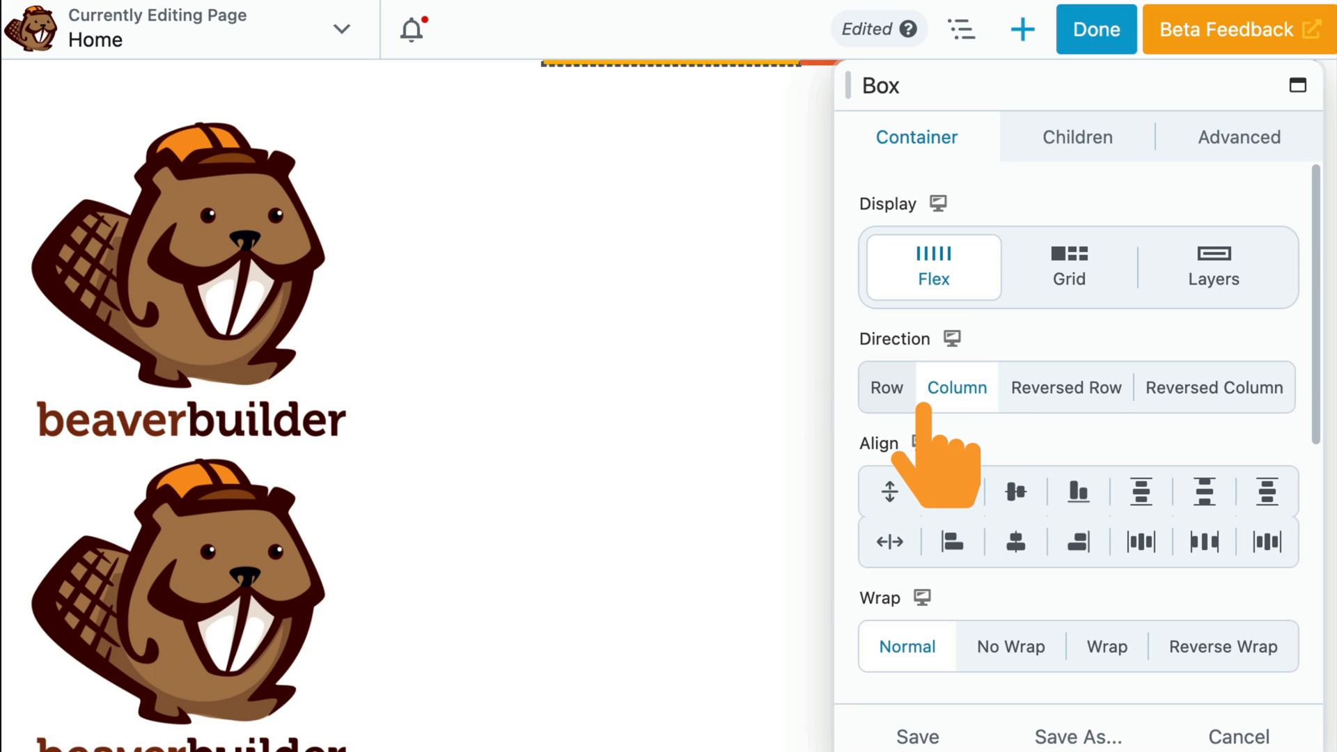
click(886, 388)
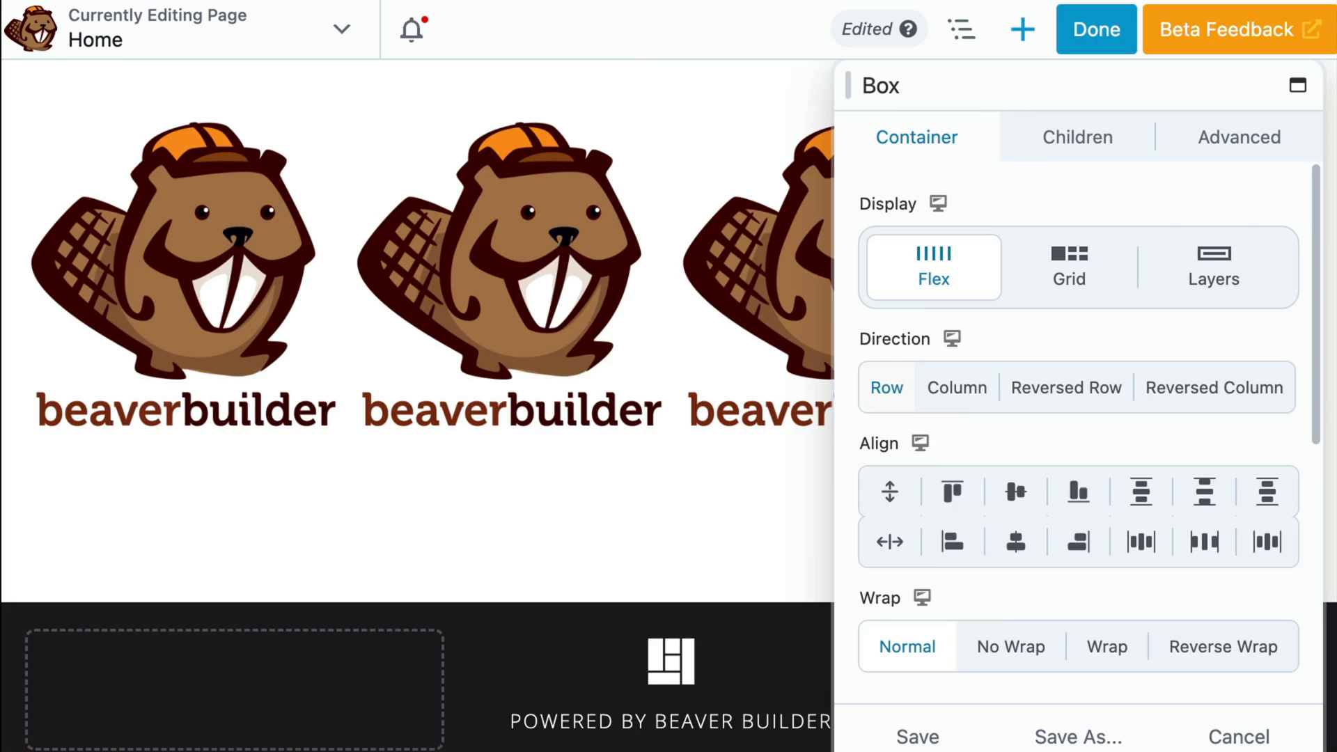
click(1068, 266)
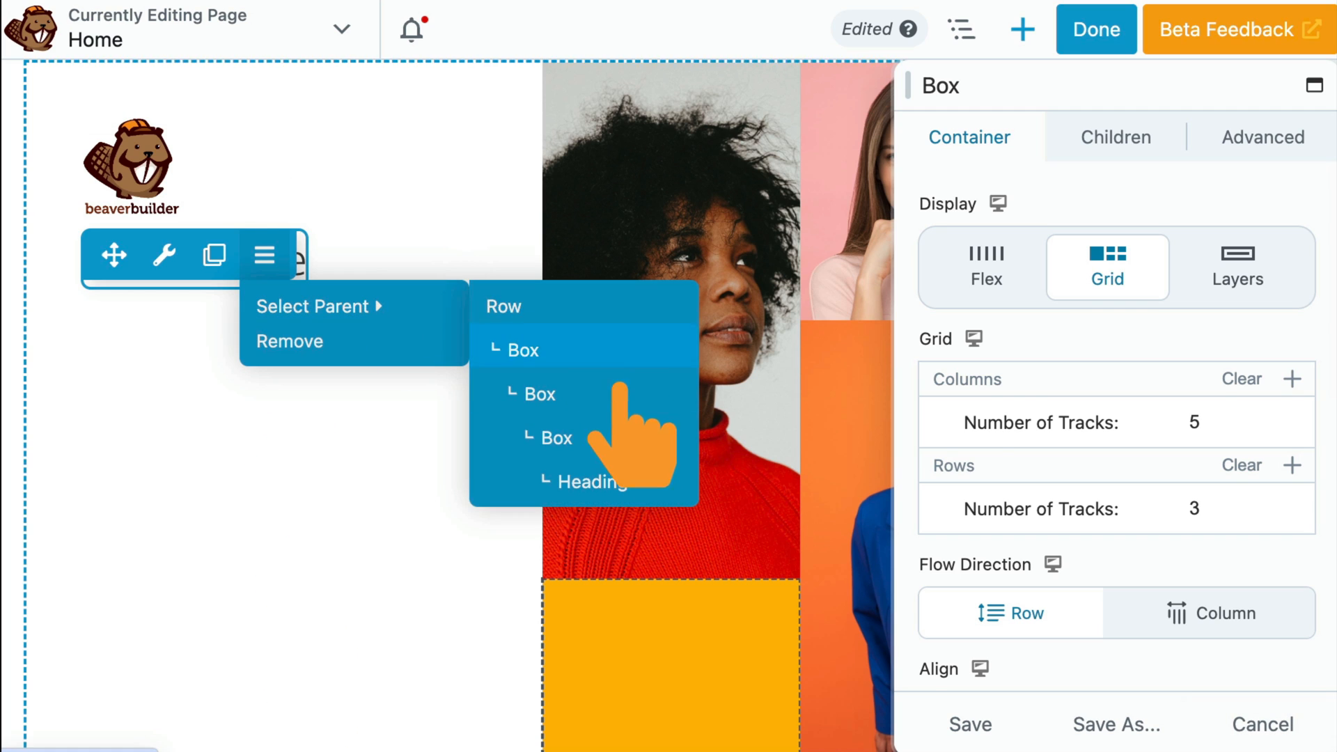
Select the heading's parent Box, then edit the Box Module page with modules shown
click(985, 267)
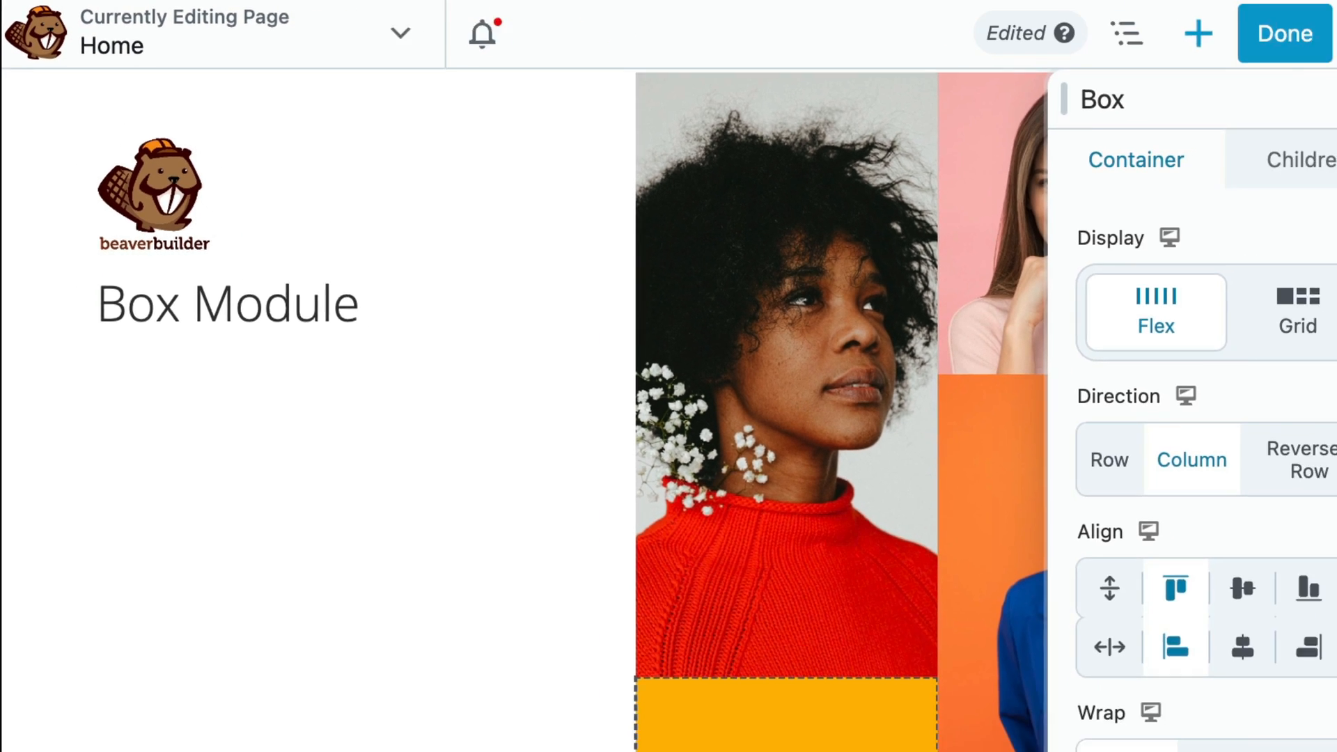
click(1197, 33)
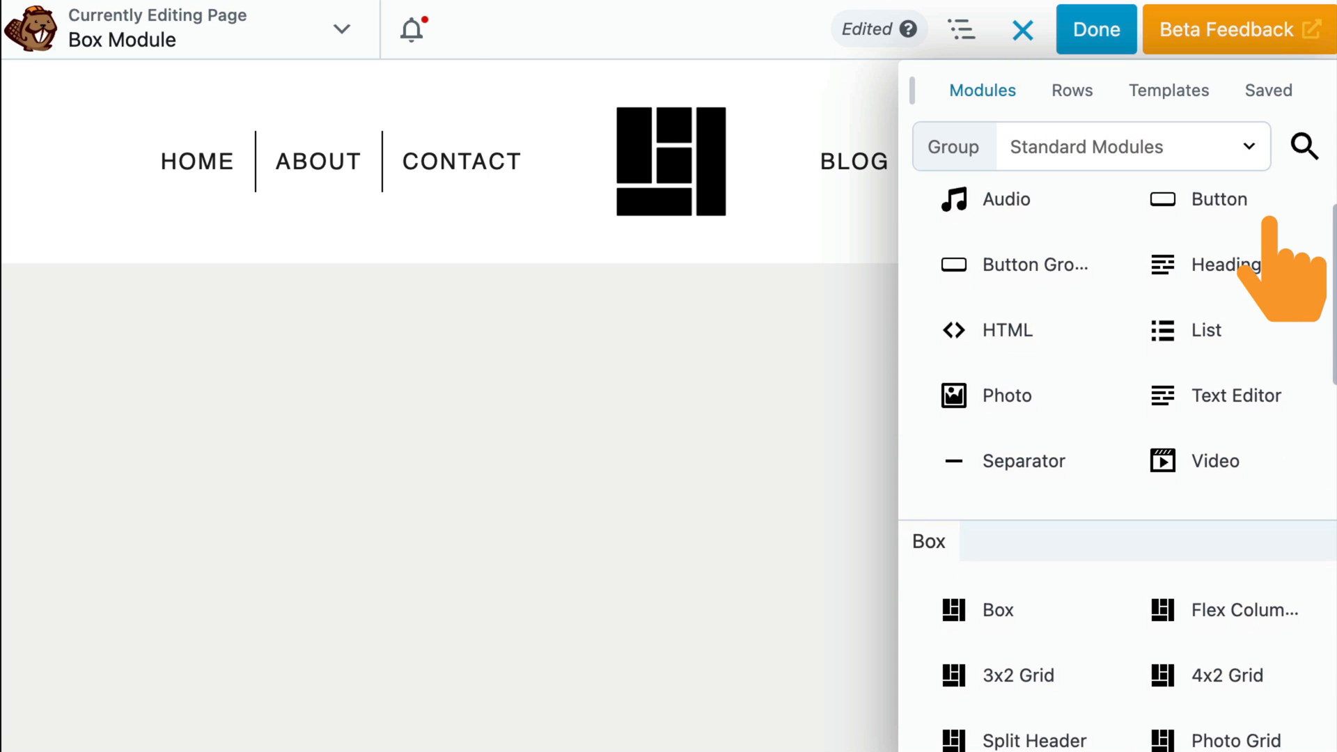
Set the new Box to a grid layout and add the 4x2 Grid box, saving its settings
scroll(down, 3)
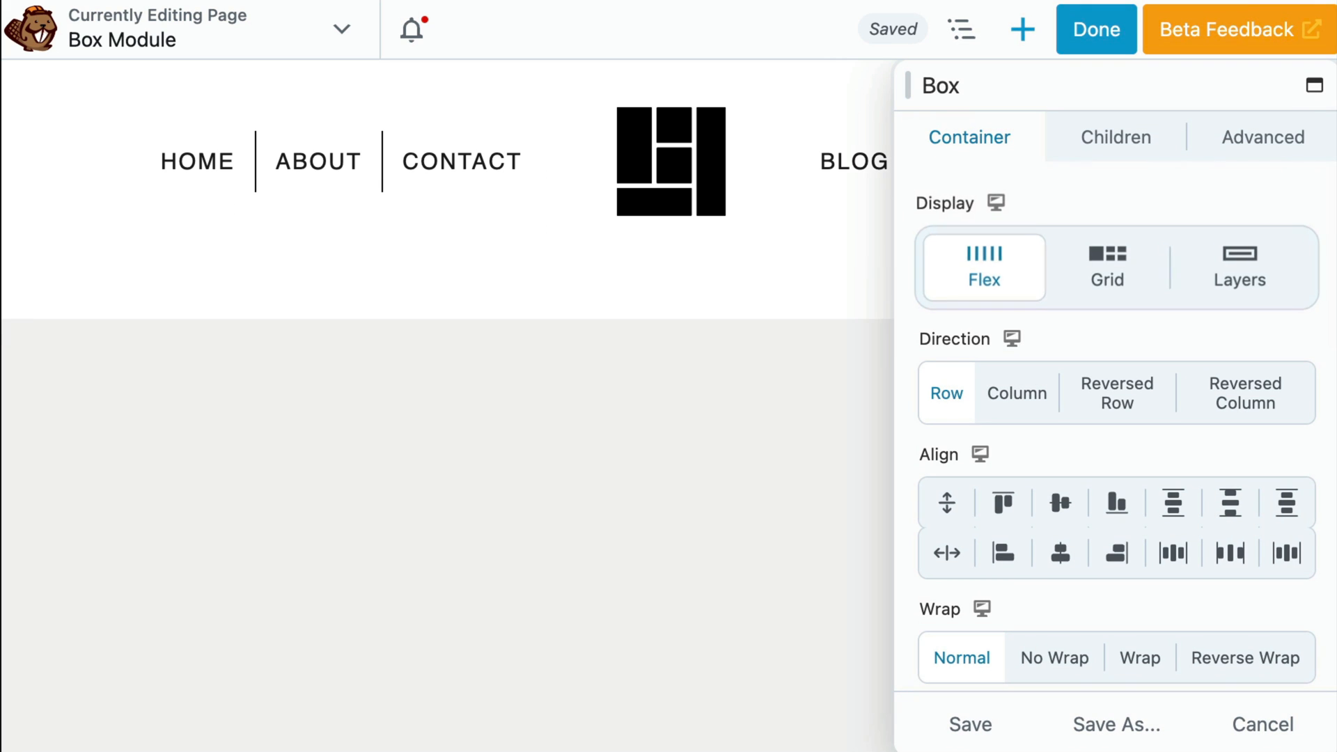
click(969, 723)
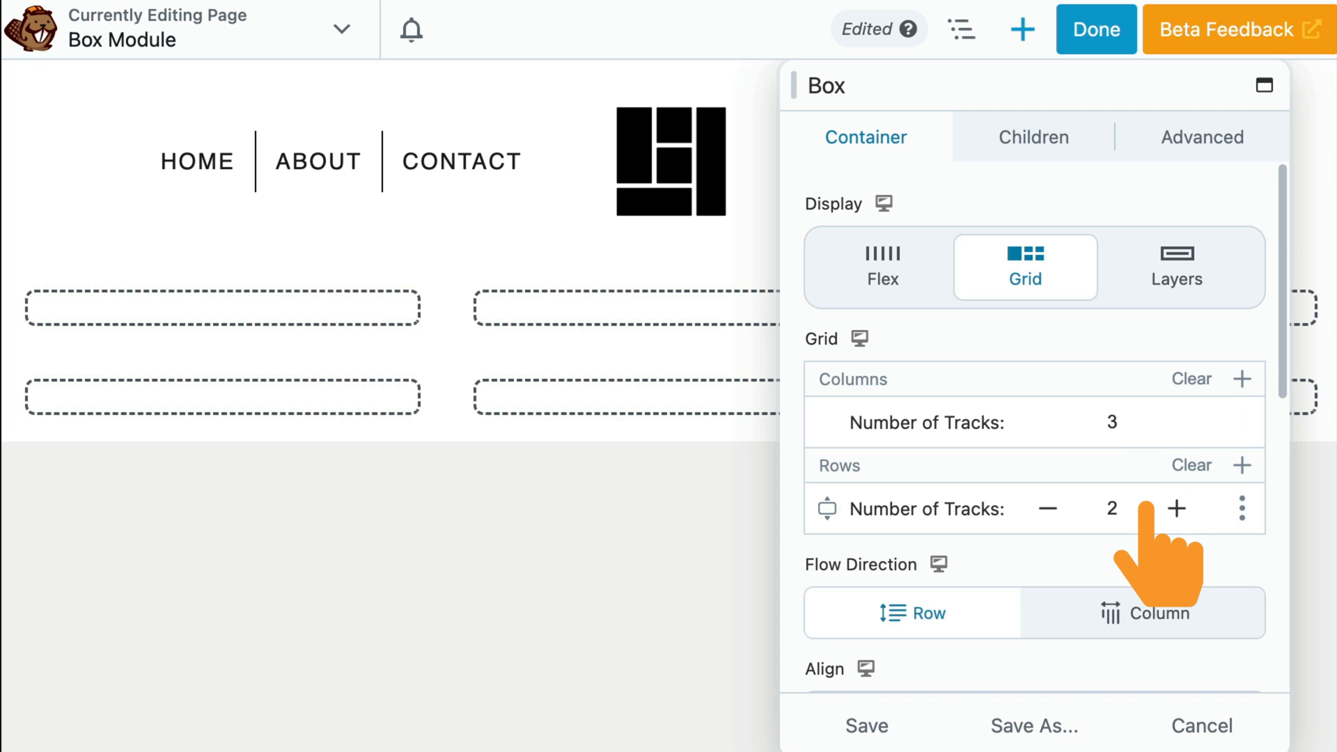
click(1022, 29)
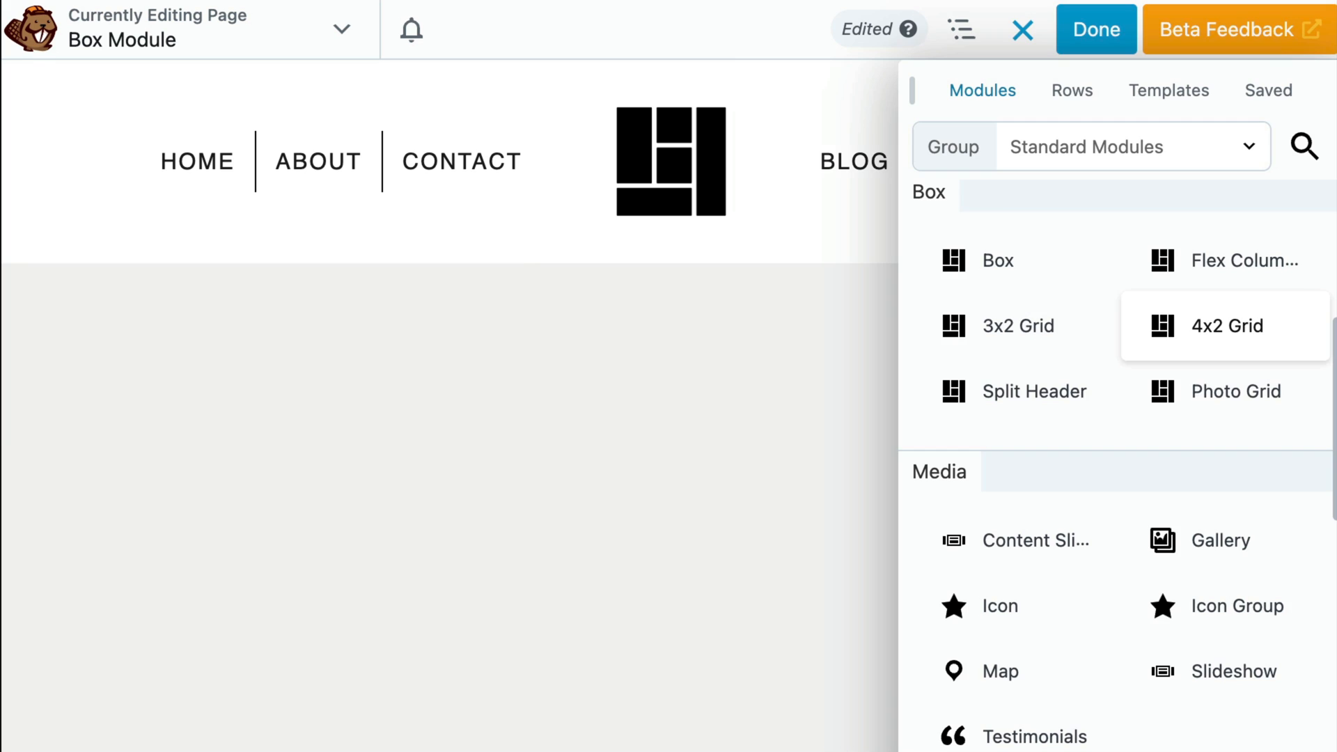
click(1225, 325)
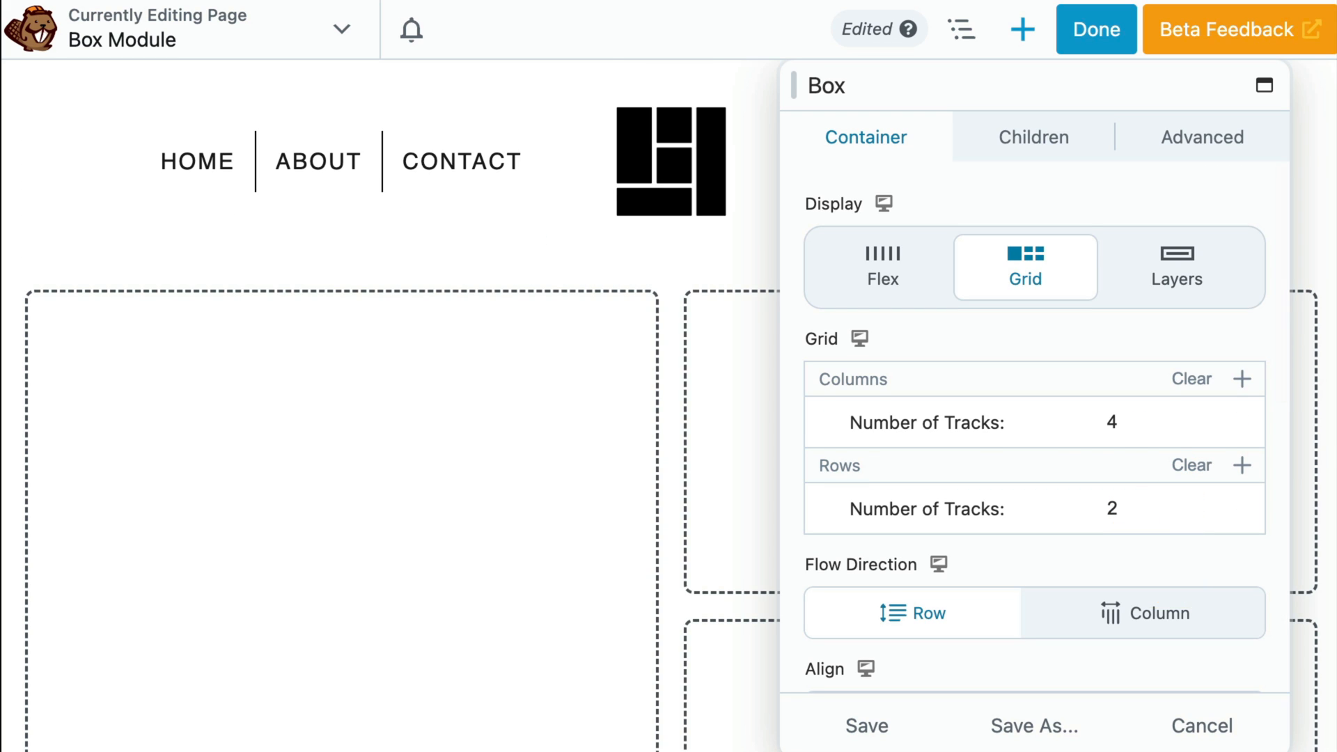
click(864, 726)
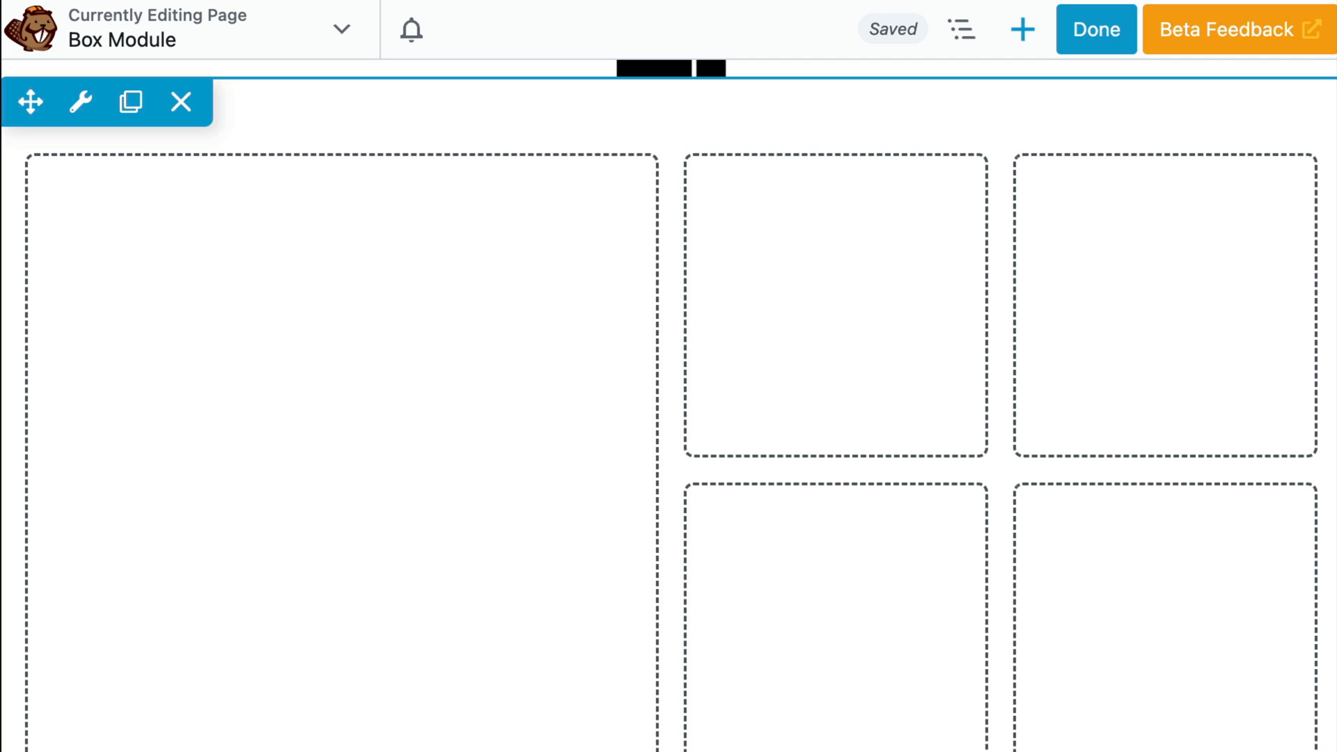
Add the Split Header box in a new row and select the blue patterned photo in the grid
click(671, 206)
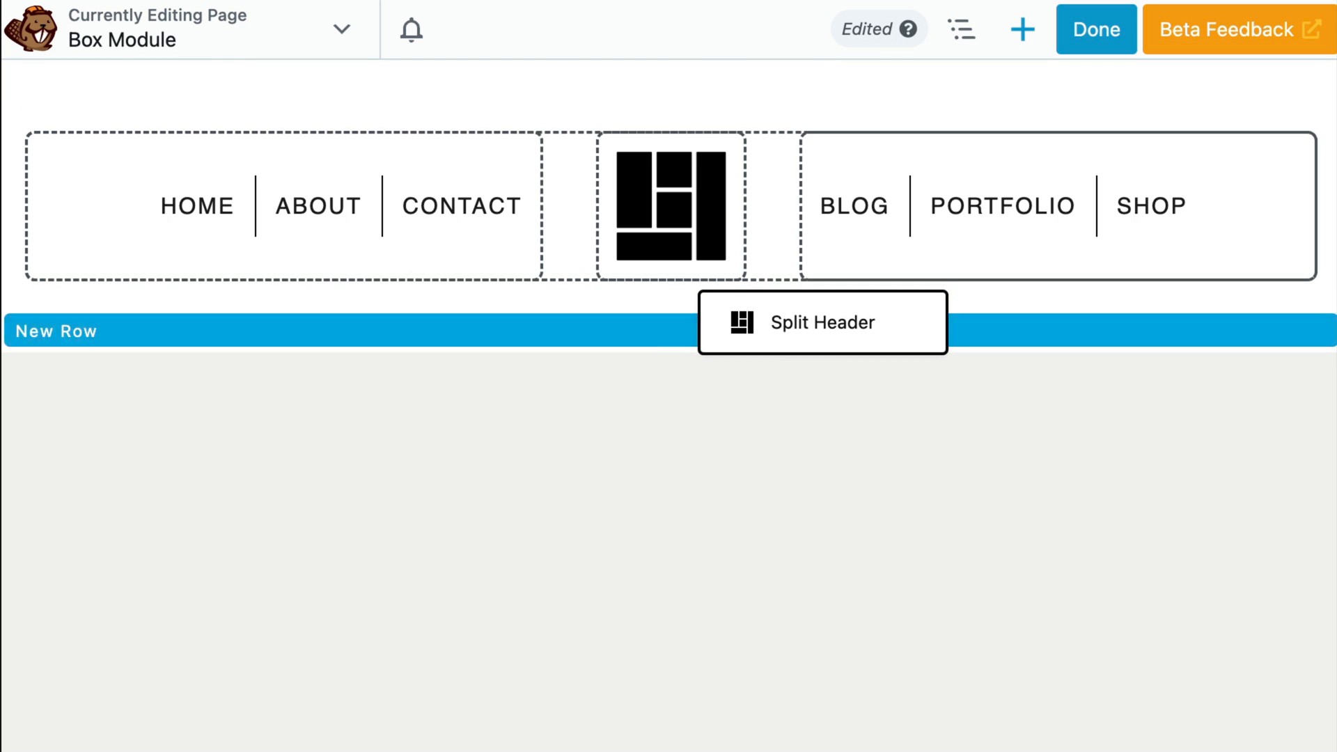
click(671, 206)
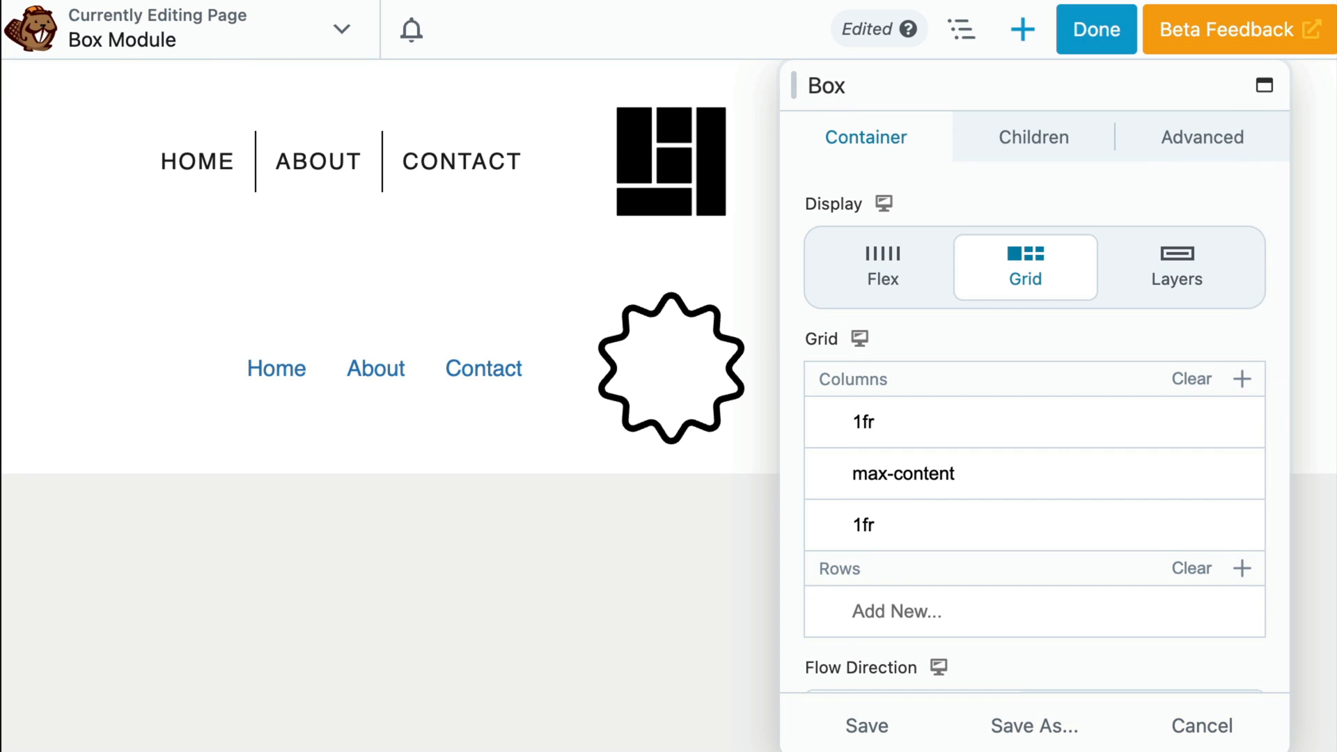
click(865, 726)
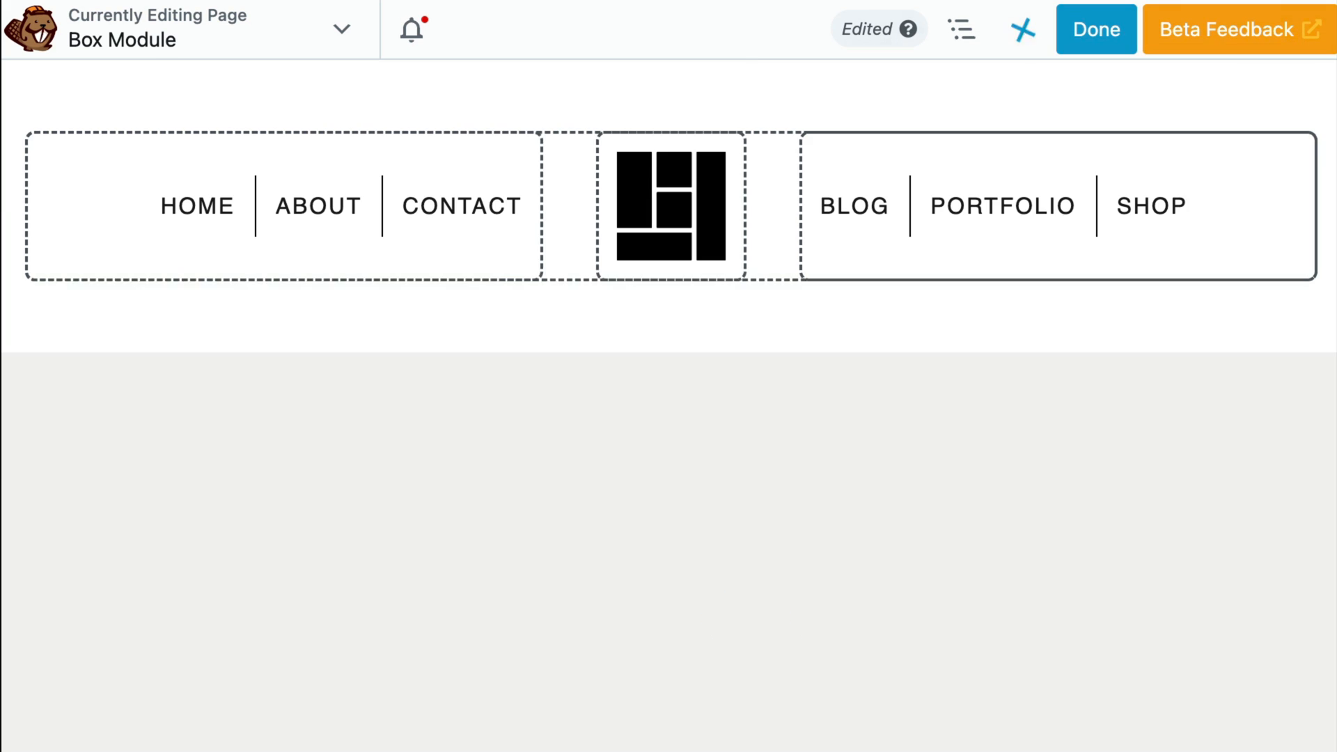
click(671, 206)
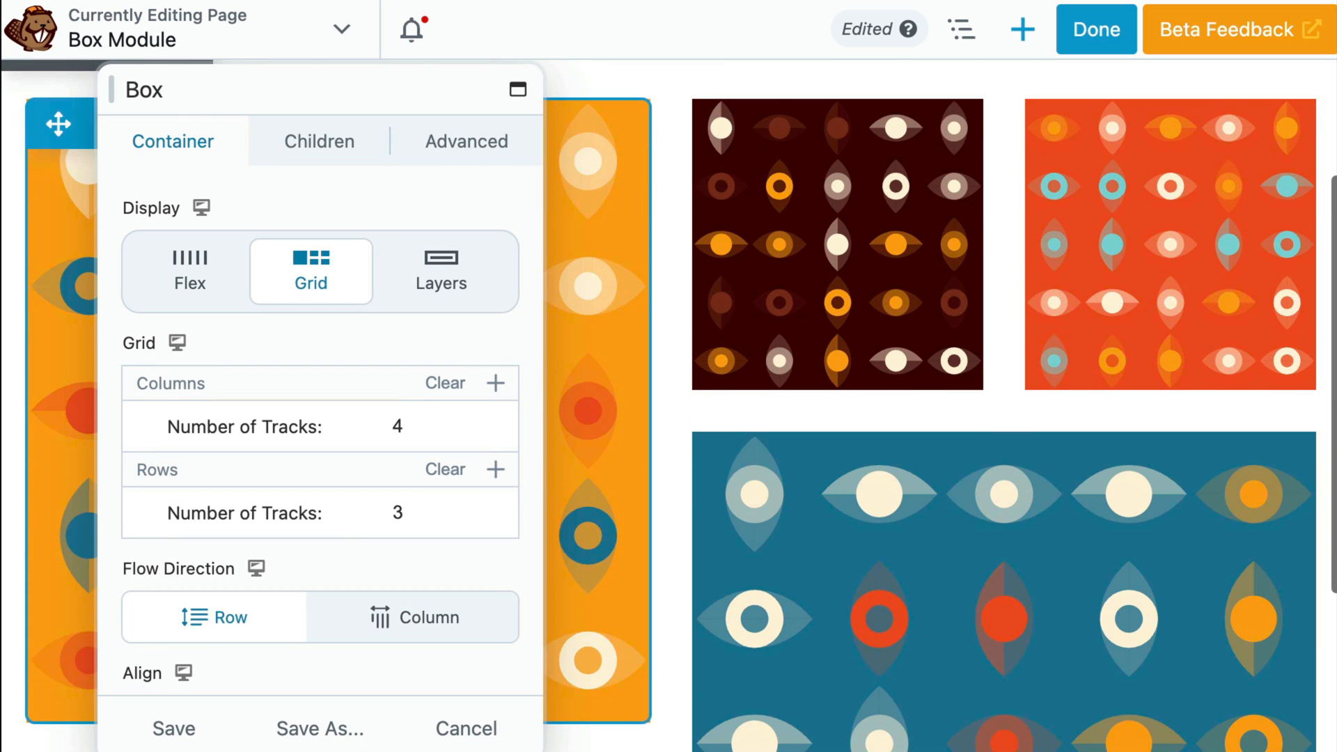
scroll(down, 3)
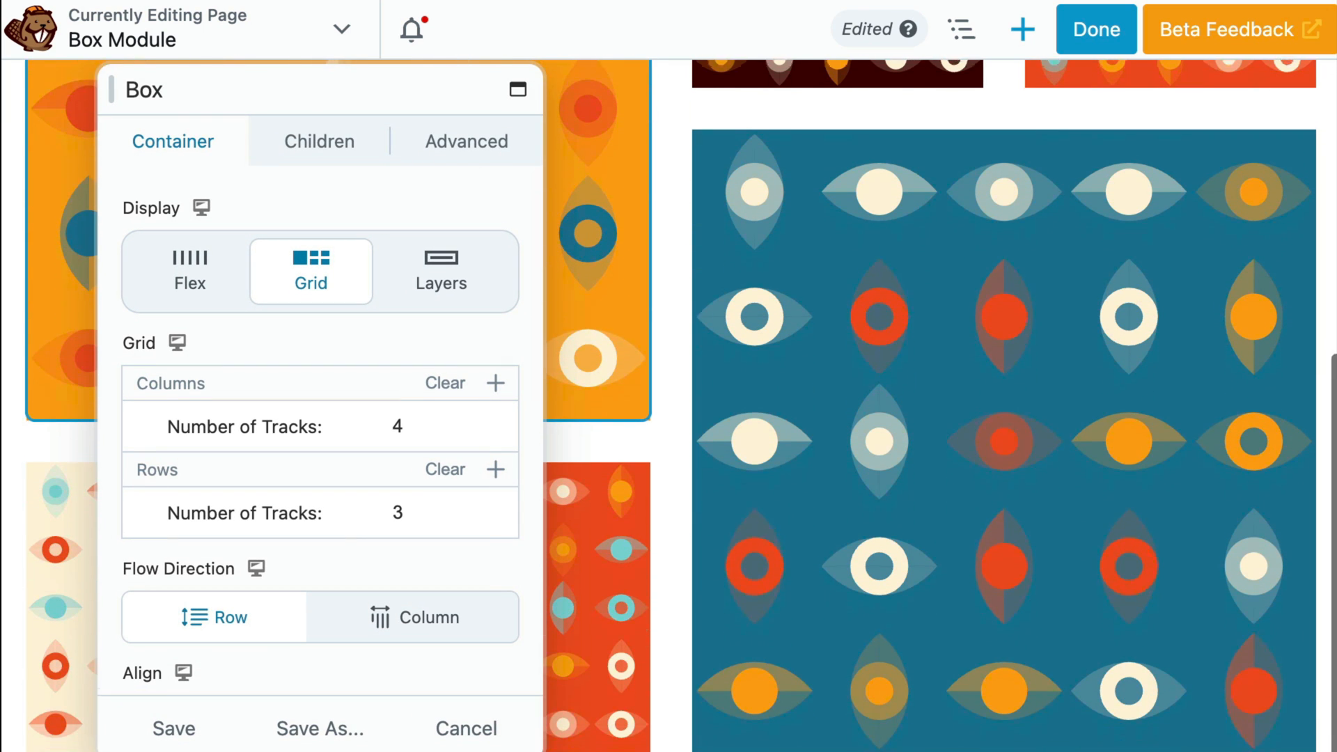
click(173, 728)
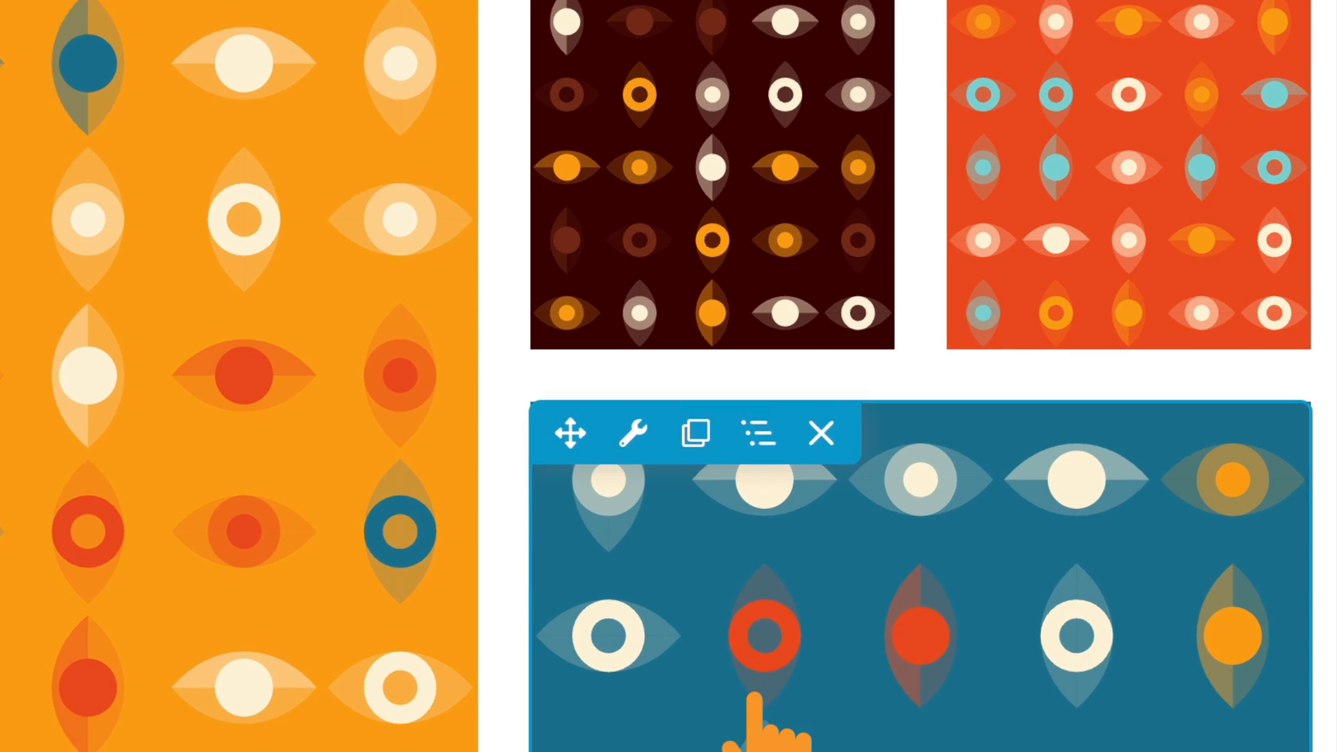
Select the top row, its header grid Box and the left navigation Menu via the Outline
click(755, 433)
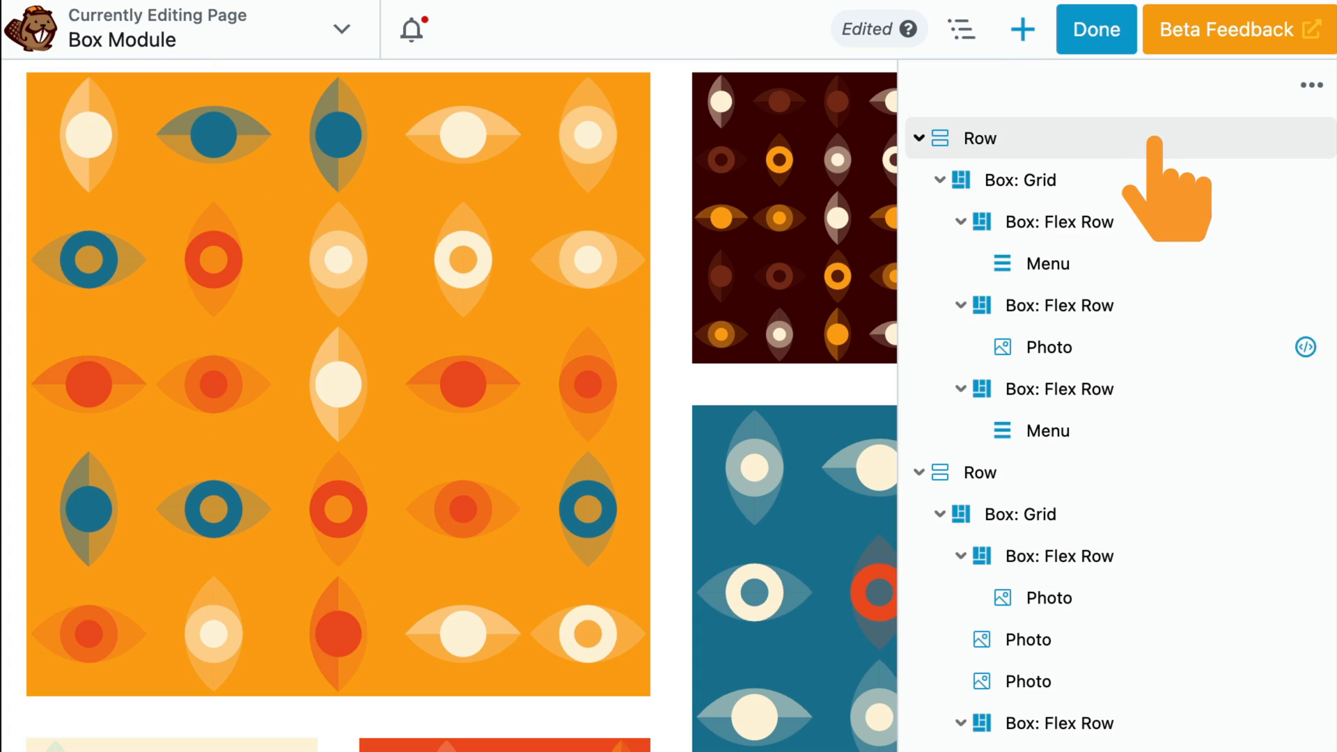
click(1016, 180)
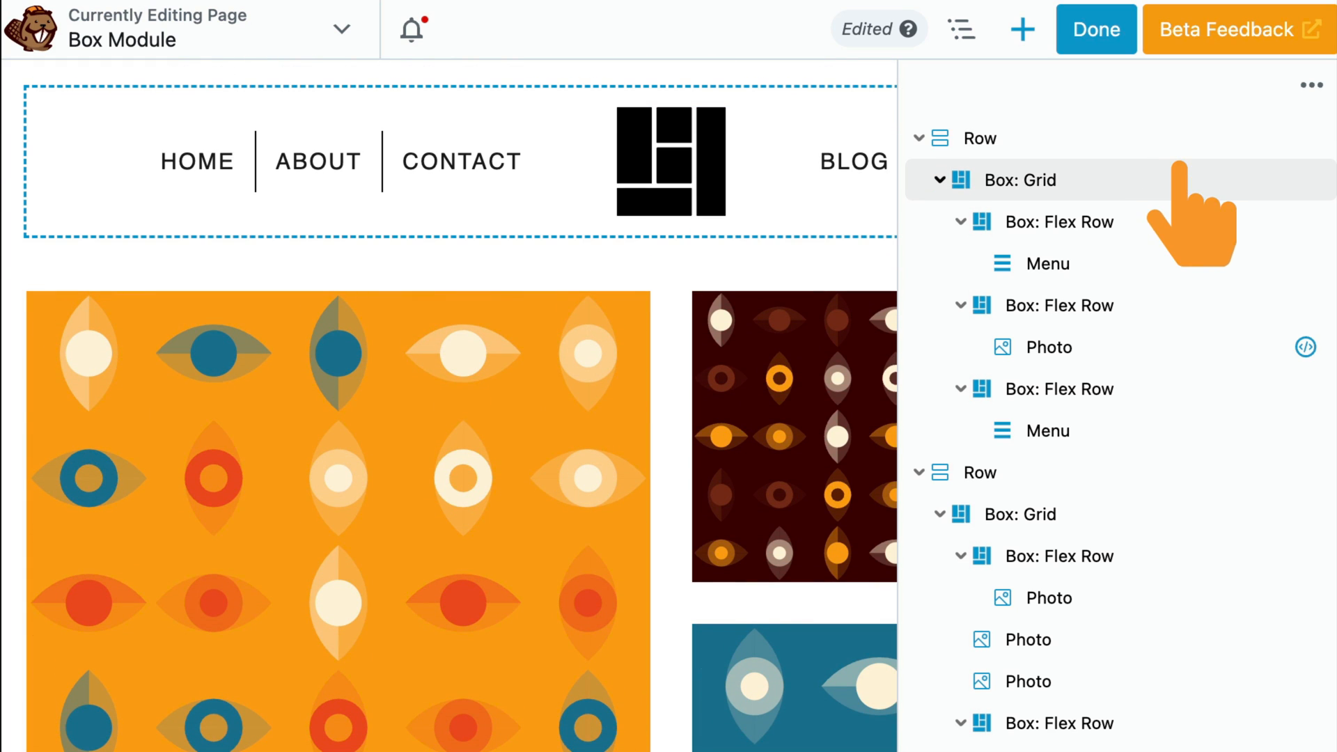
click(1046, 263)
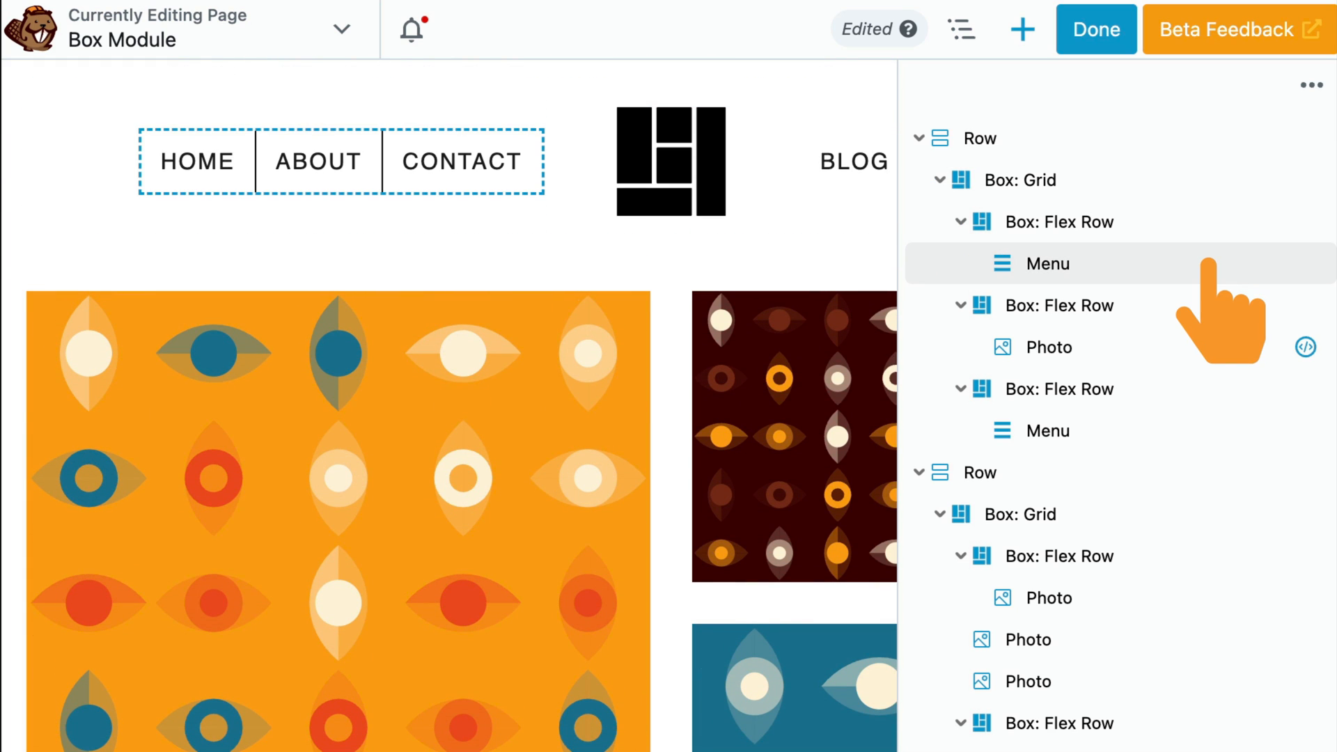
click(1058, 305)
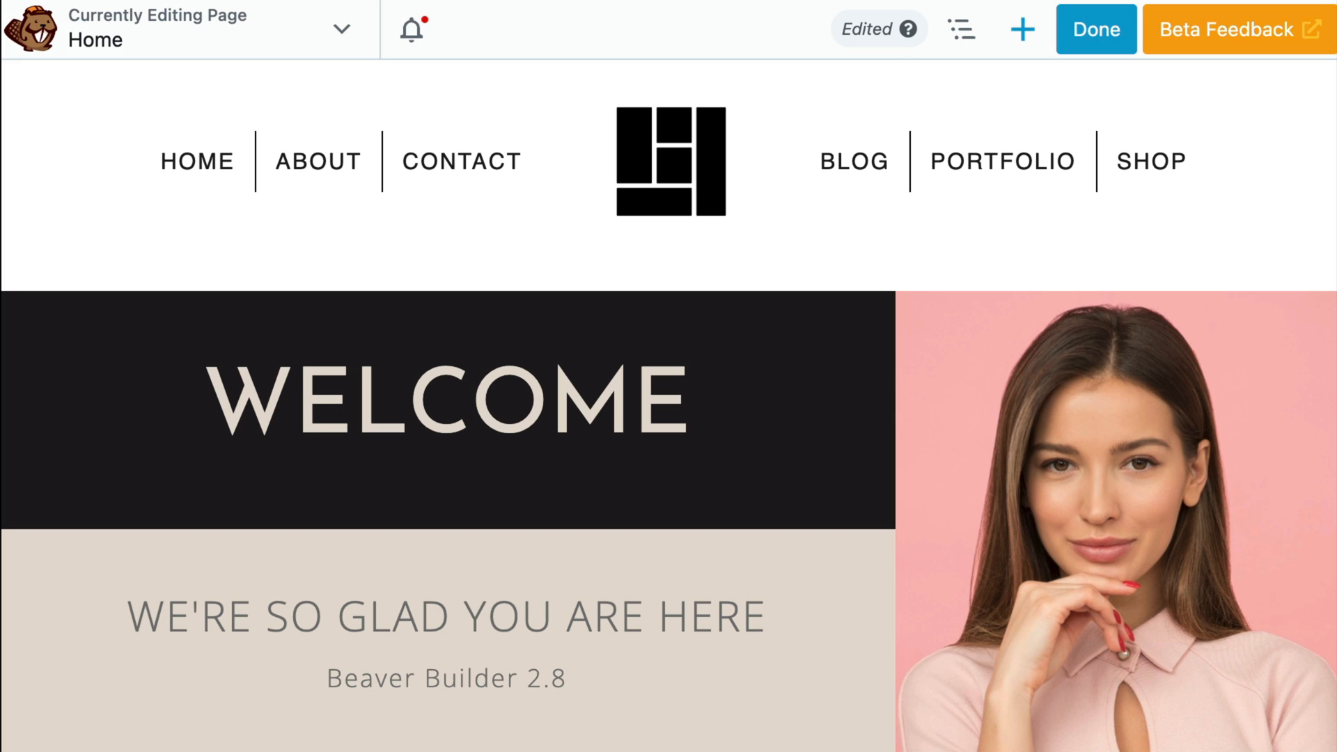
Show Global Styles from Tools with Text collapsed and the Heading section expanded
click(342, 28)
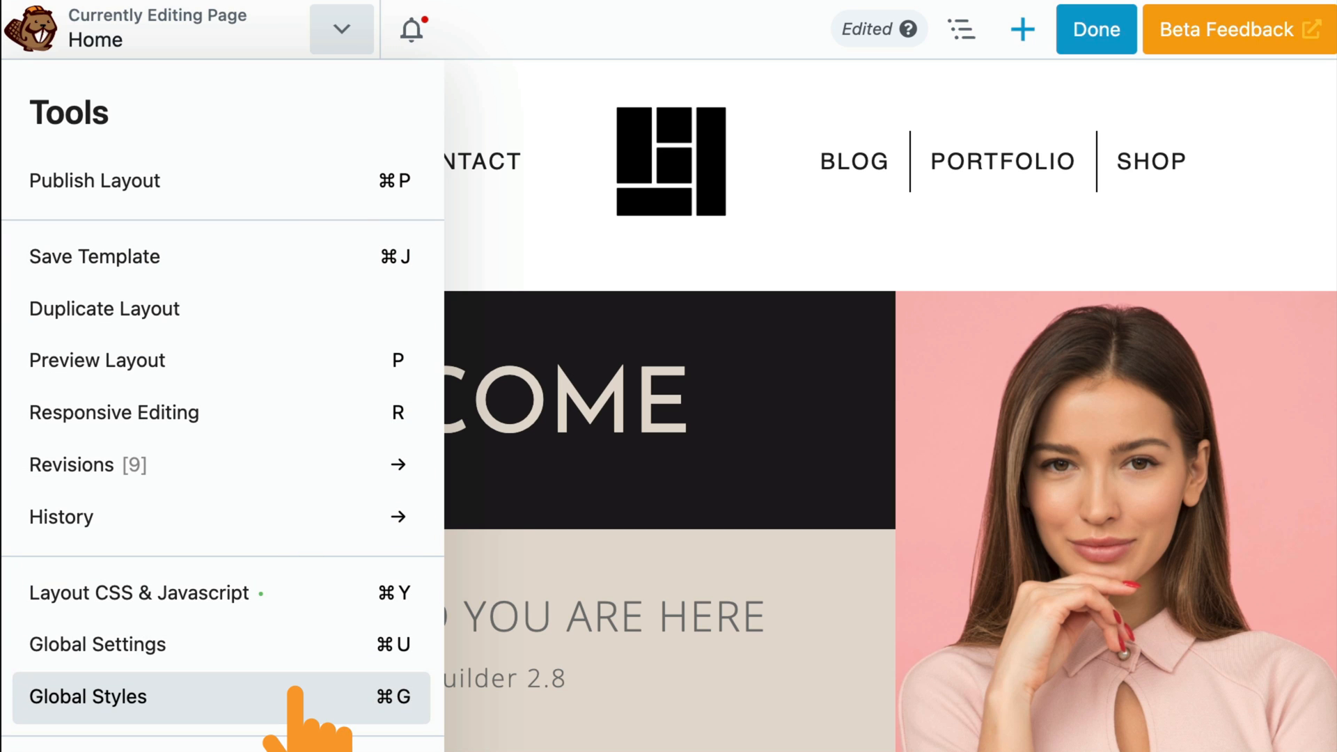
click(88, 697)
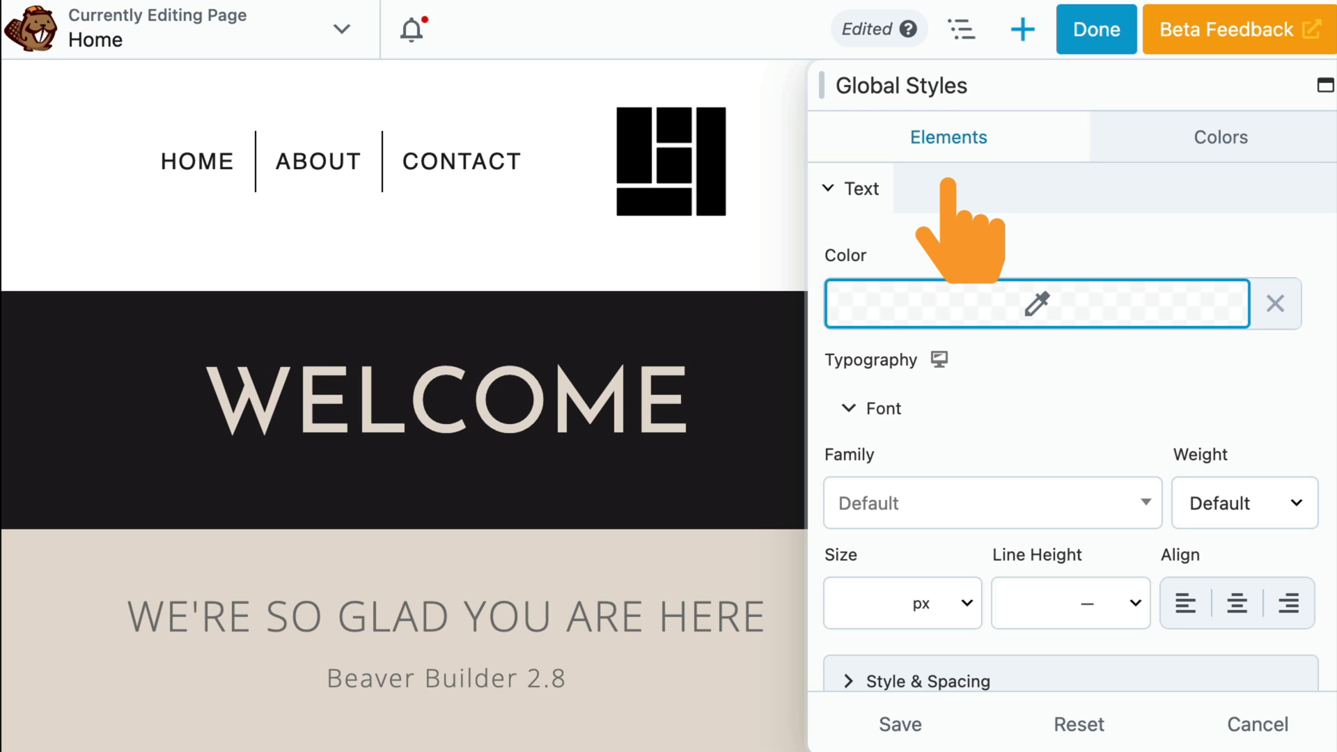
click(860, 188)
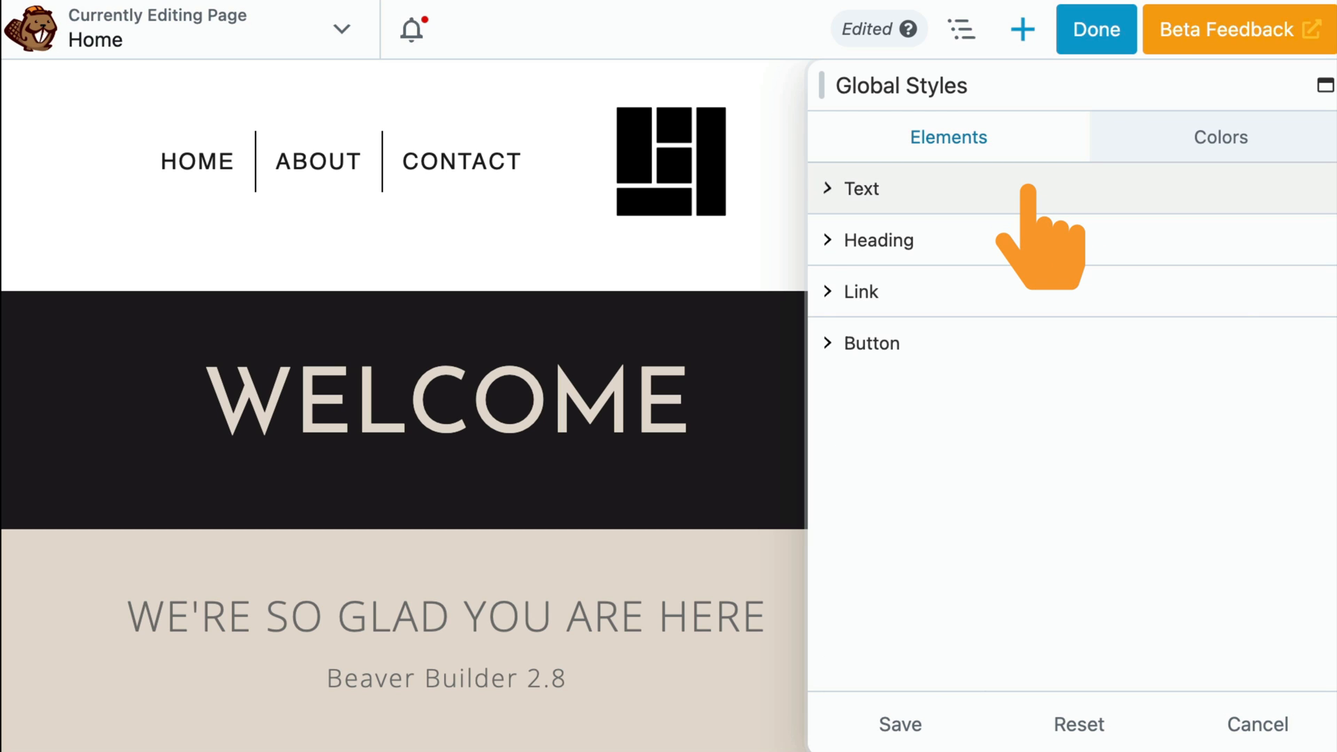
mouse_move(1015, 248)
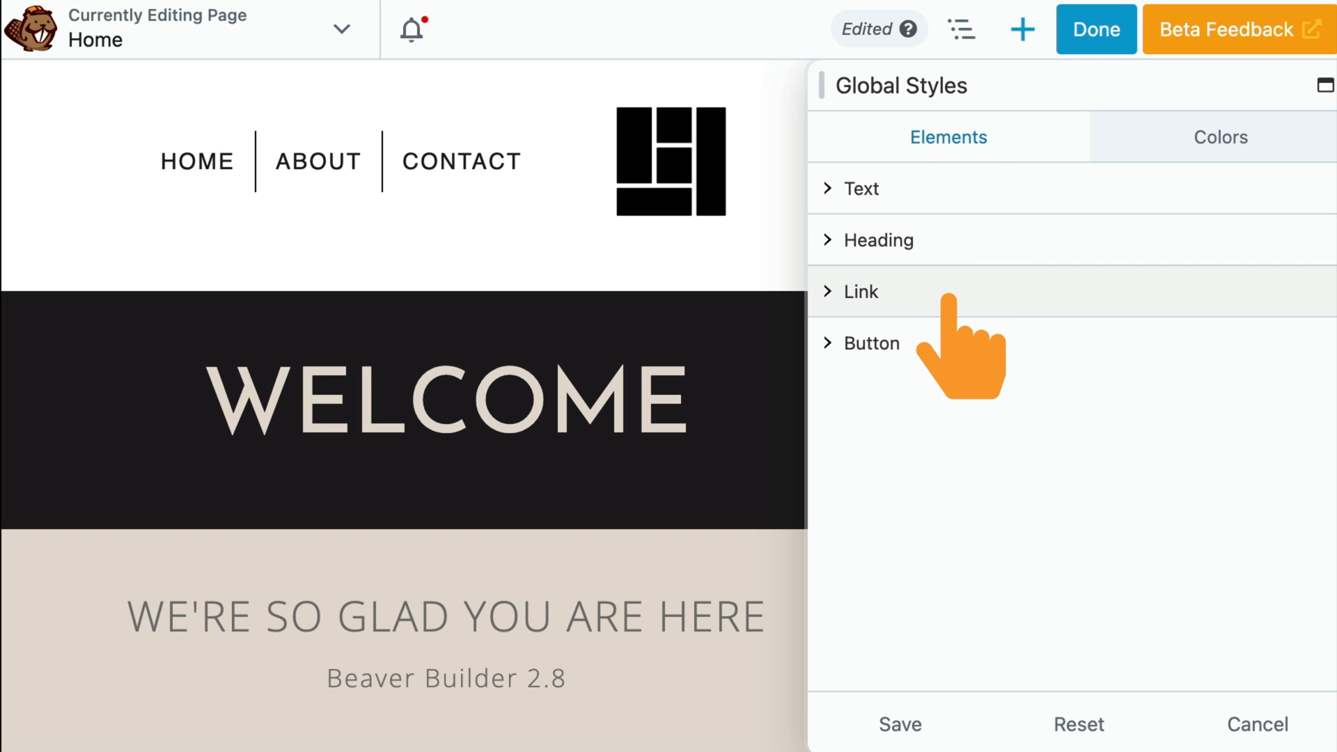
click(879, 239)
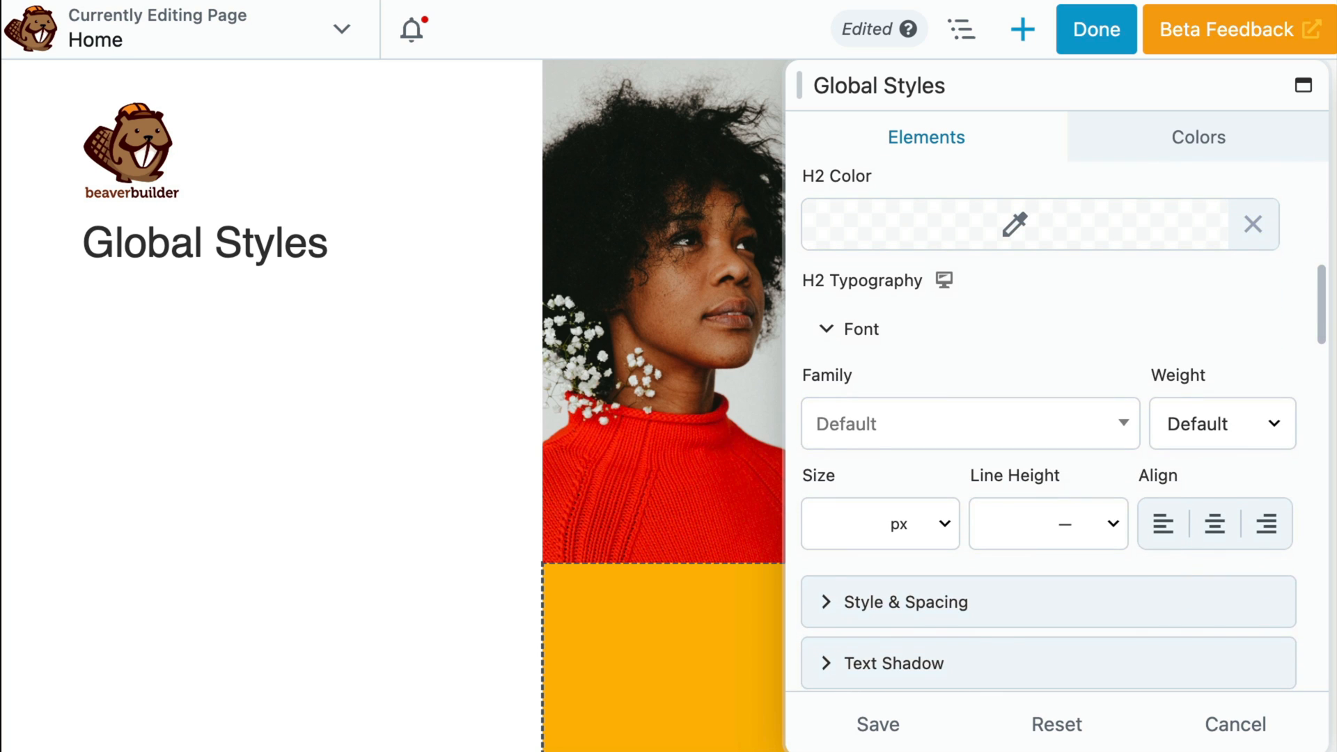
Style global H2 as Luminous vivid orange, Josefin Sans Medium, size 45, uppercase
click(1031, 224)
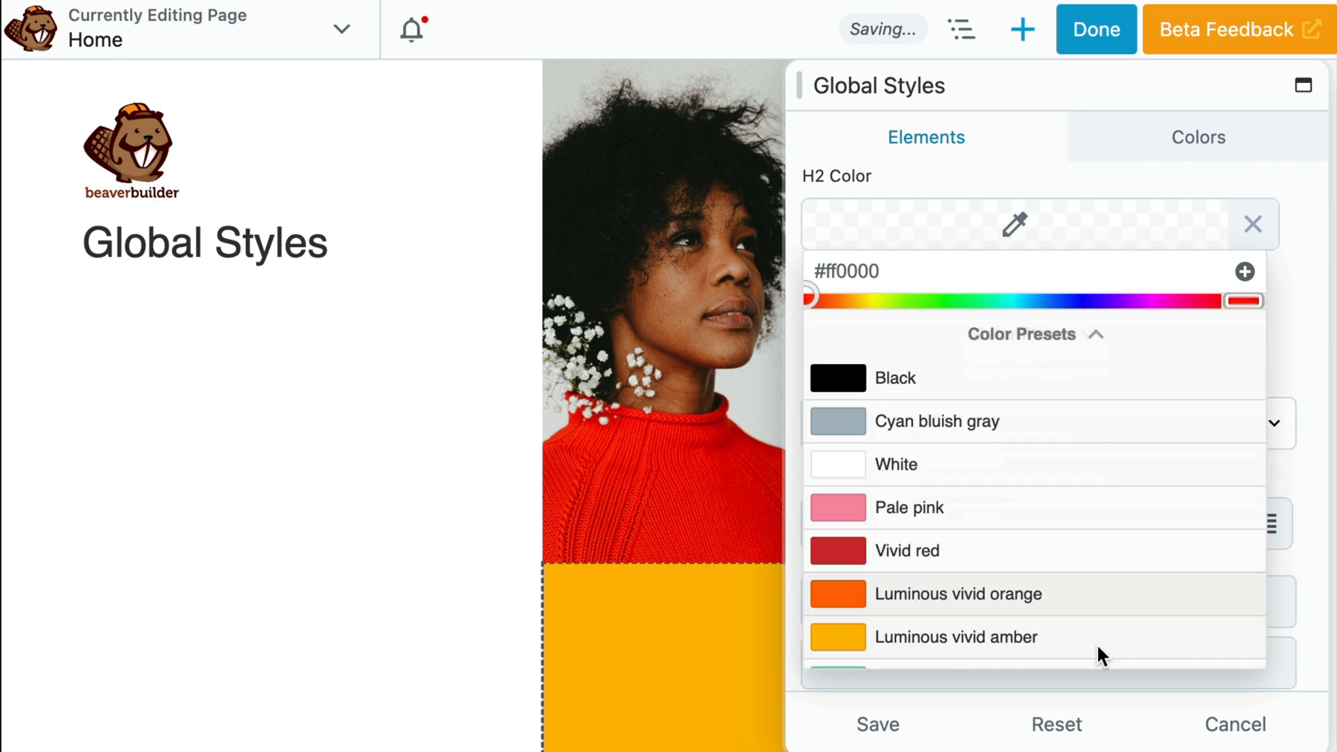
click(958, 595)
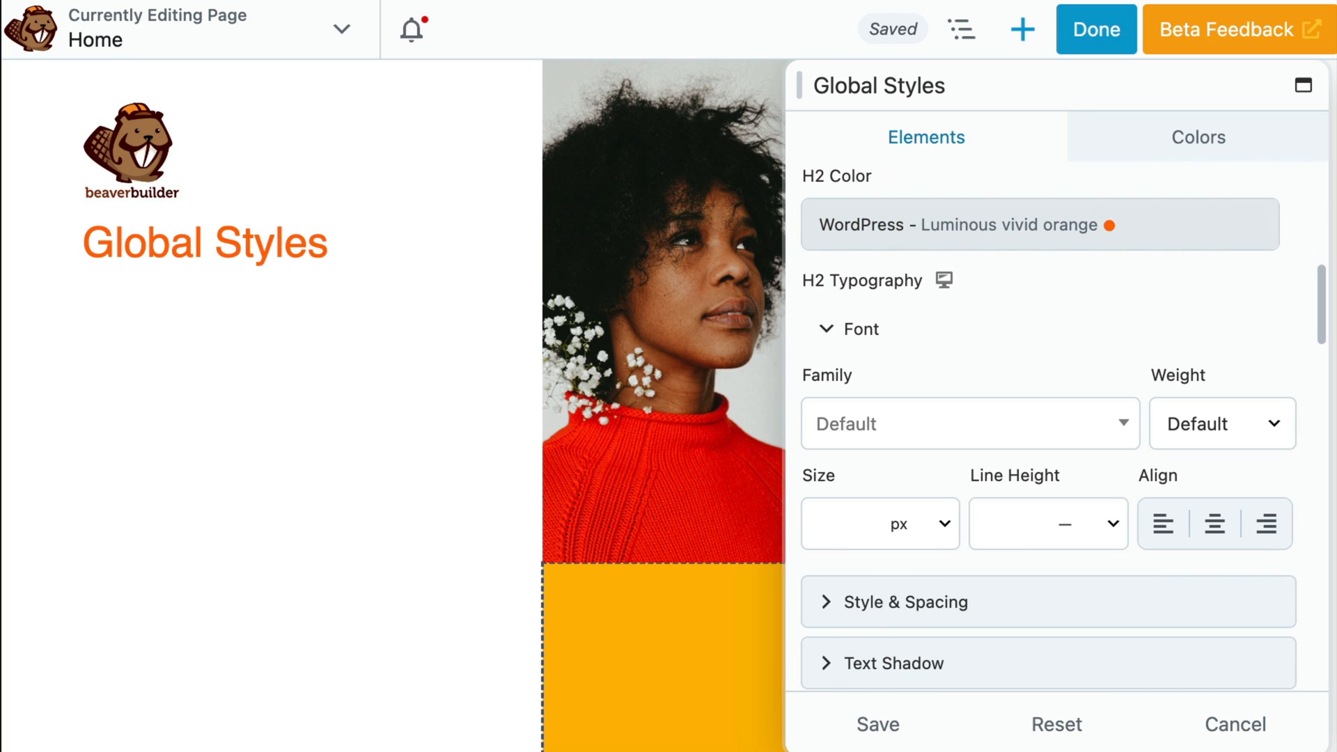
click(969, 424)
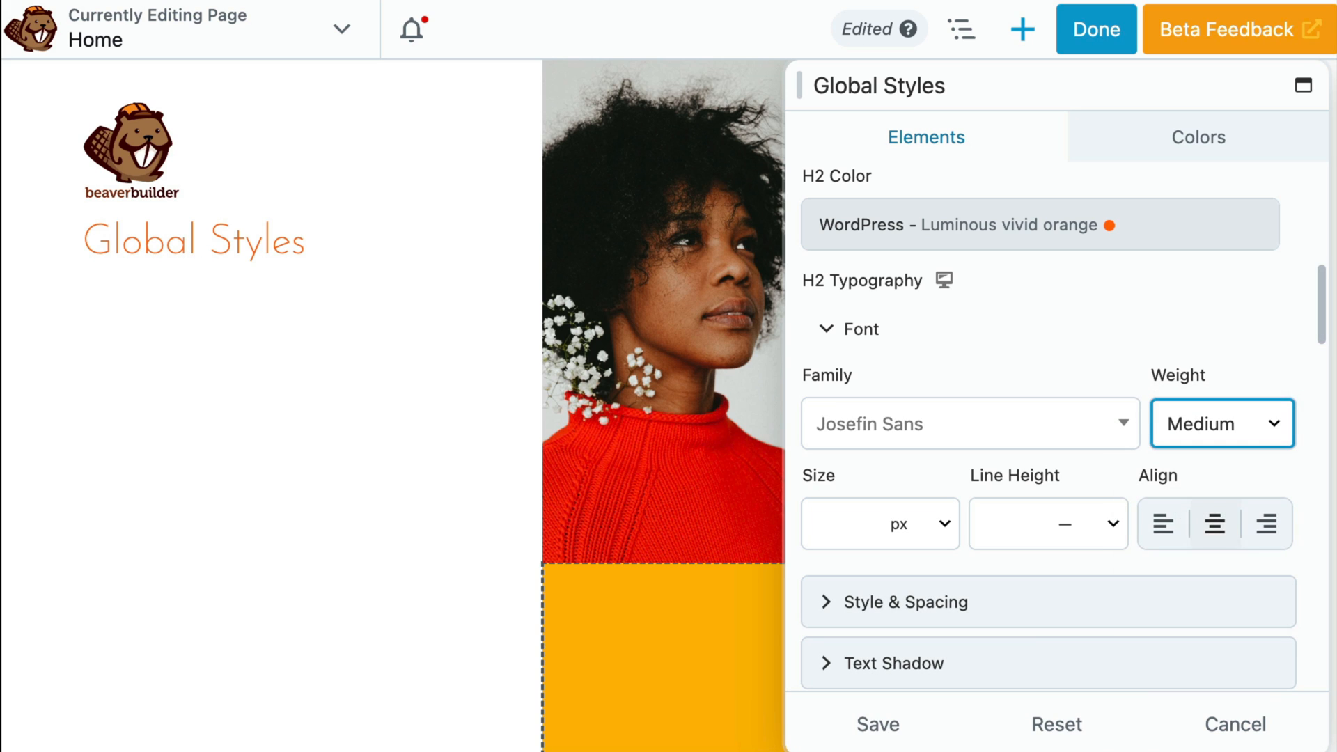
text(45)
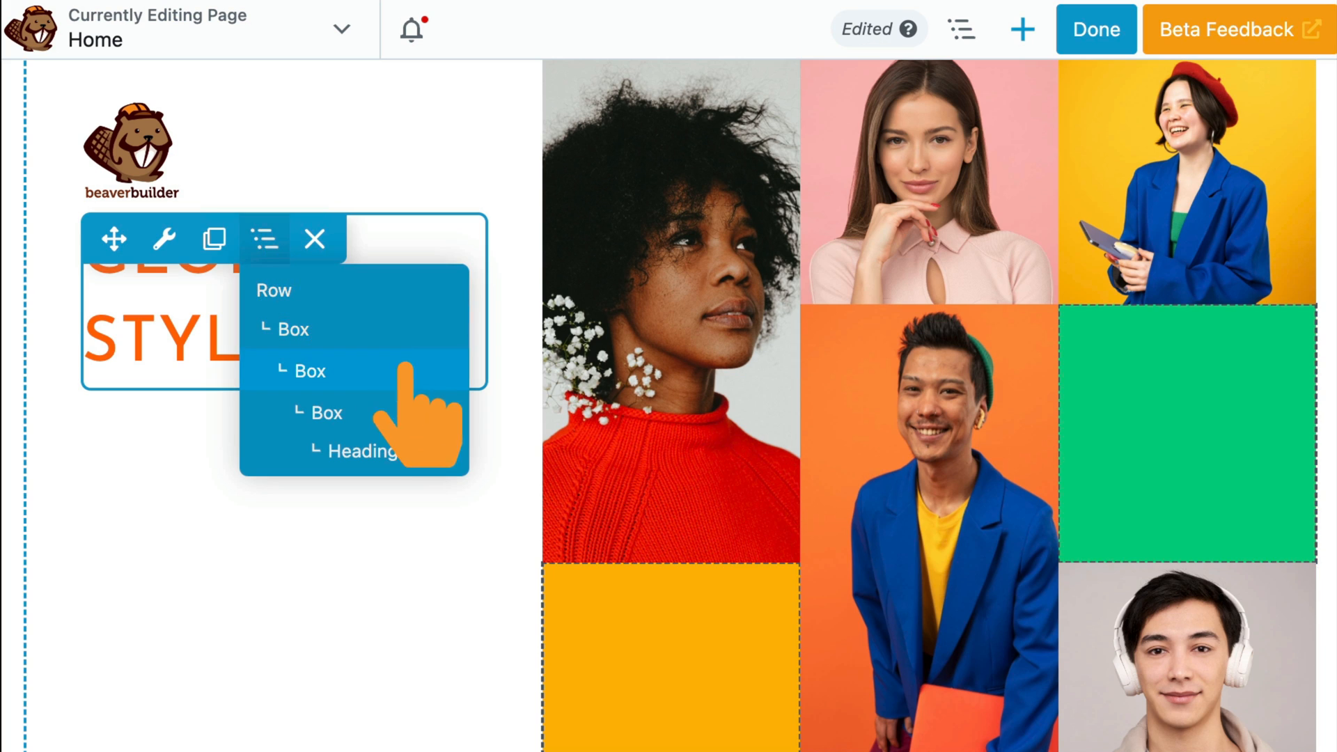
View the heading's own settings, then return to Global Styles with Text expanded
click(357, 450)
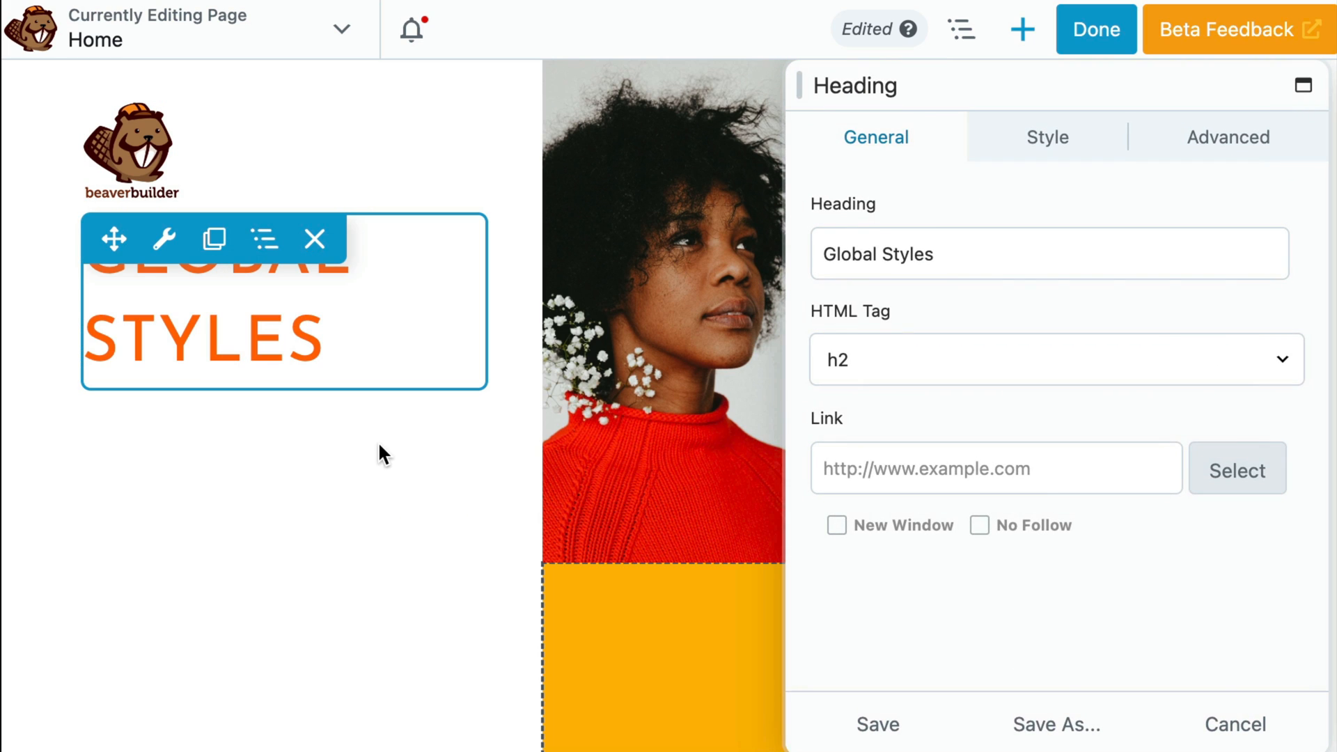
click(1046, 137)
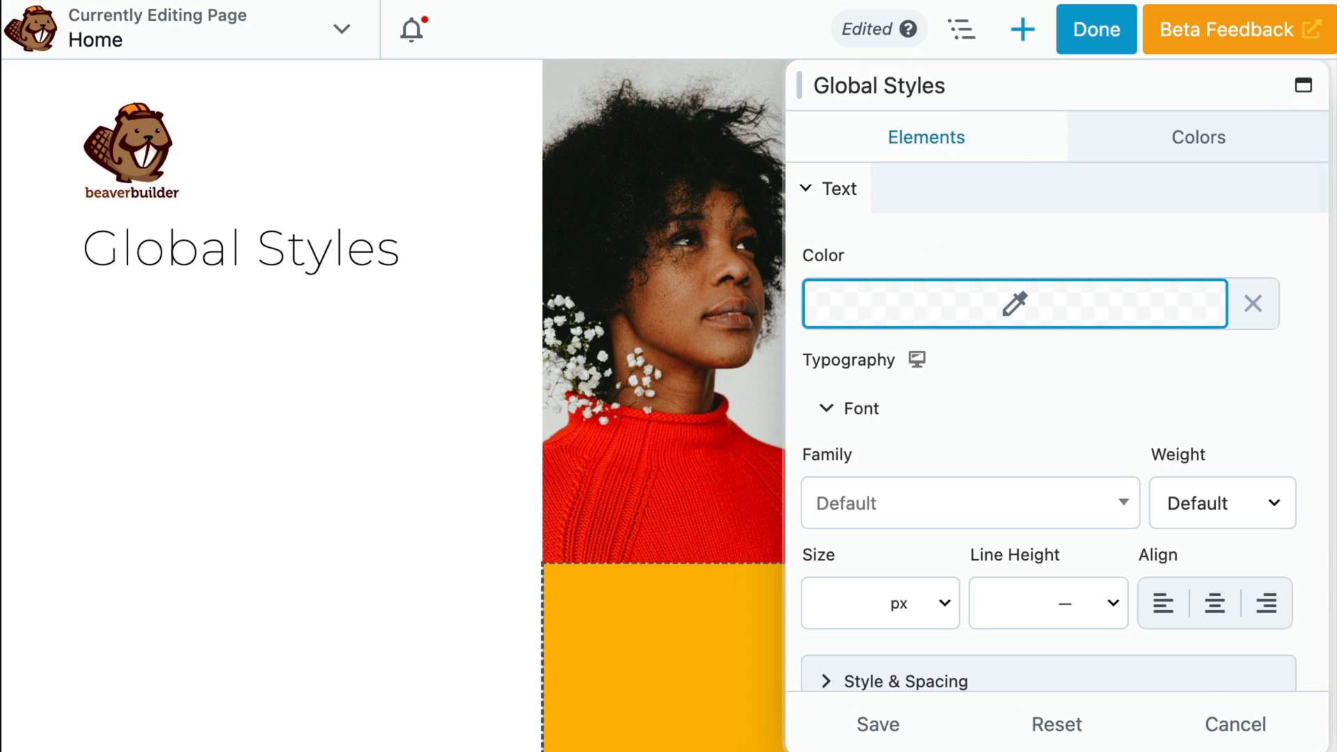
On the Colors tab, name a new global color 'primary color' and pick a dark colour
click(1197, 136)
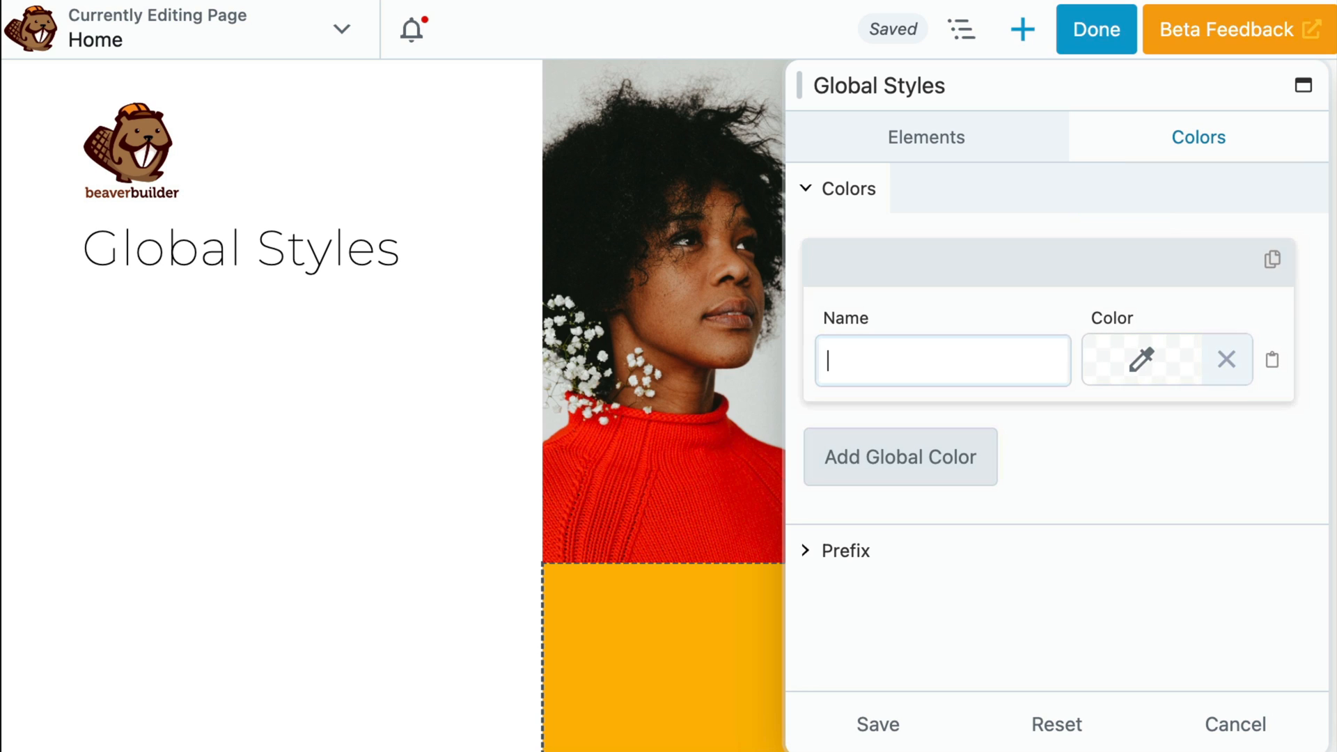
click(943, 359)
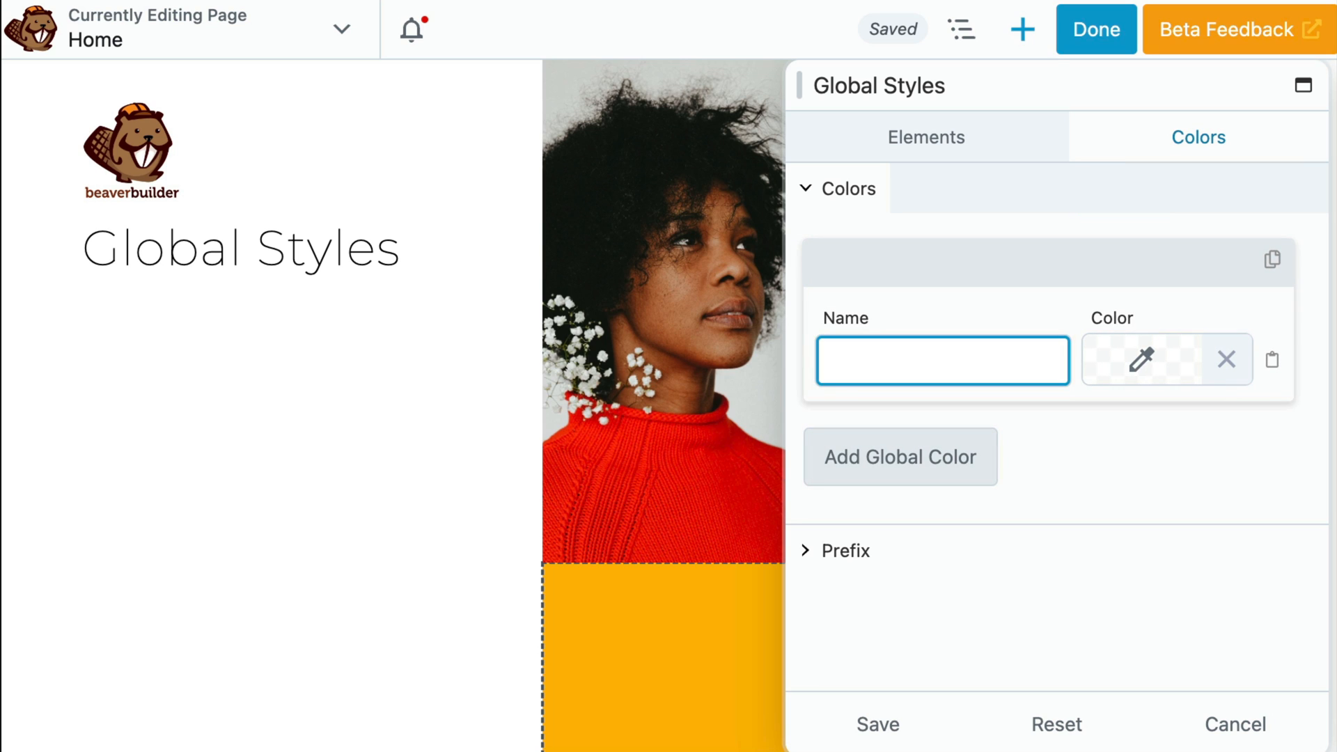
click(941, 359)
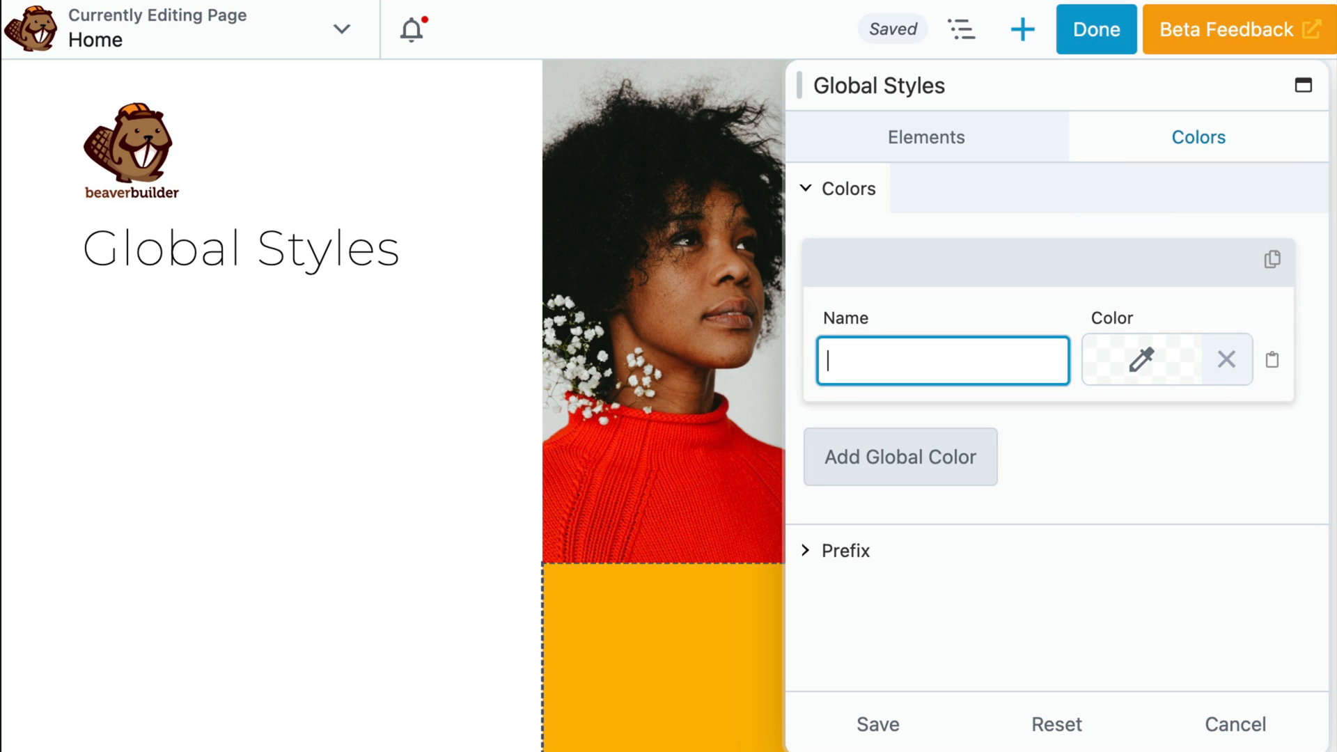
text(primary color)
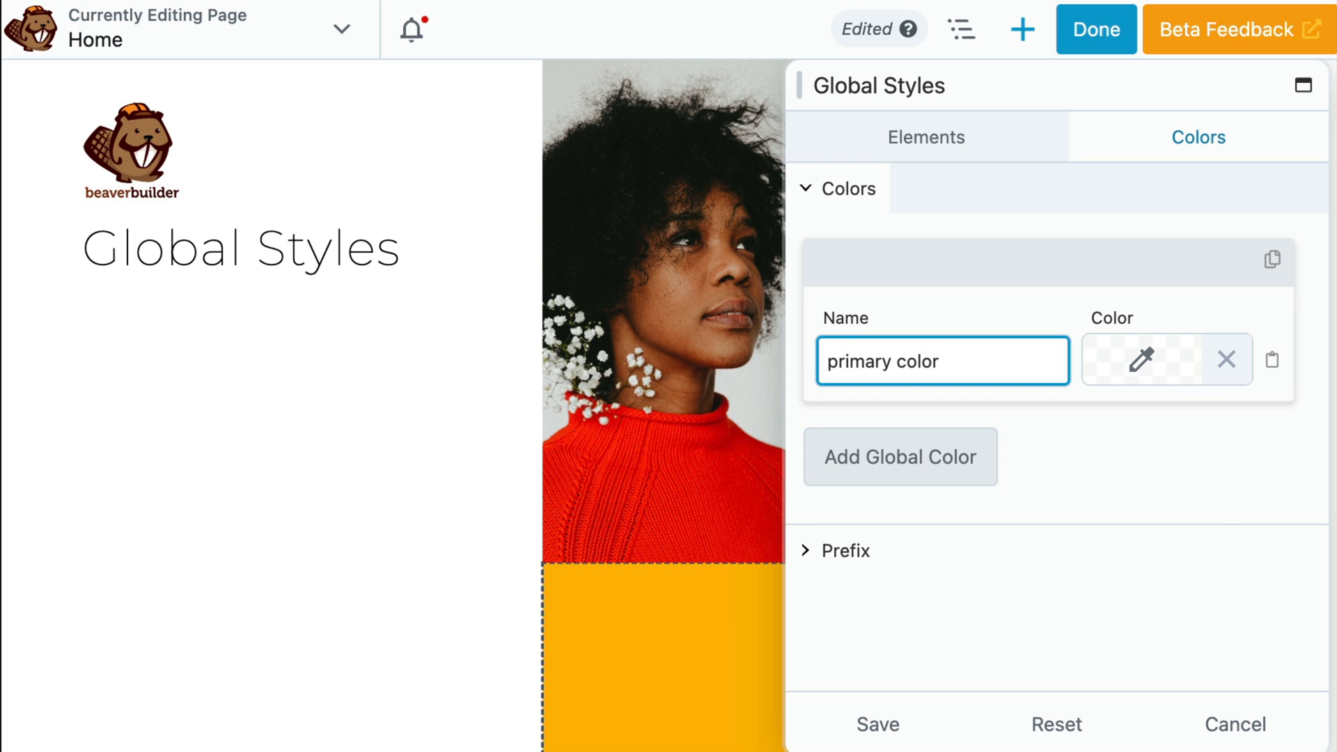
click(1140, 359)
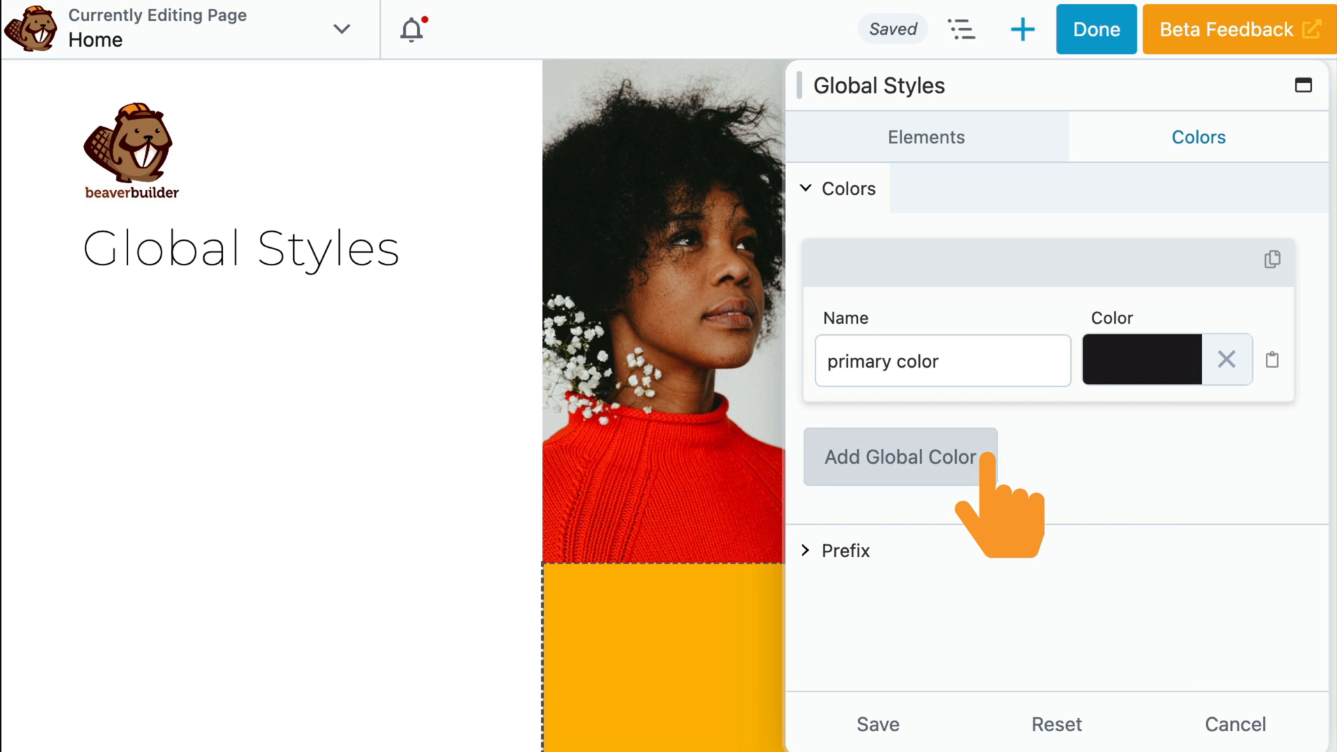
Add the global color, delete the beige secondary color and confirm
click(898, 457)
text(secondary color)
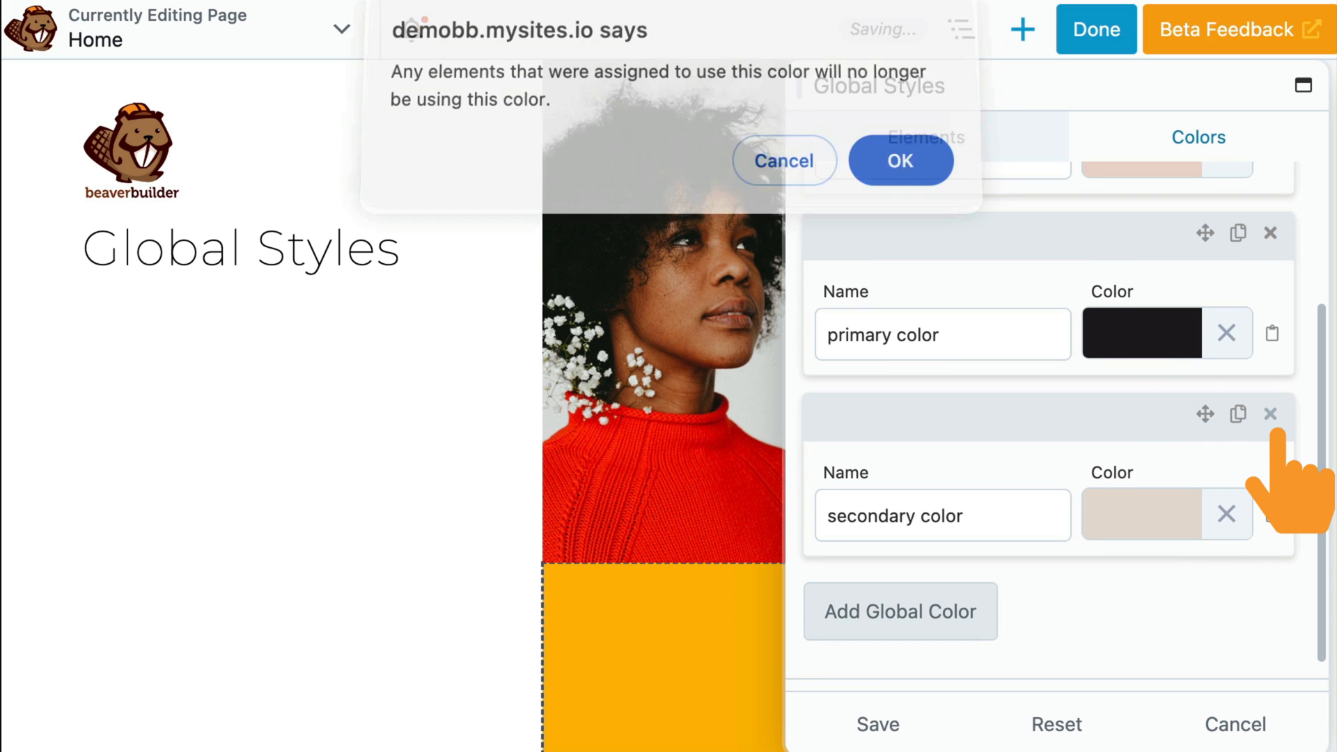
click(900, 162)
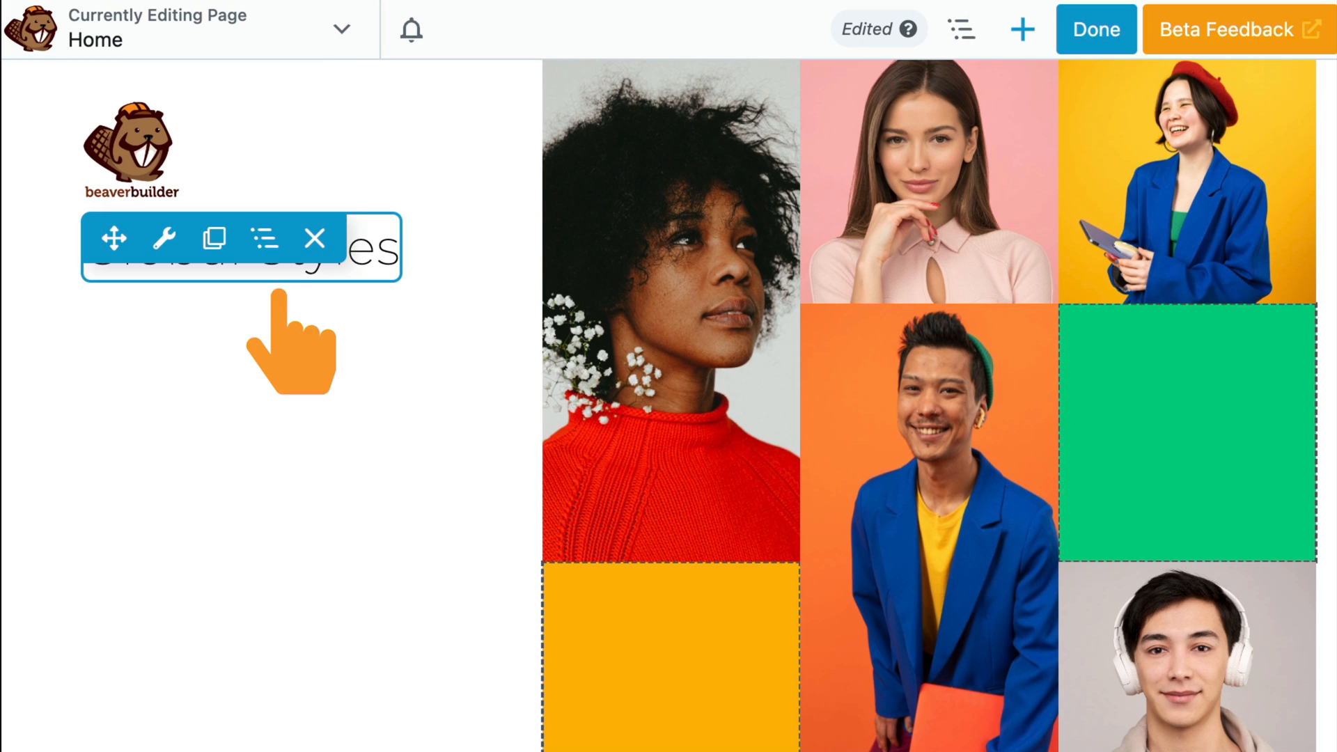
Select the heading's parent Box and give it the beige accent global colour as background
click(263, 238)
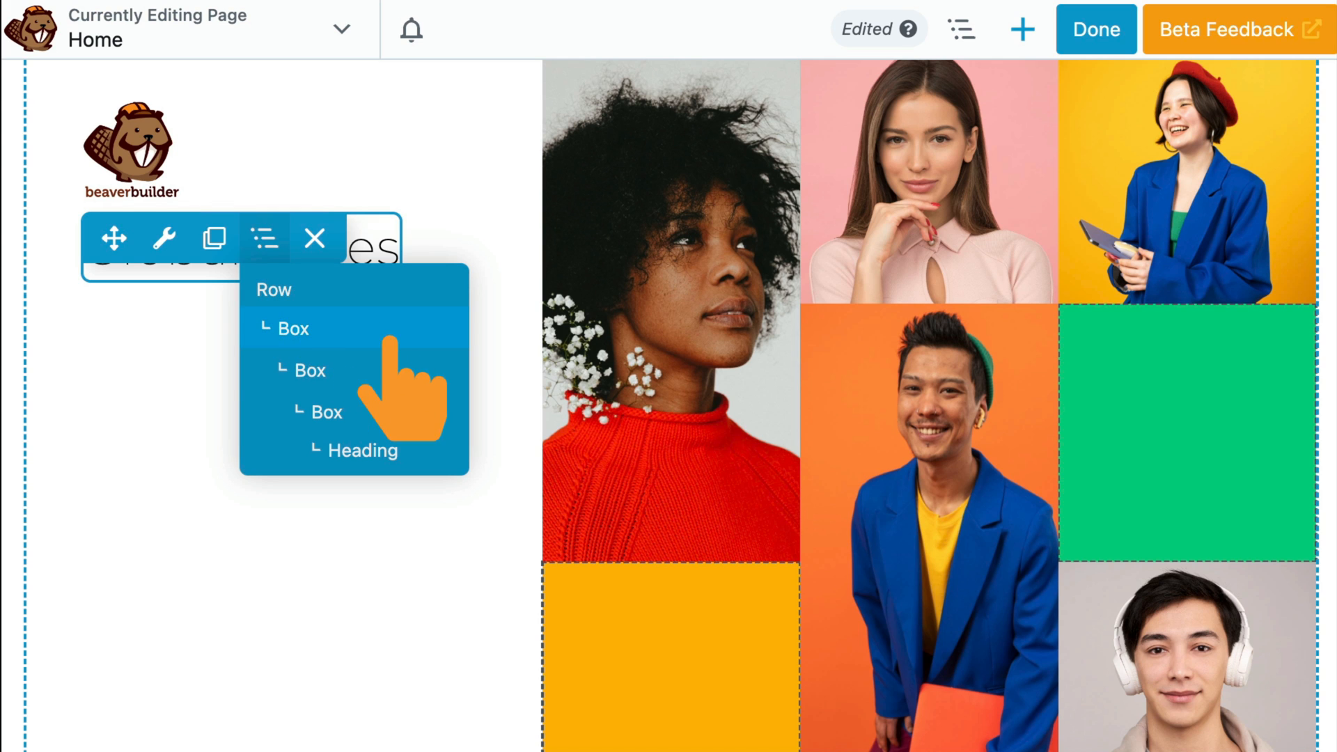
click(294, 329)
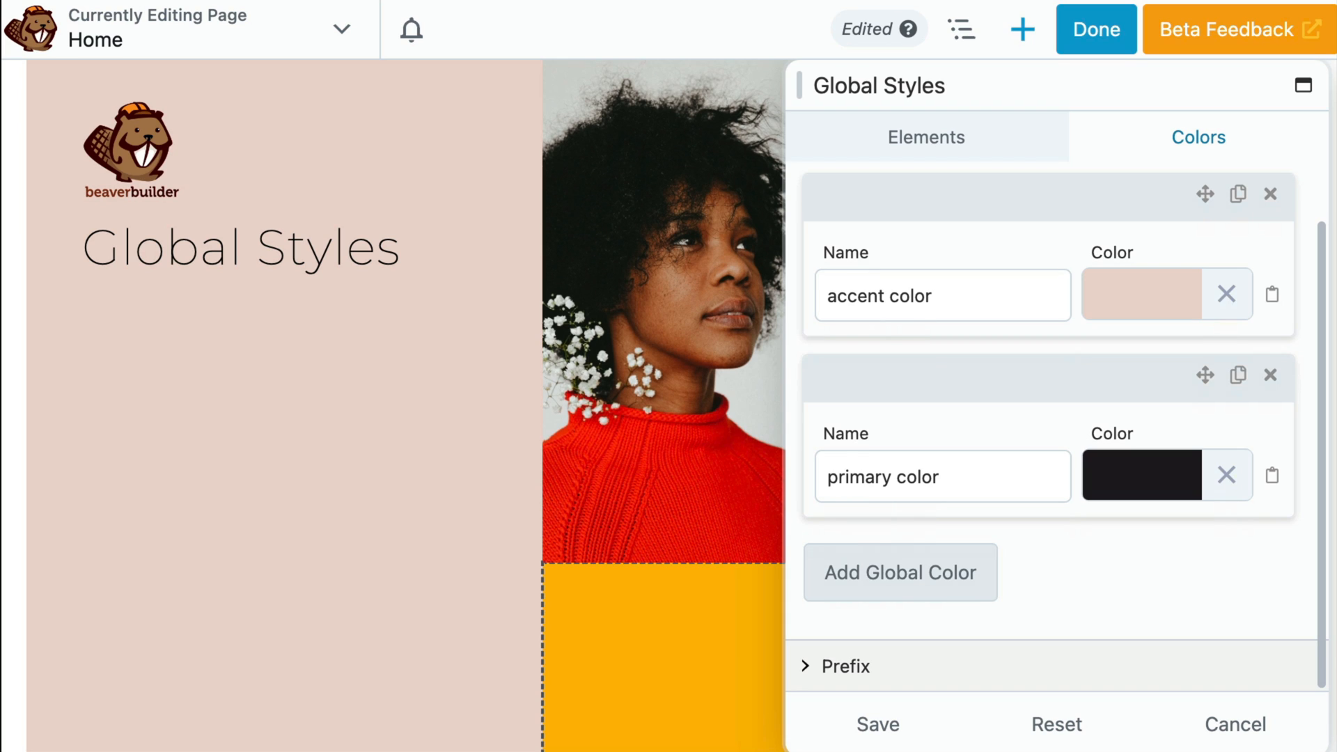
click(843, 666)
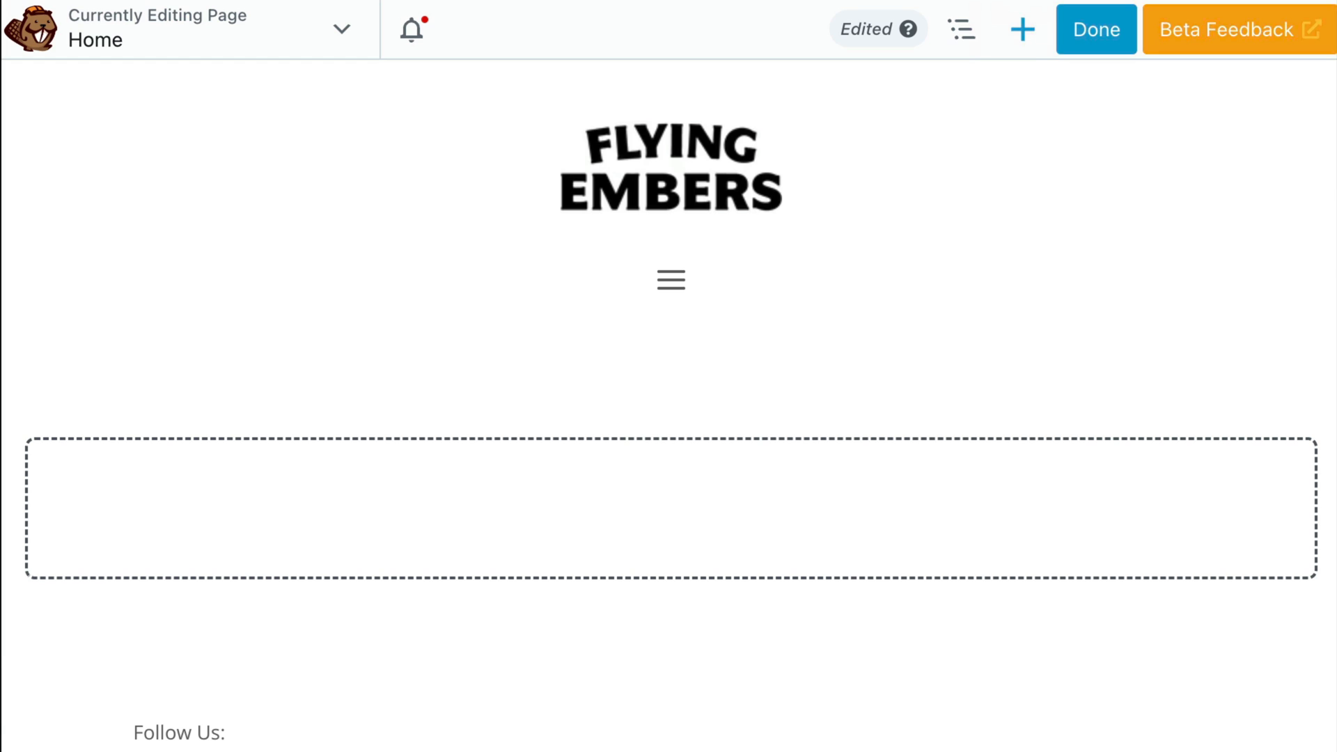
Drop a North Commerce module onto the page with its Layout set to Product Gallery
click(1022, 29)
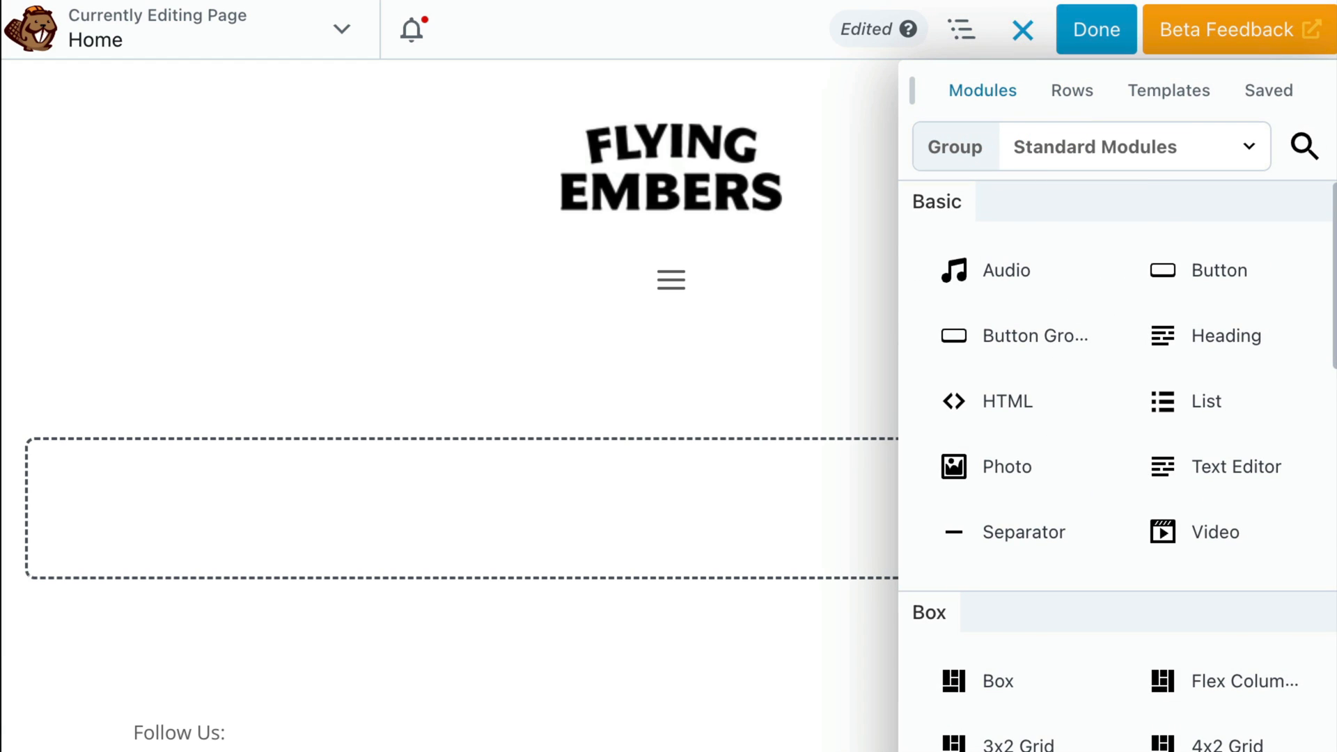
scroll(down, 3)
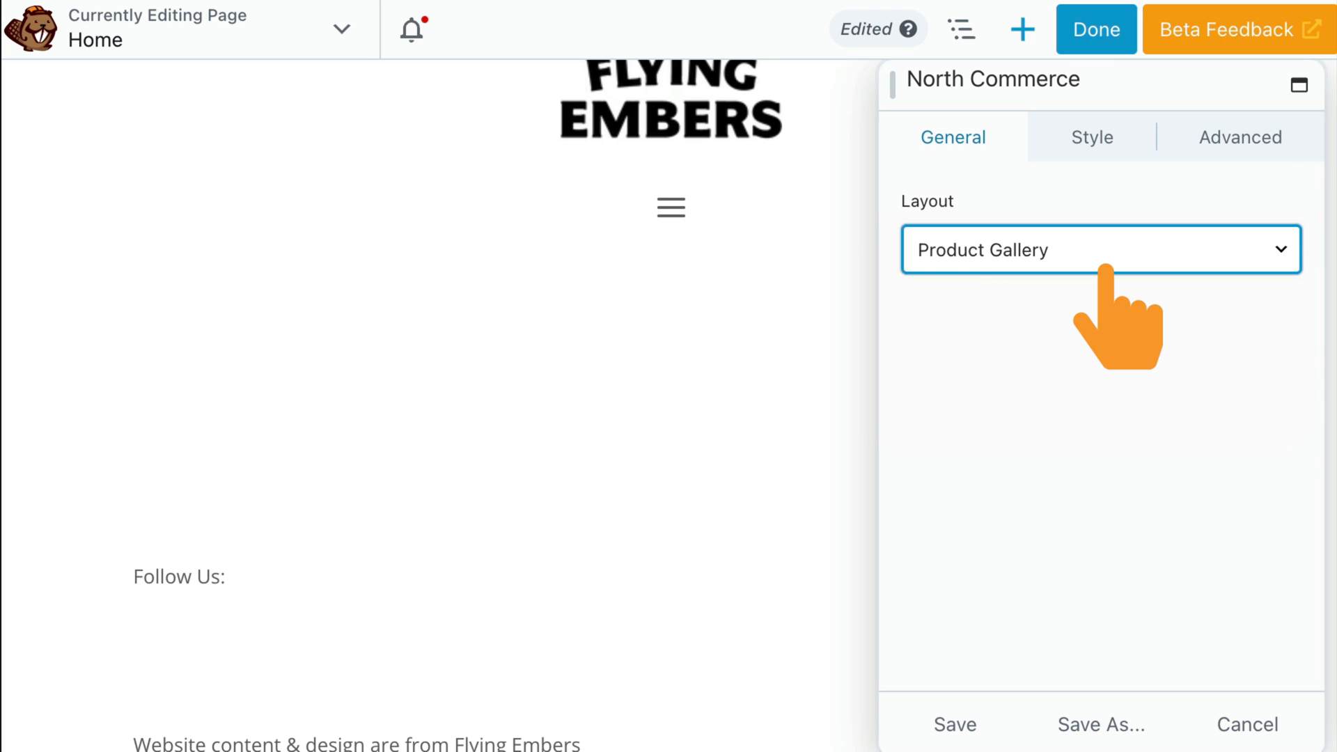
click(1098, 249)
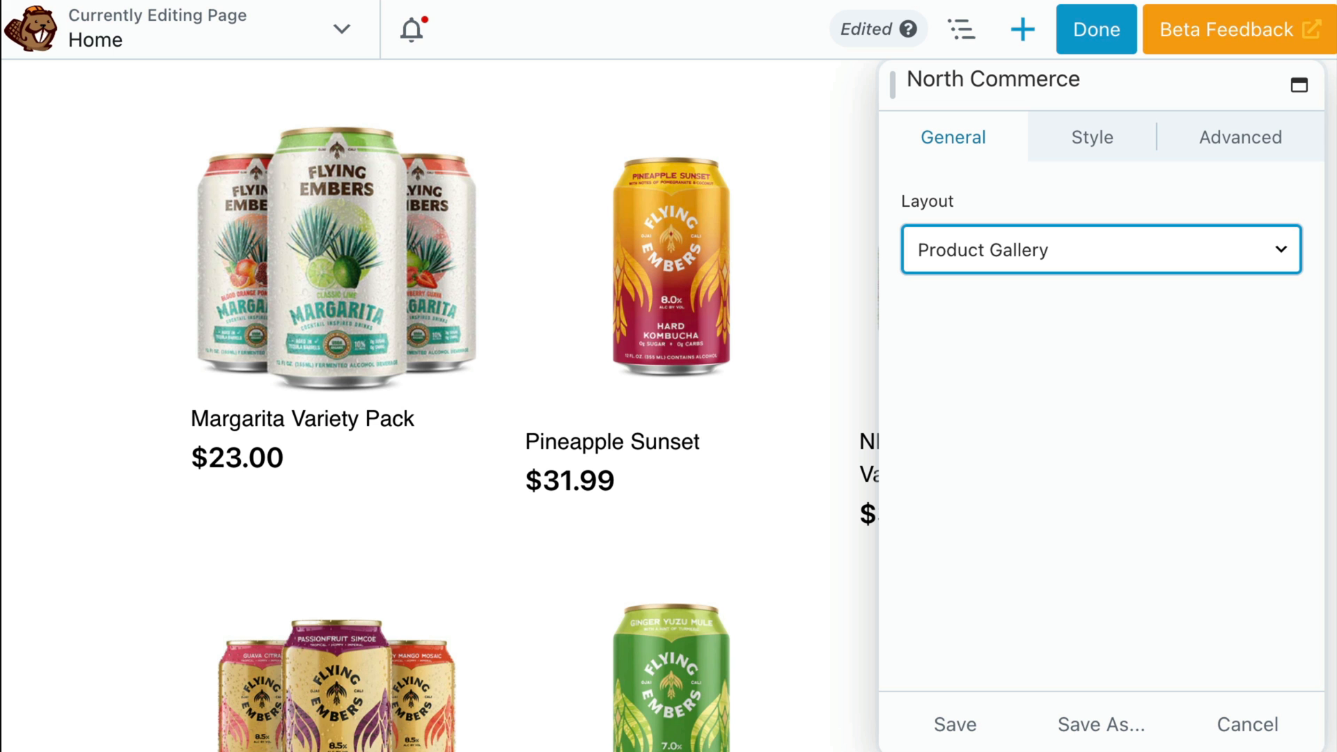
click(954, 724)
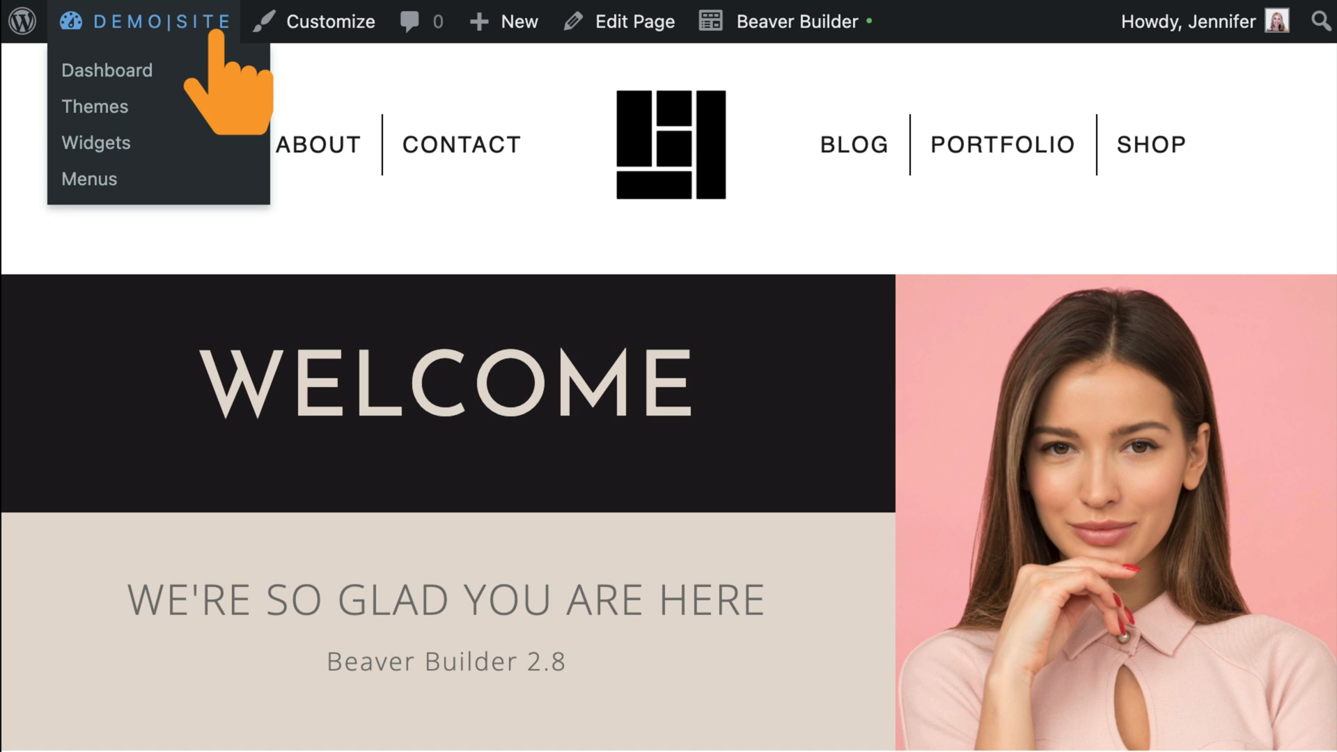
Review the installed plugins list and the Beaver Builder settings from the dashboard
click(105, 70)
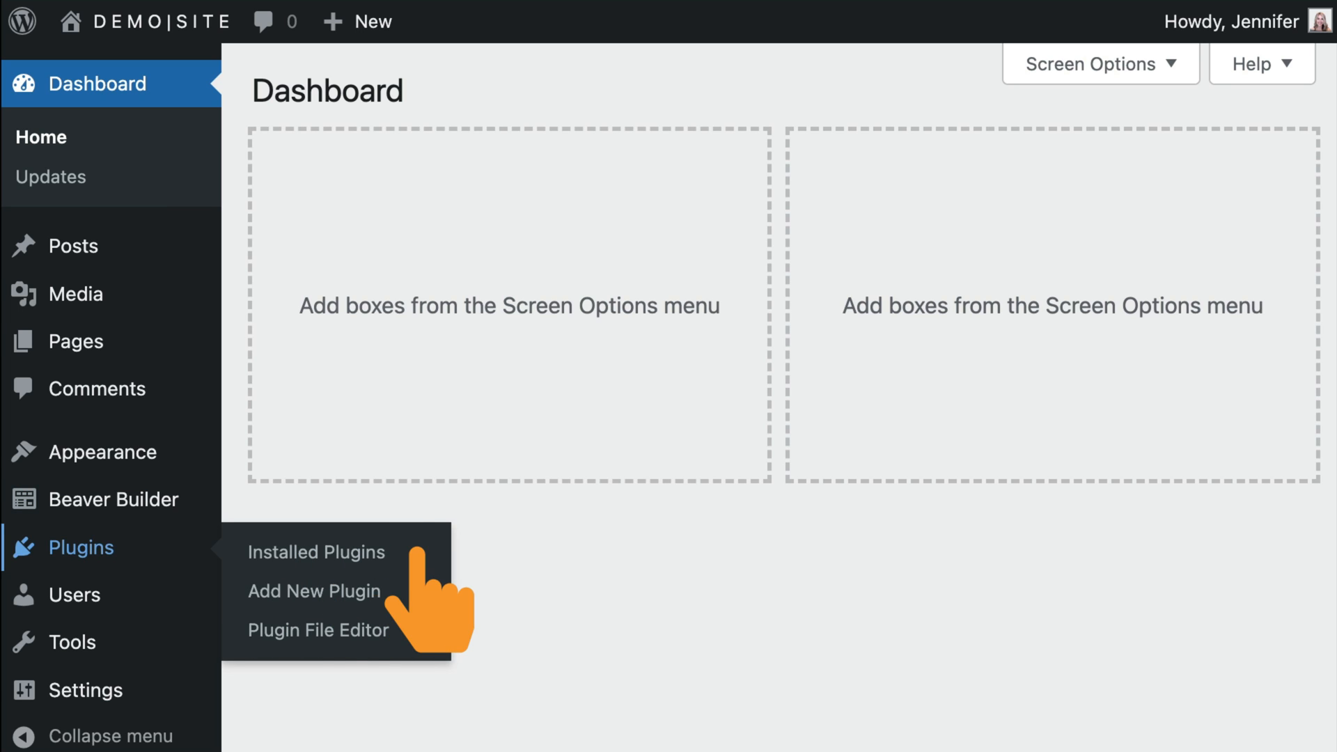
click(316, 552)
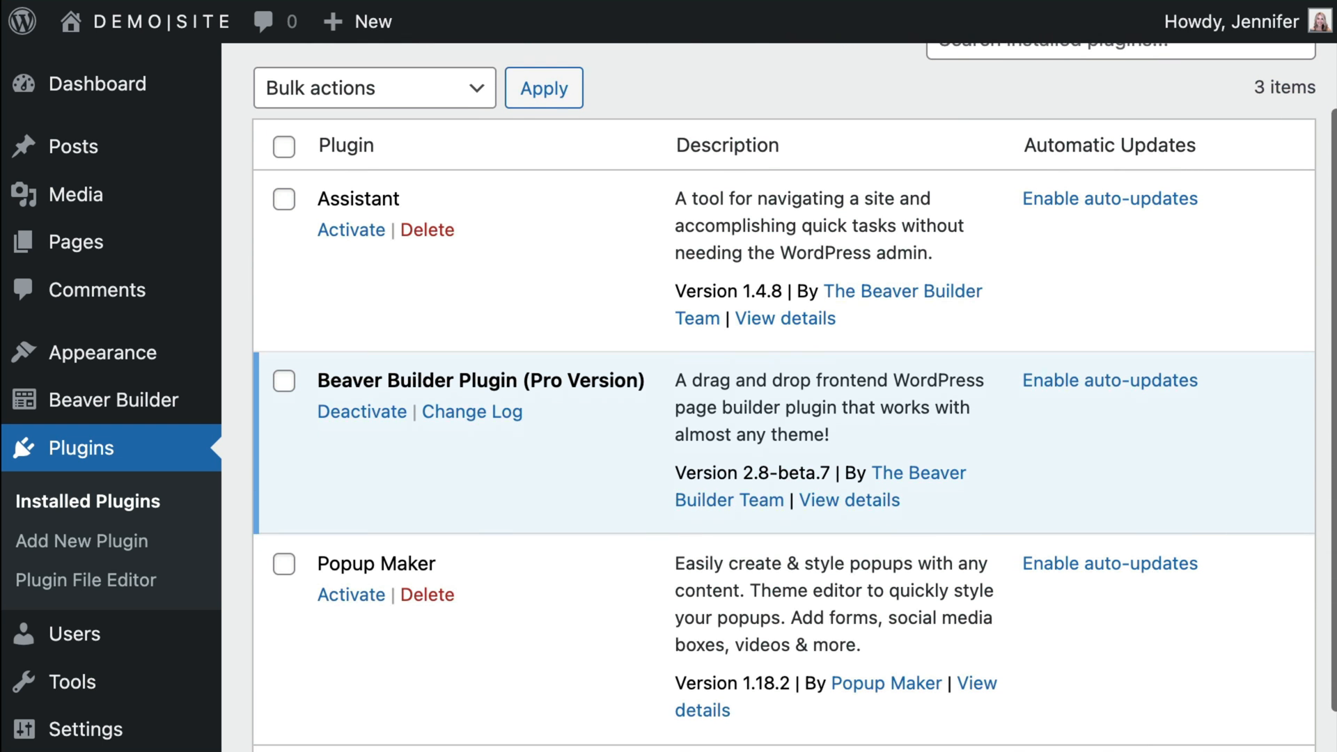
scroll(down, 3)
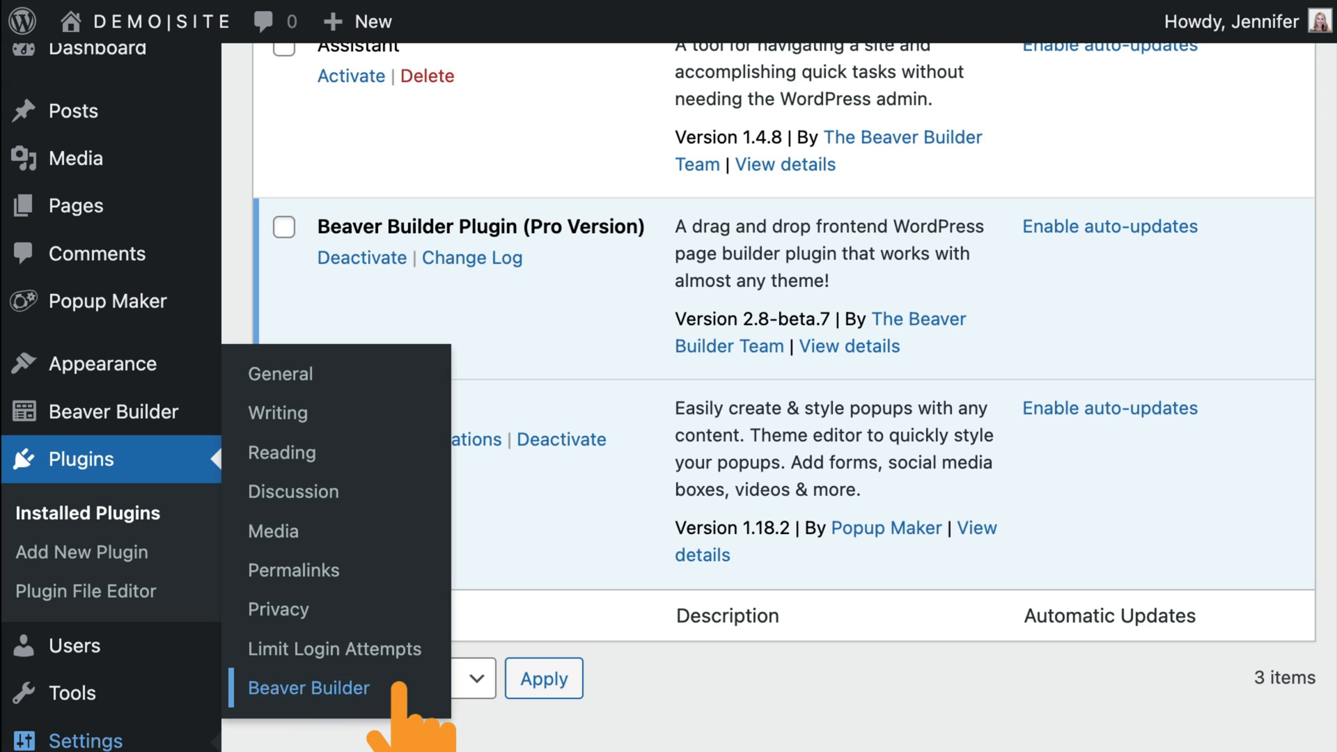
click(309, 688)
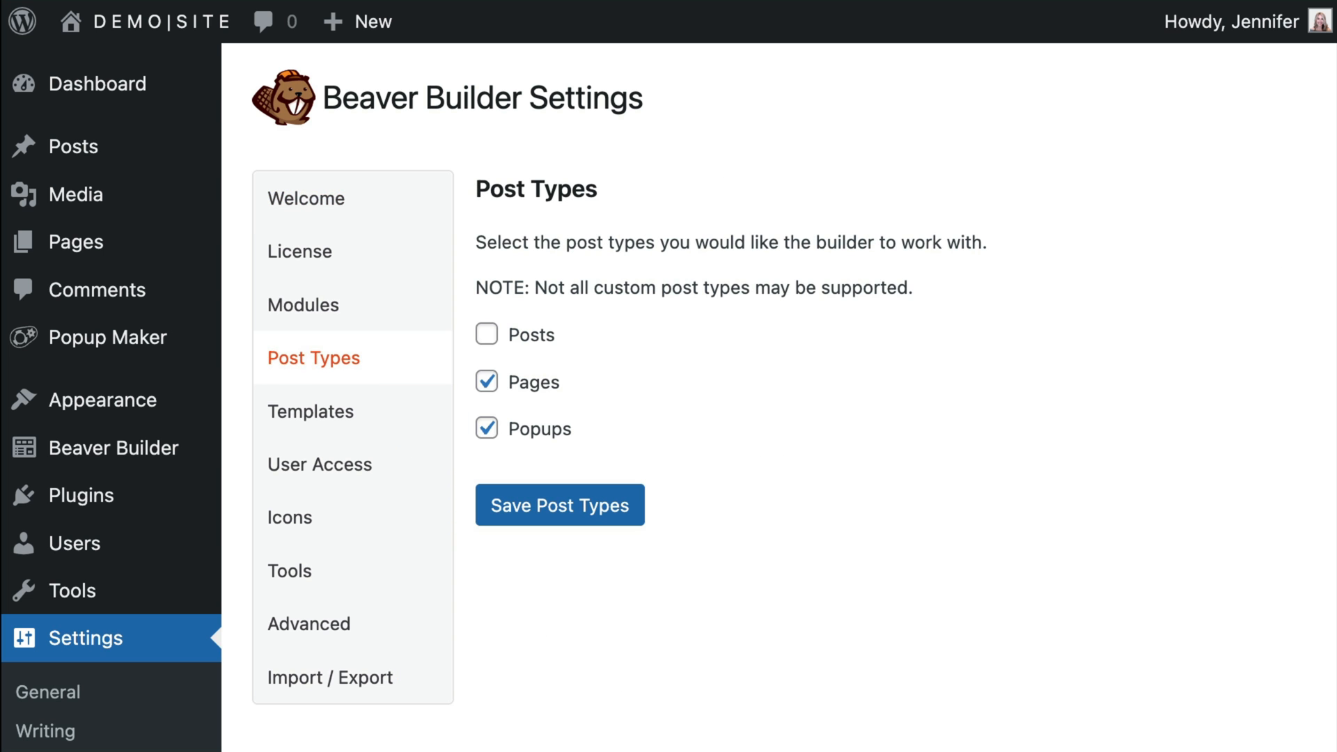
mouse_move(106, 337)
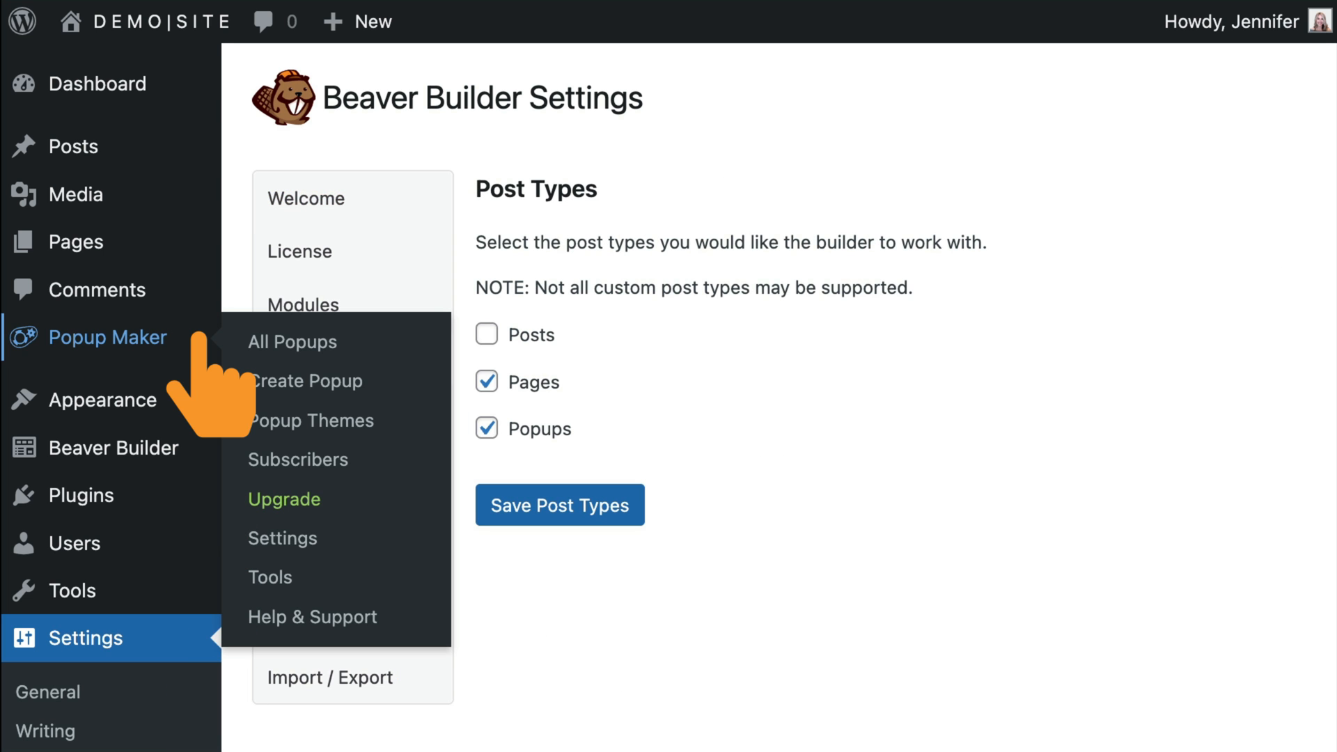
mouse_move(305, 380)
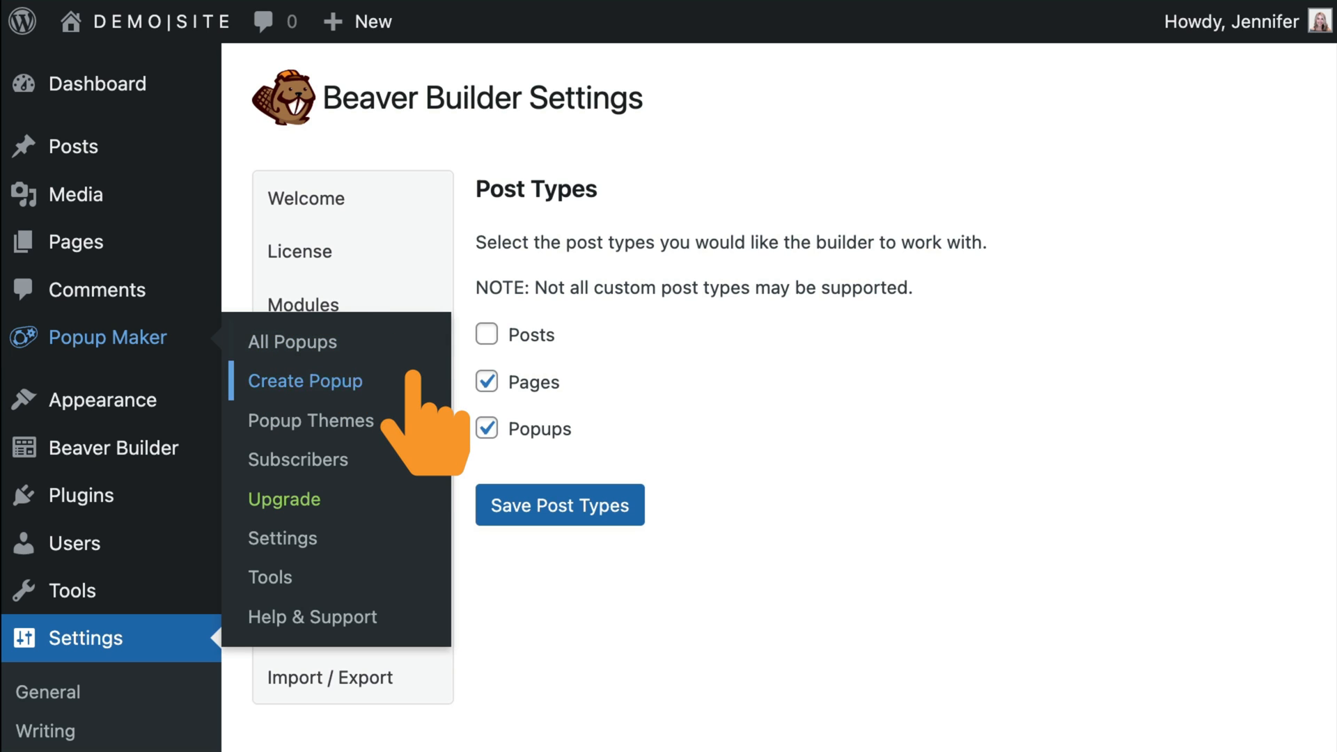
Start a new Popup Maker popup draft named New Popup
click(305, 380)
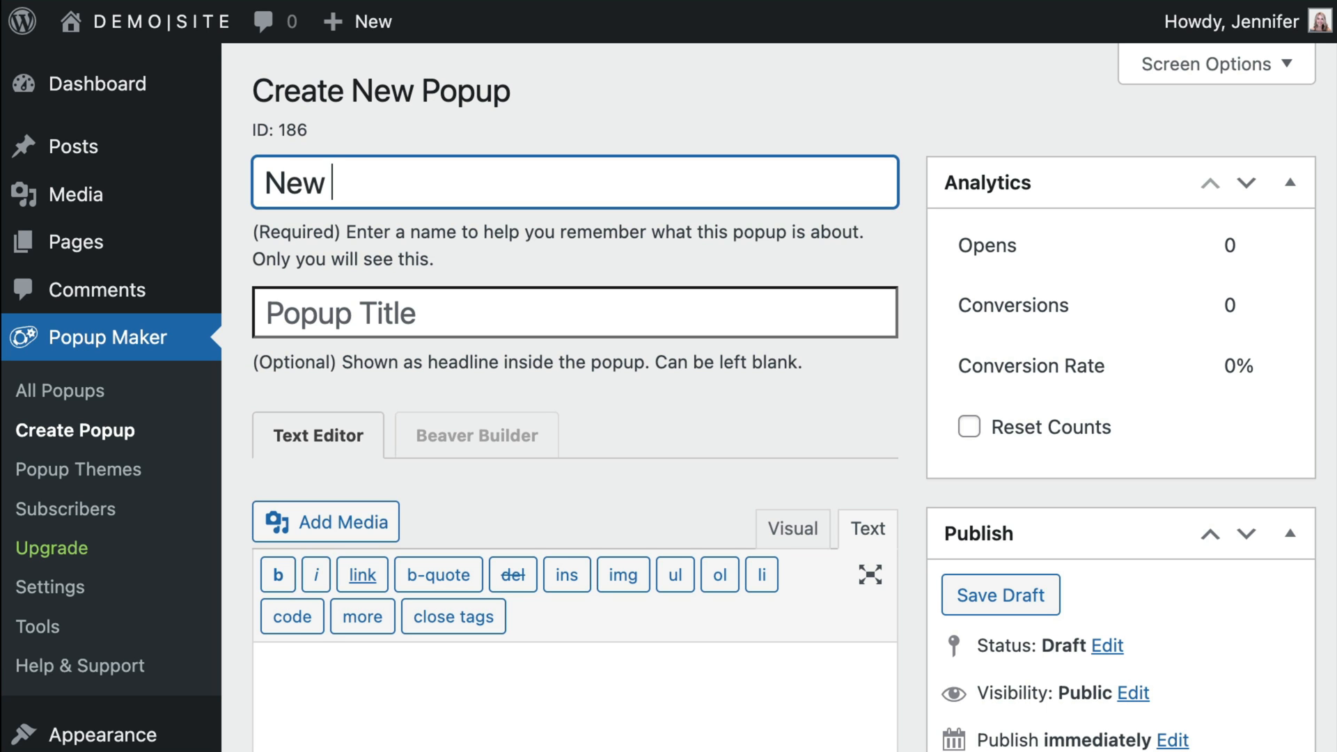
scroll(down, 3)
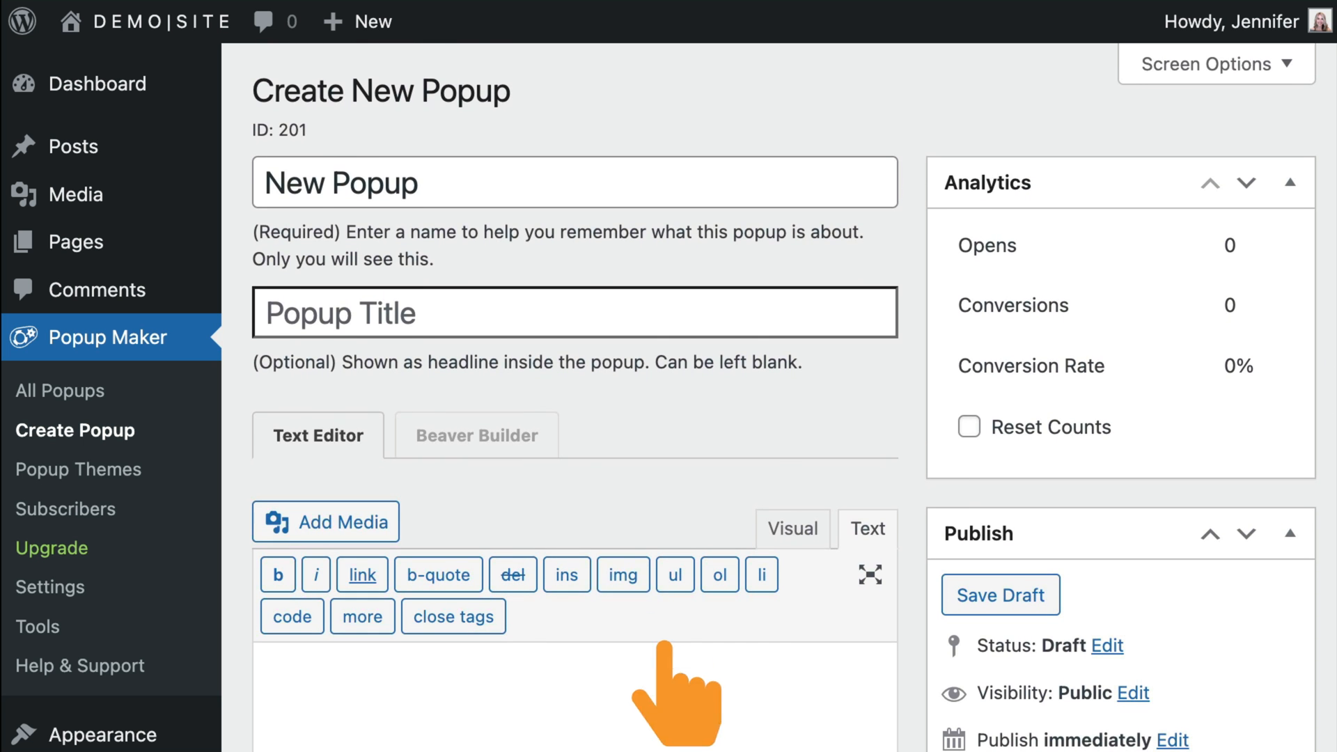
Build the popup in Beaver Builder from the signup template, heading 'Want 10% Off? JOIN OUR NEWSLETTER!'
click(475, 435)
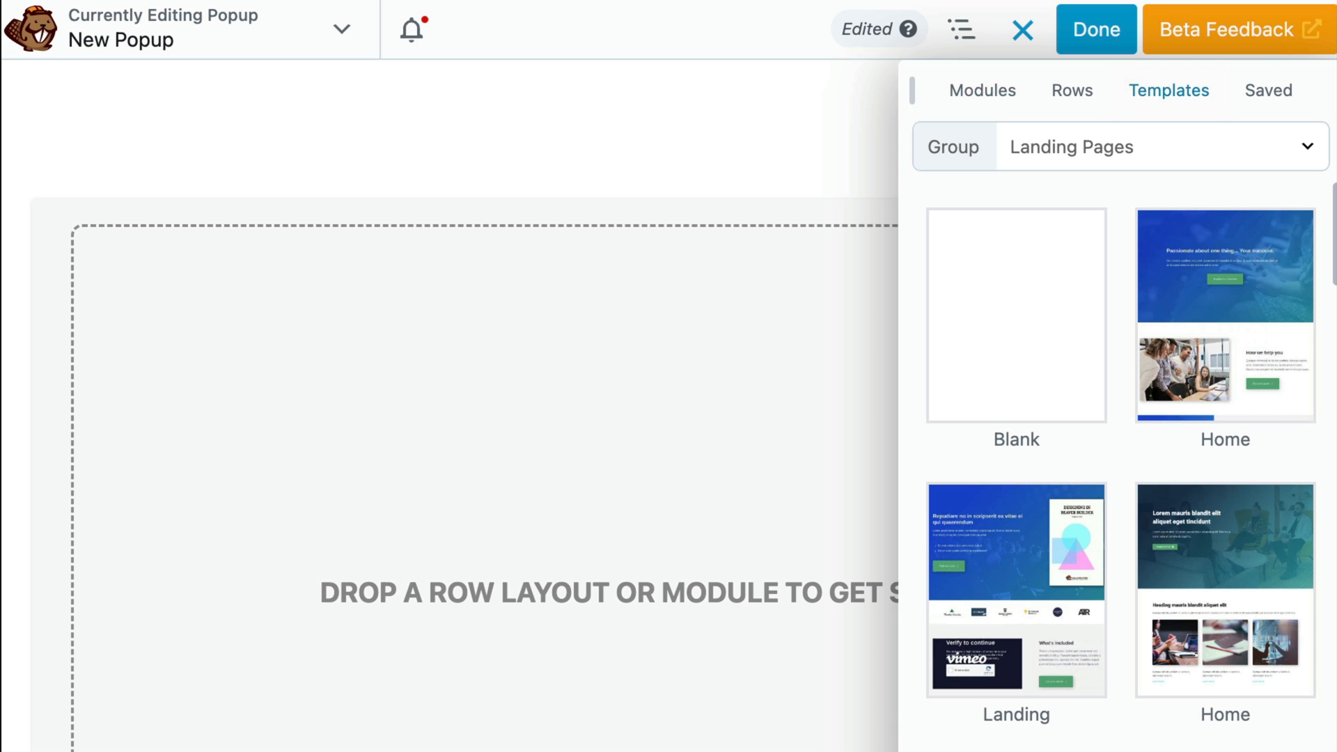
click(1155, 147)
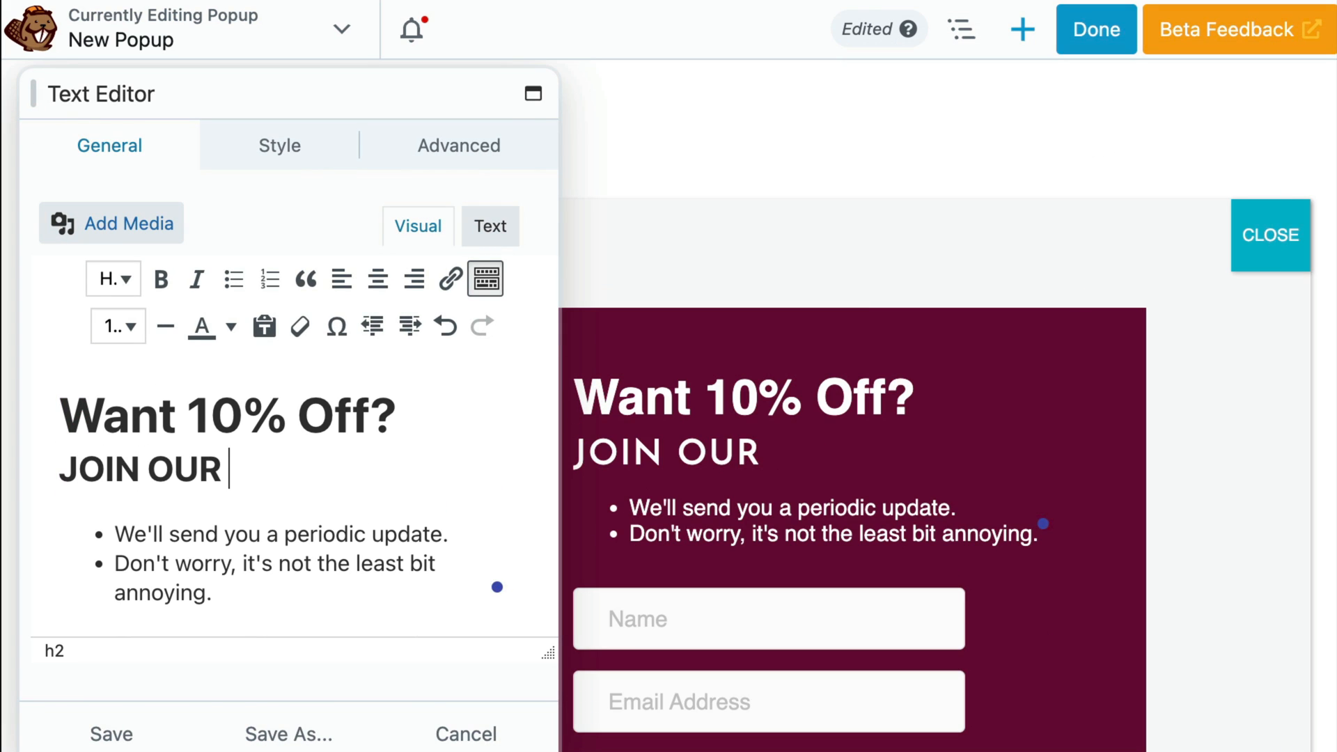
text(NEWSLETTER!)
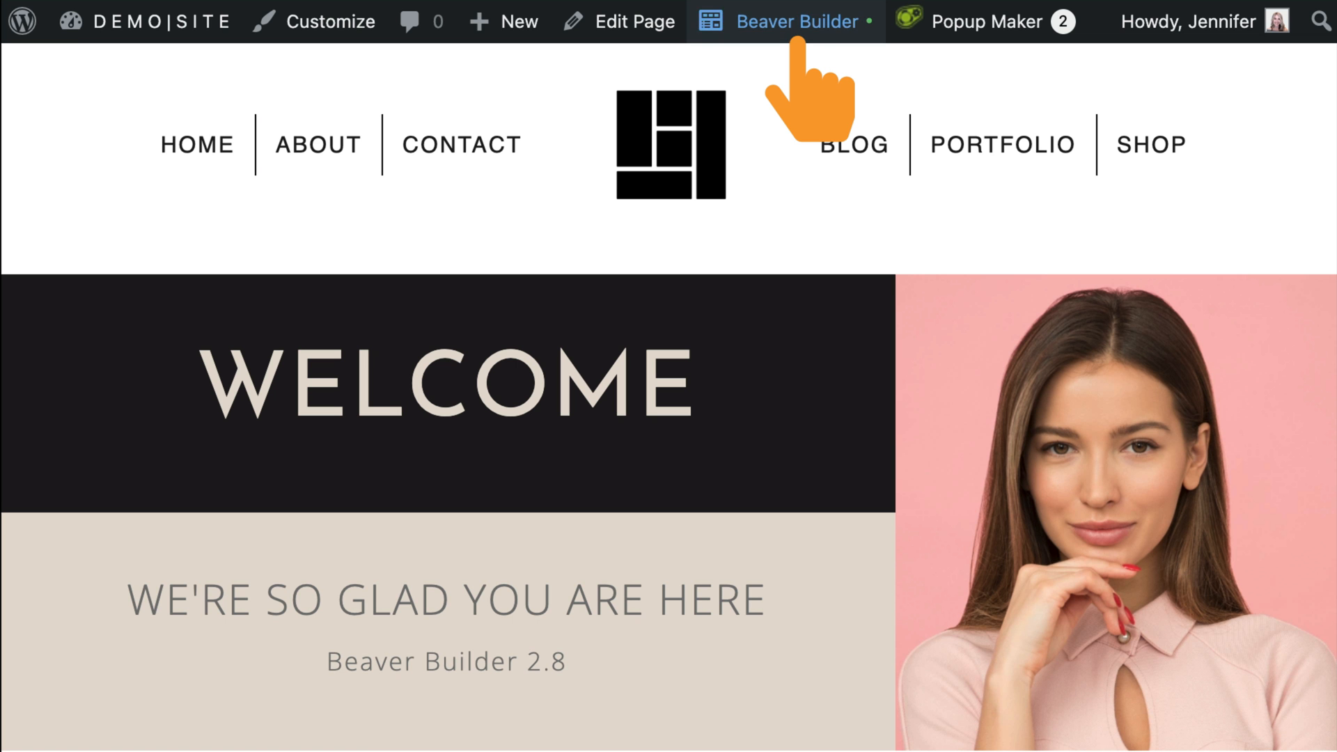
Add a Click Here button under the greeting whose click action triggers the popup, and test it live
click(797, 21)
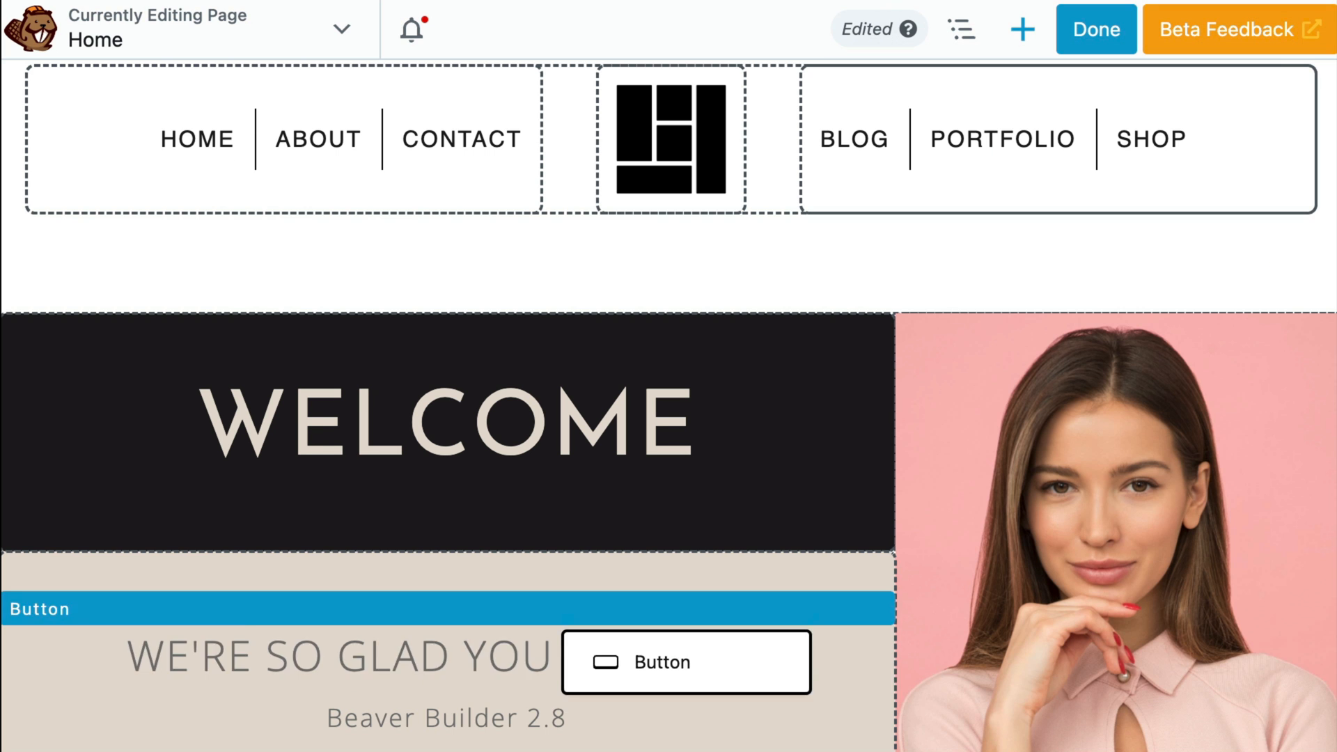
click(686, 659)
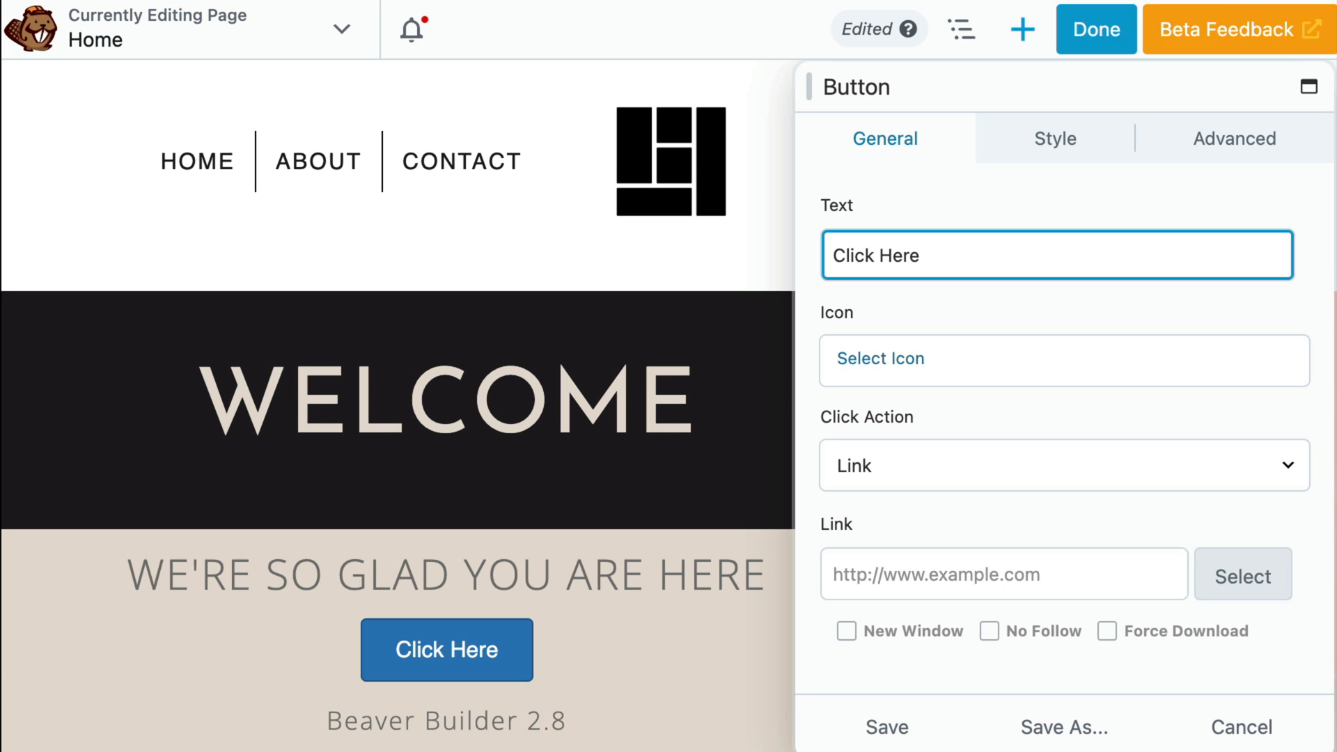
click(1062, 465)
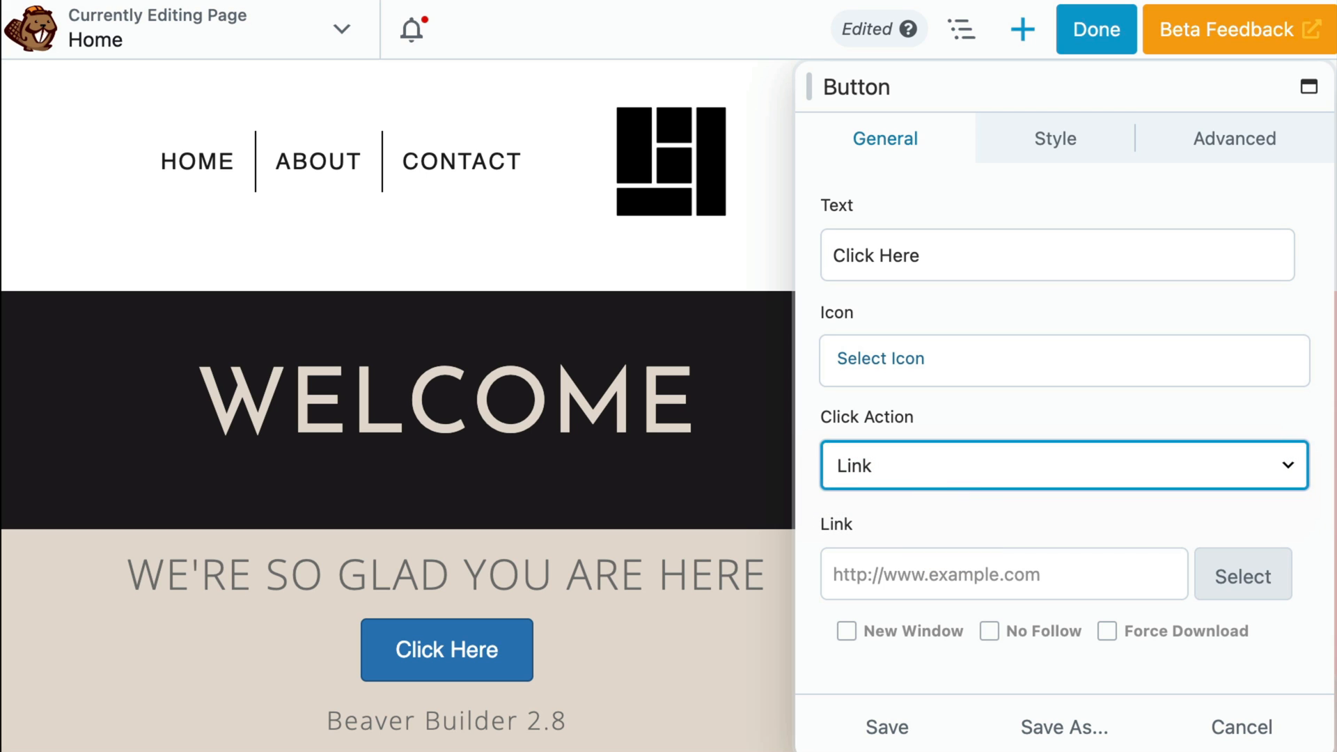
click(1241, 573)
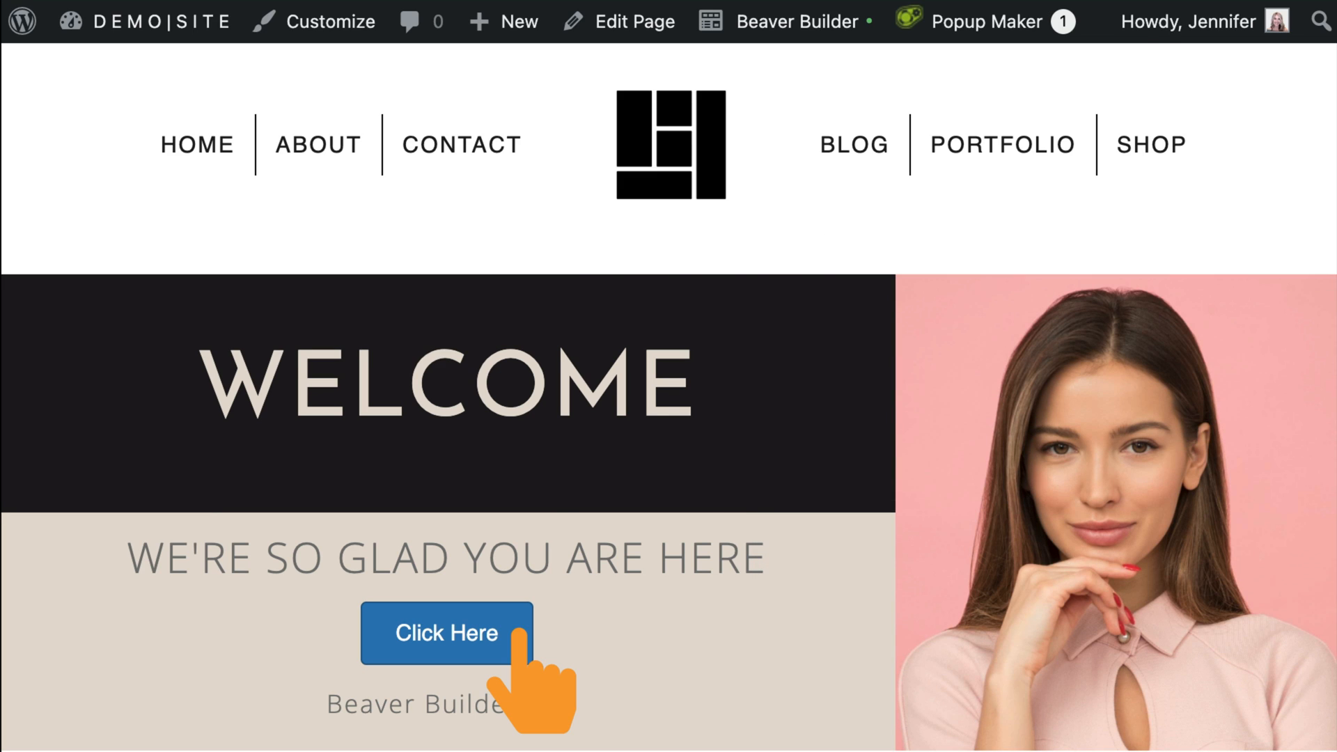
click(446, 633)
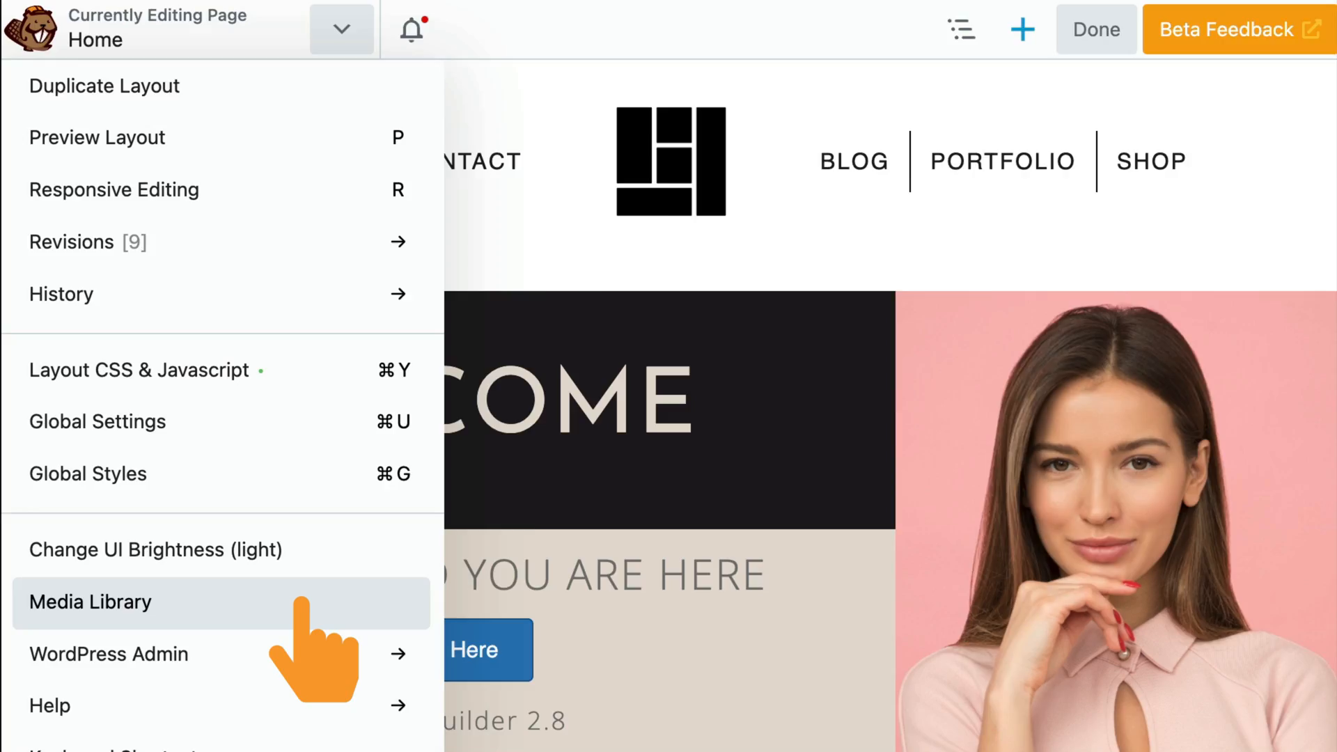
click(91, 601)
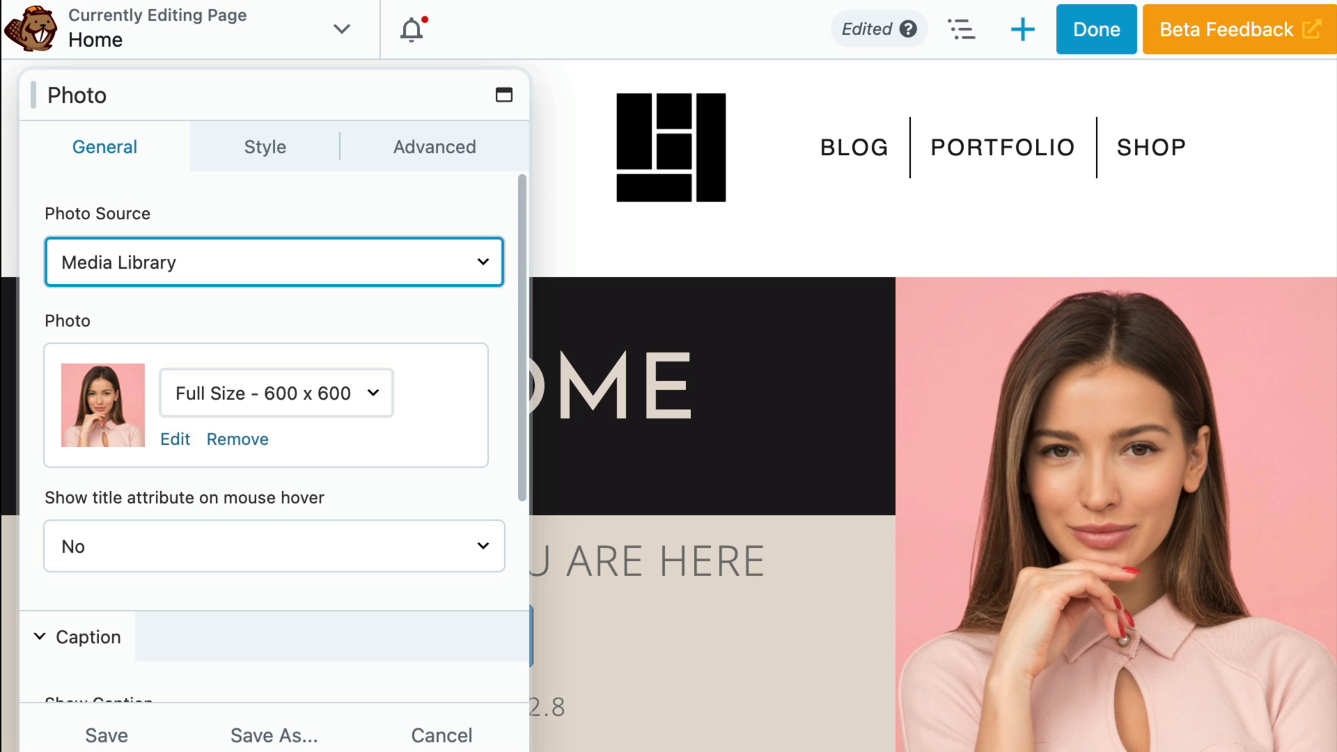
click(273, 262)
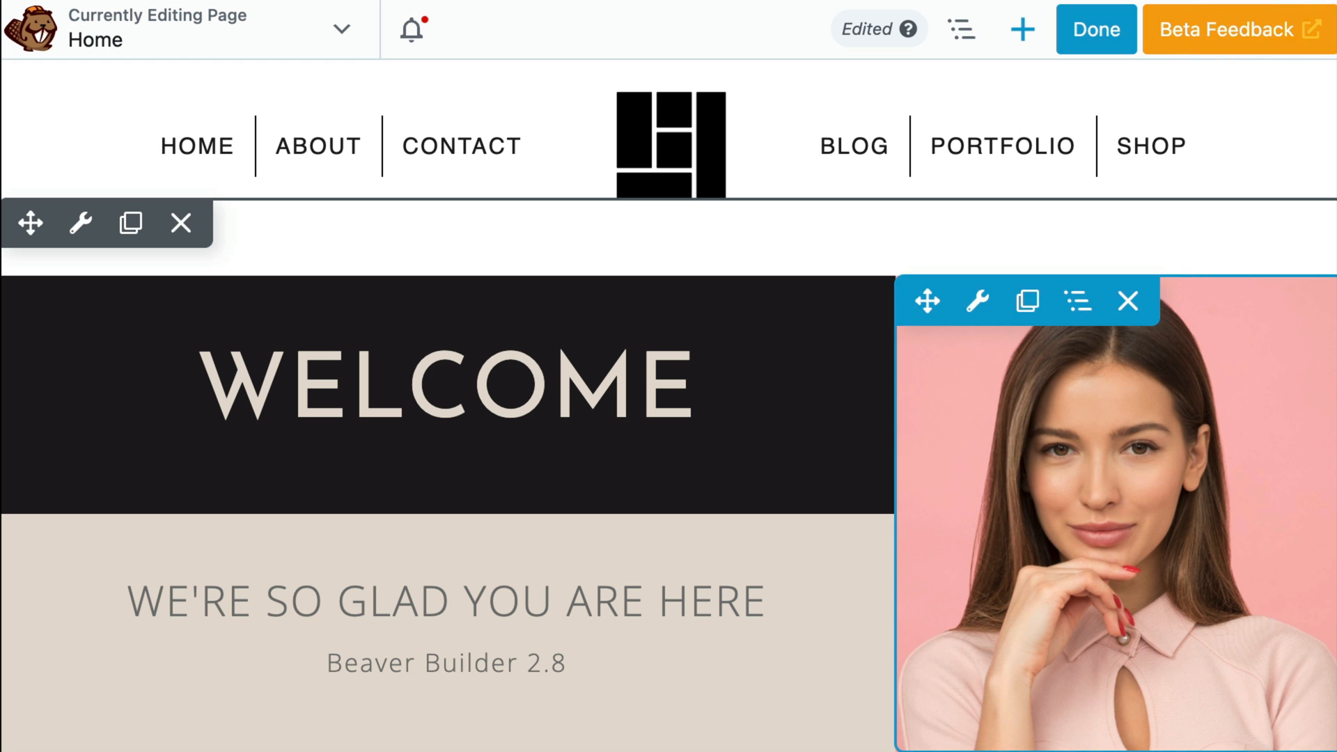
Set the woman's photo to Contain fill, centred and anchored toward the bottom of its column
click(977, 301)
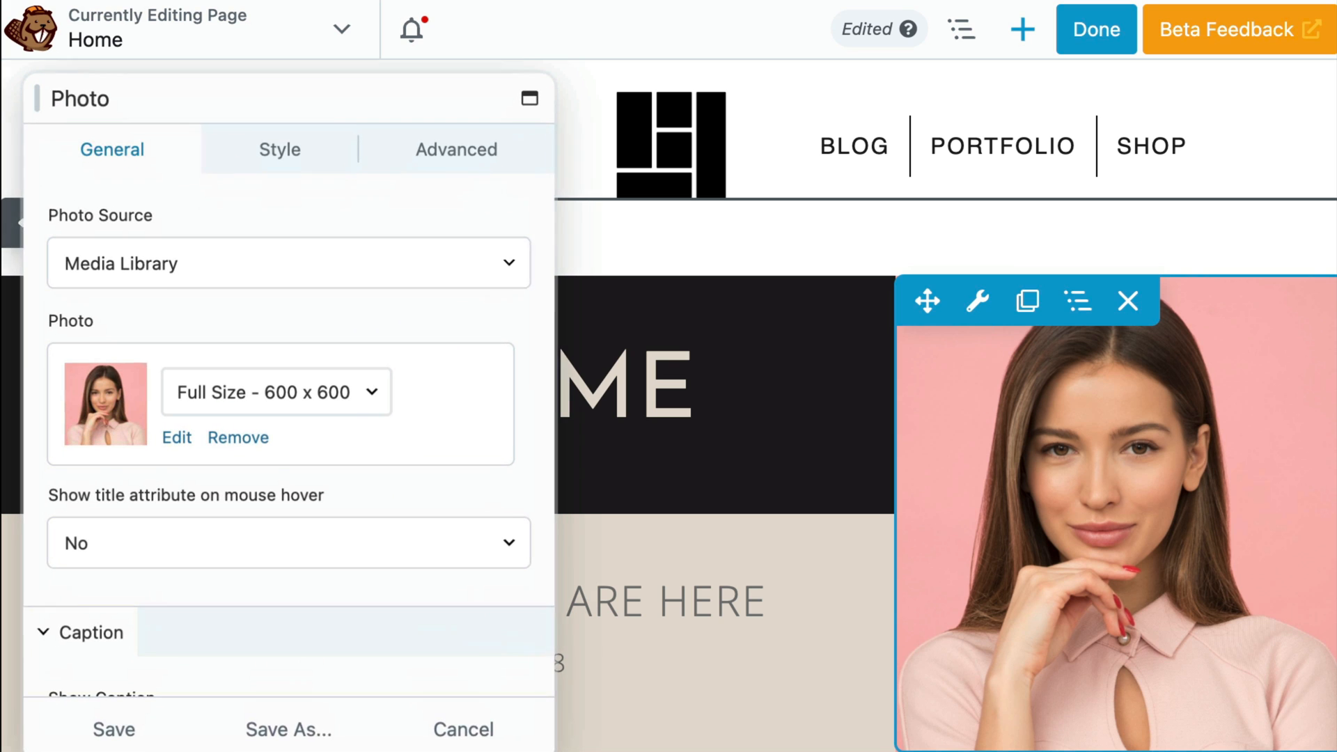
click(280, 149)
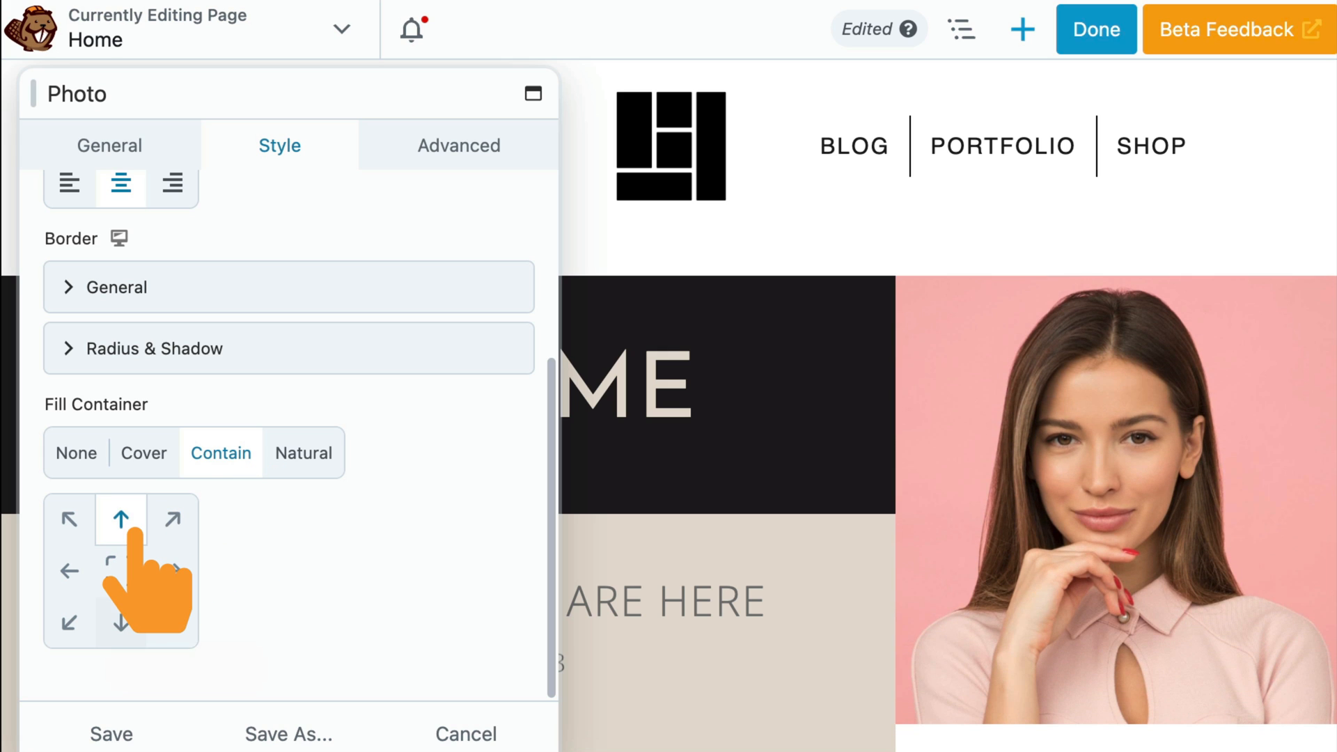
click(120, 571)
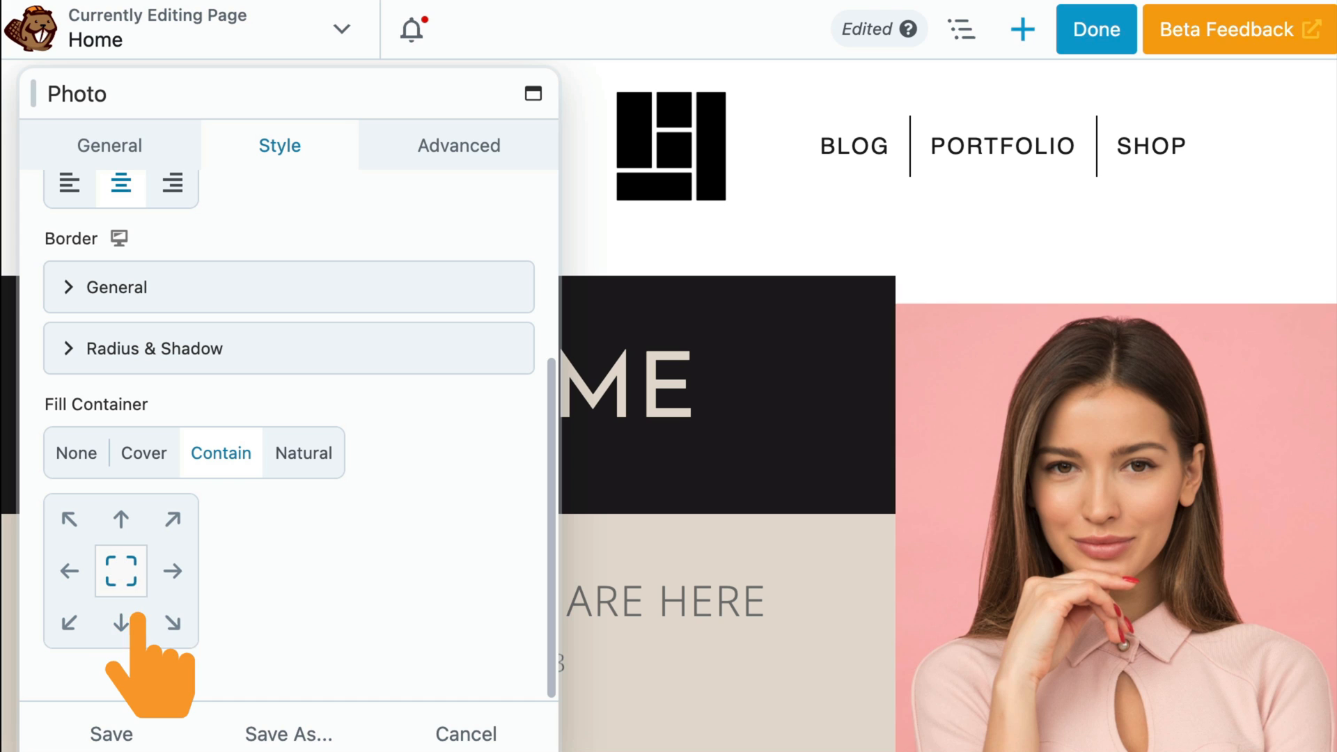
click(144, 452)
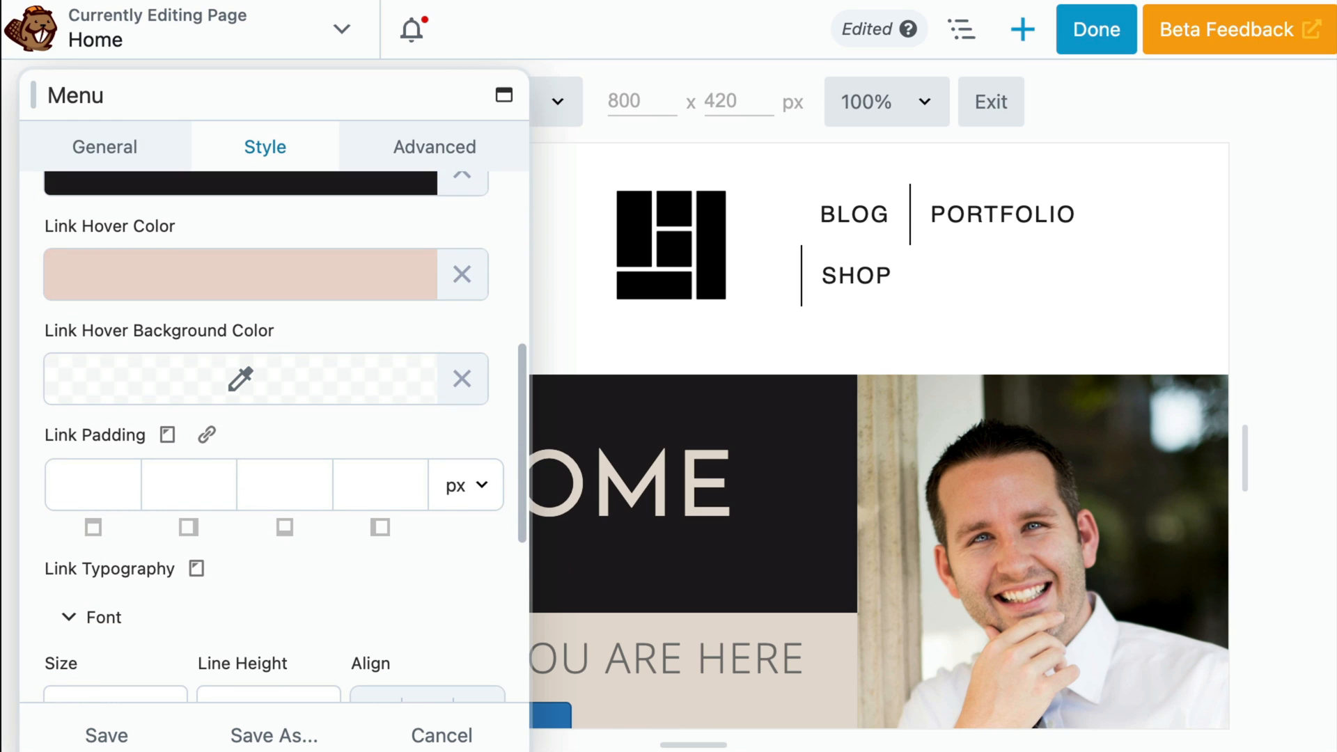
Limit the Posts Slider content length to 25 words and save the settings
text(5)
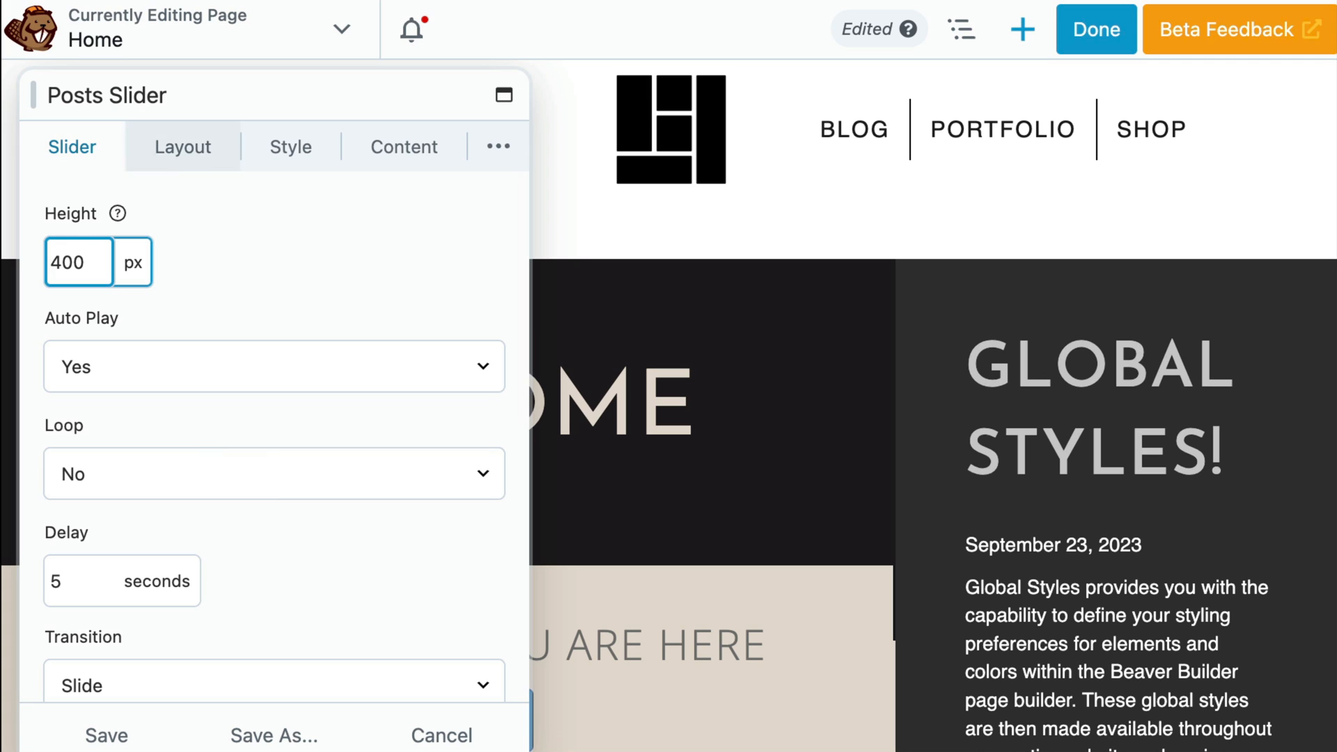
click(182, 146)
text(25)
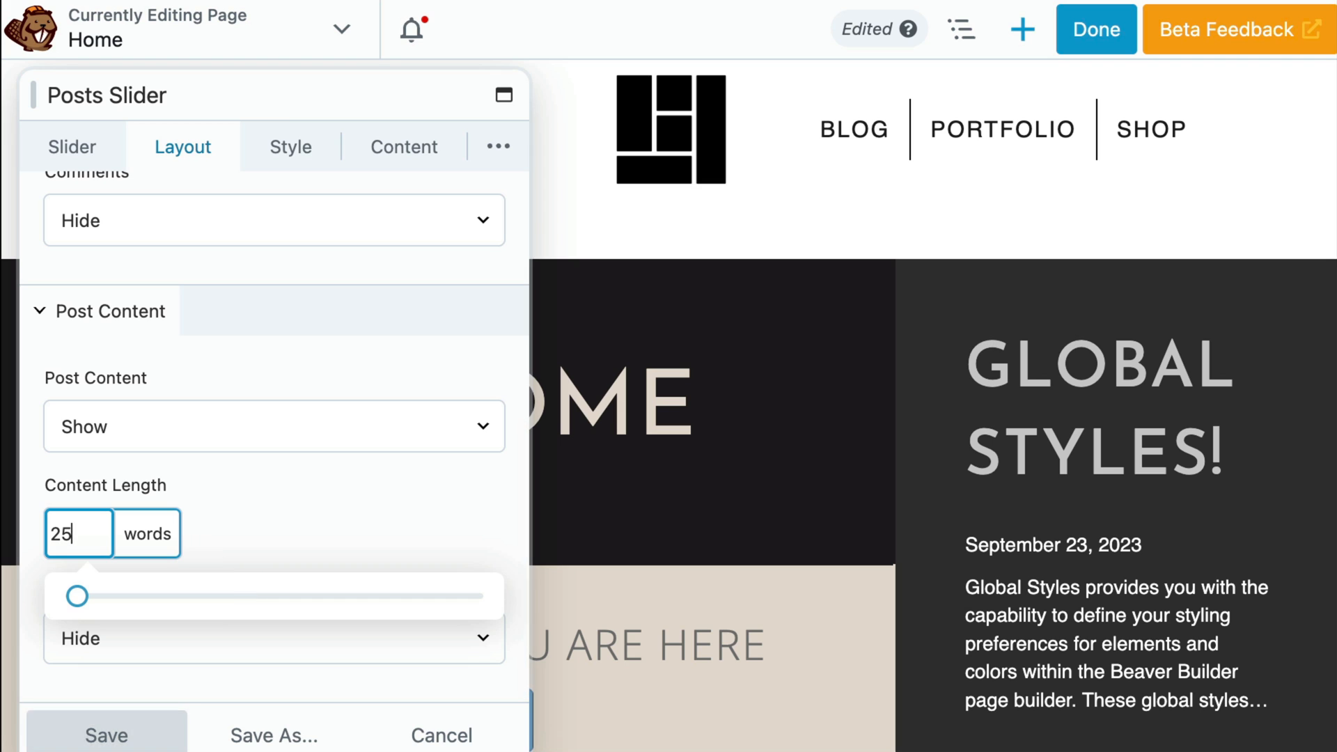
click(106, 735)
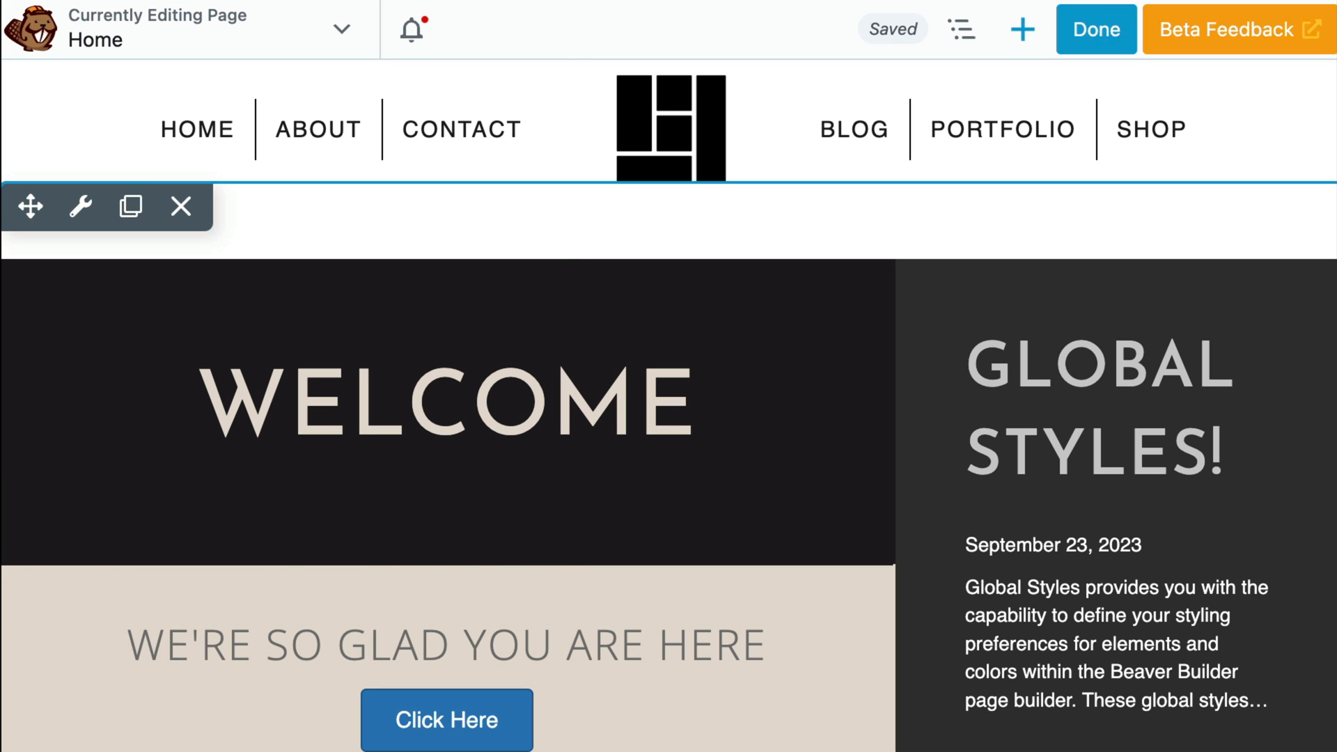